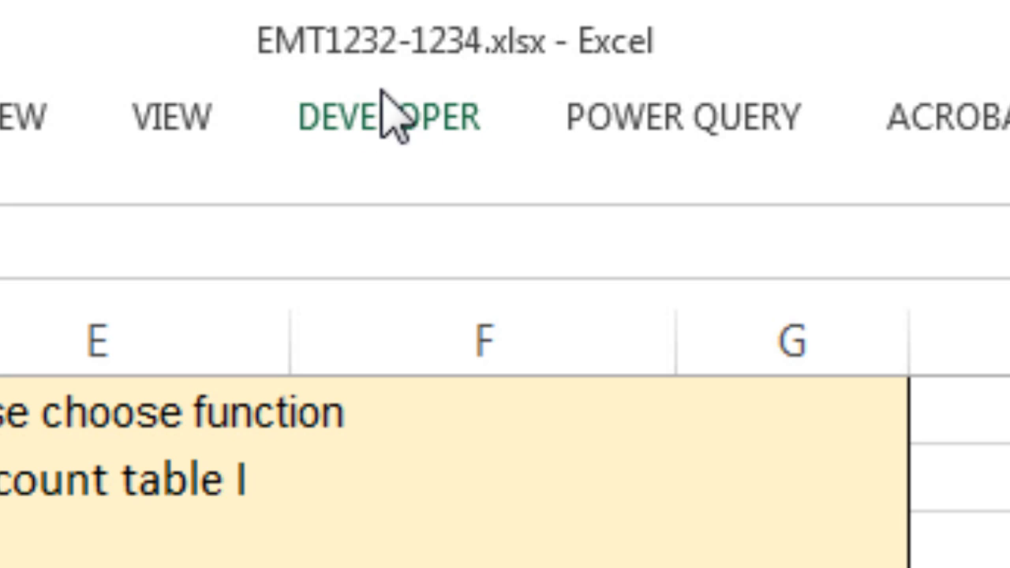
pyautogui.moveTo(493, 103)
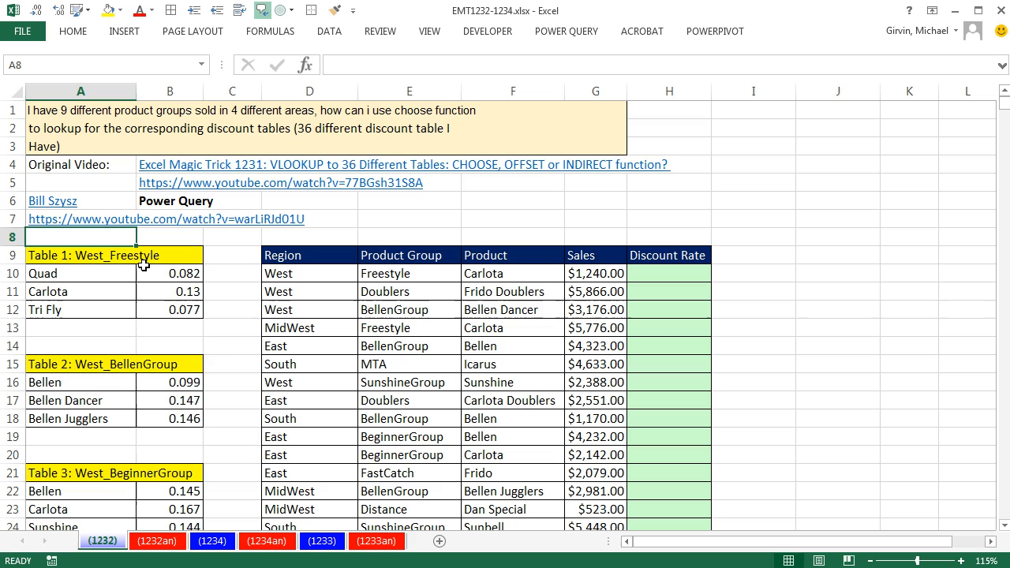
pyautogui.moveTo(131, 315)
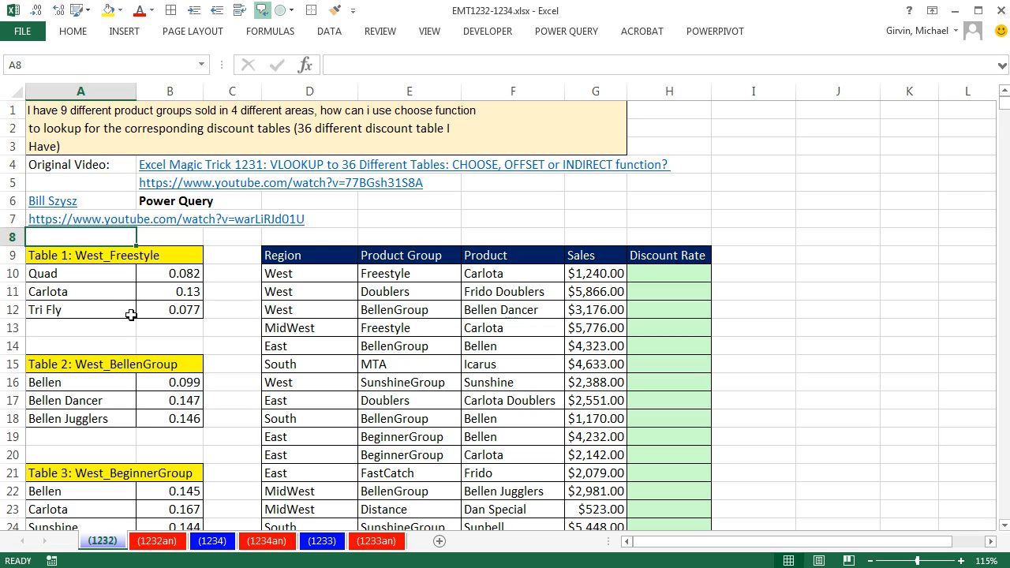
pyautogui.moveTo(656, 275)
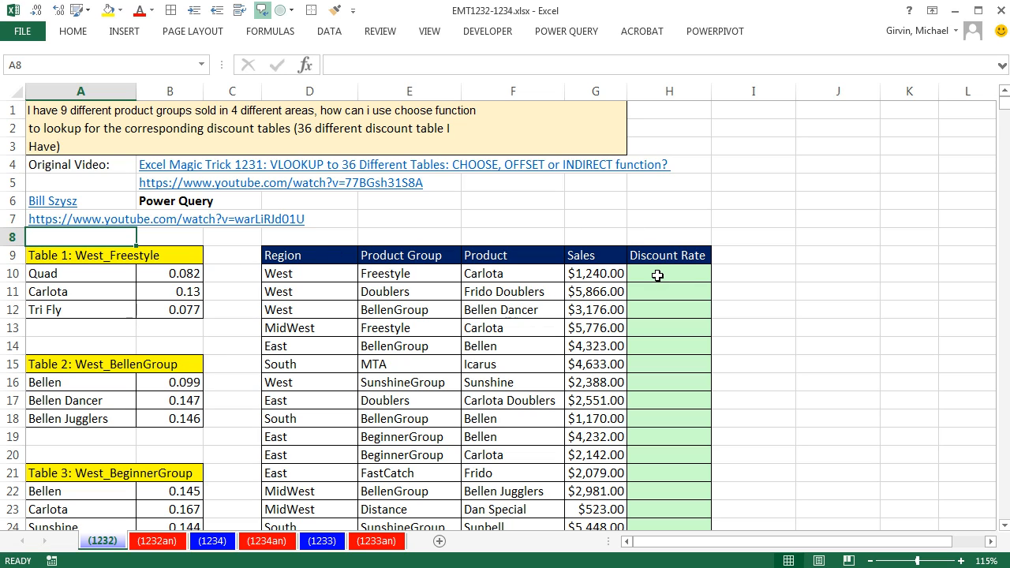
# Step: Select the full range of stacked discount tables below the empty Discount Rate column
pyautogui.click(669, 273)
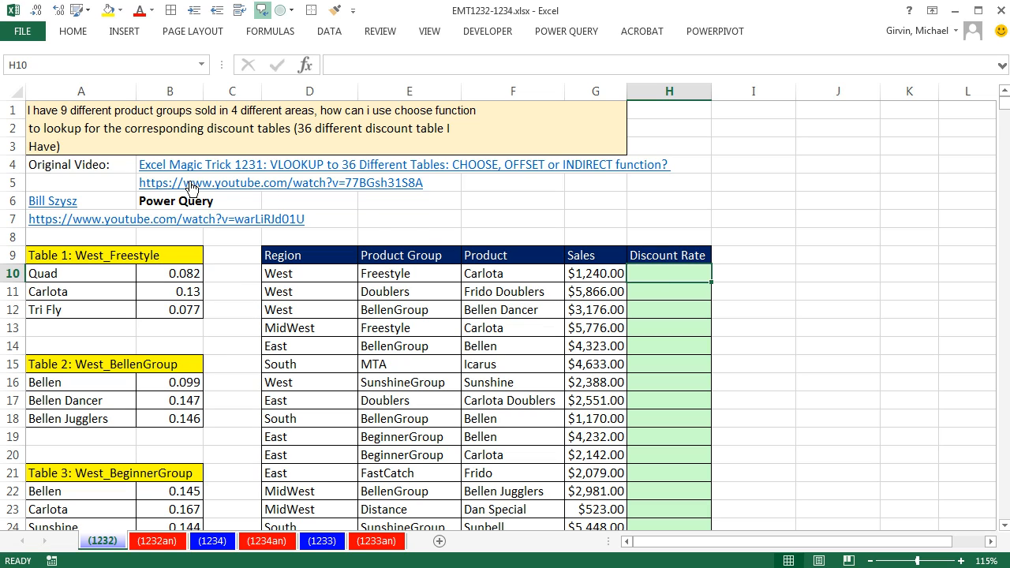
pyautogui.moveTo(95, 184)
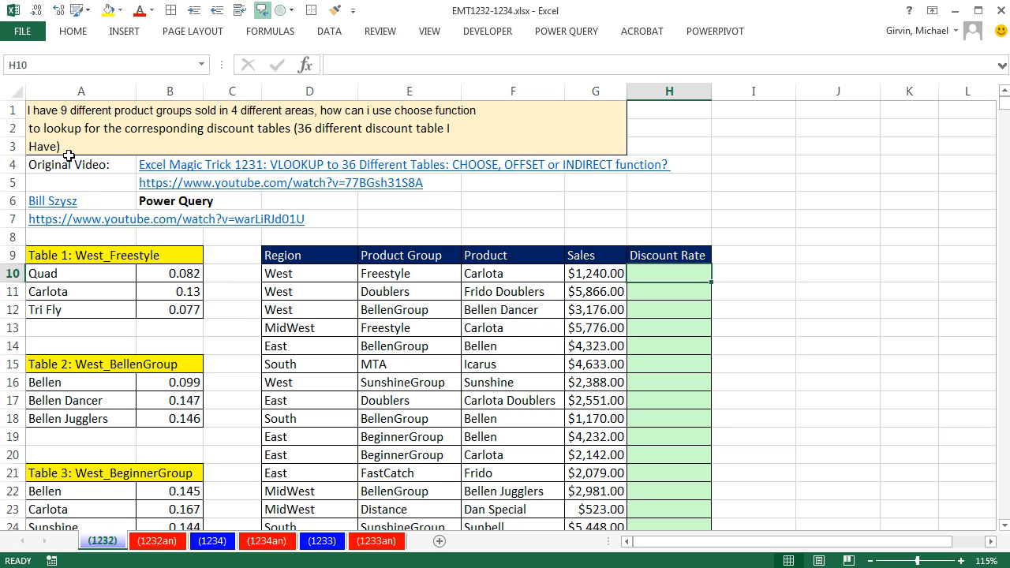
pyautogui.moveTo(130, 205)
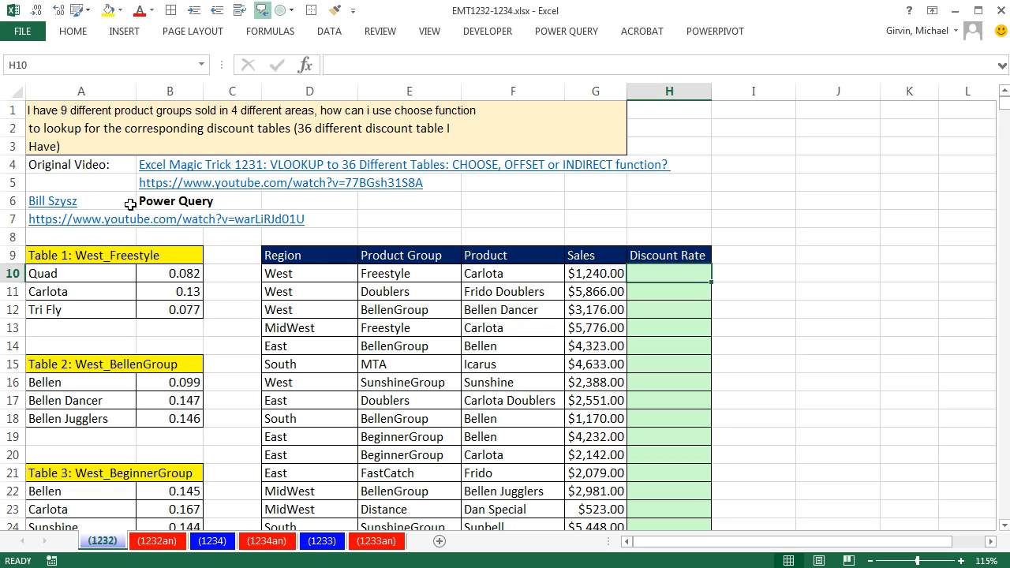
pyautogui.moveTo(202, 249)
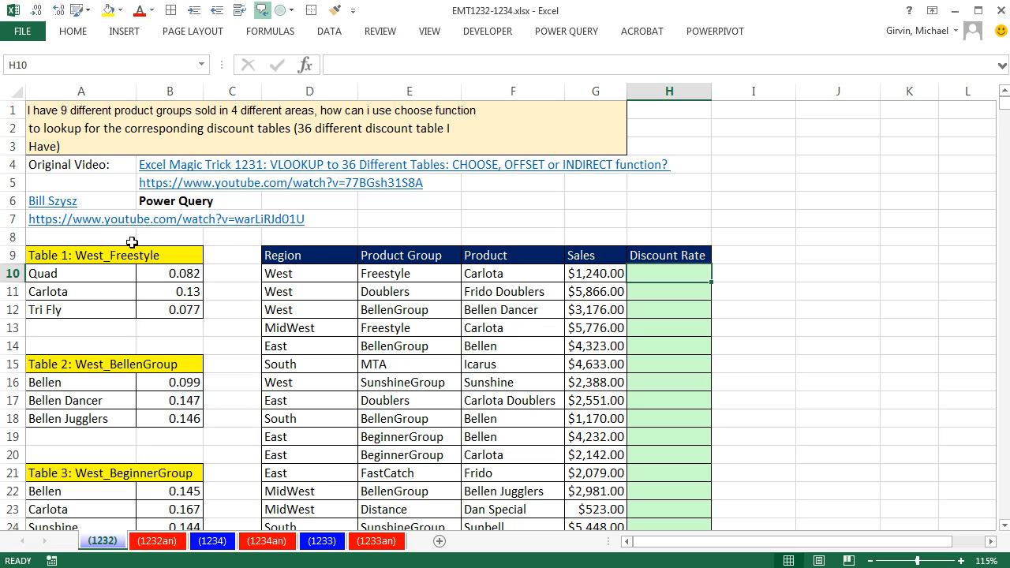
pyautogui.moveTo(176, 237)
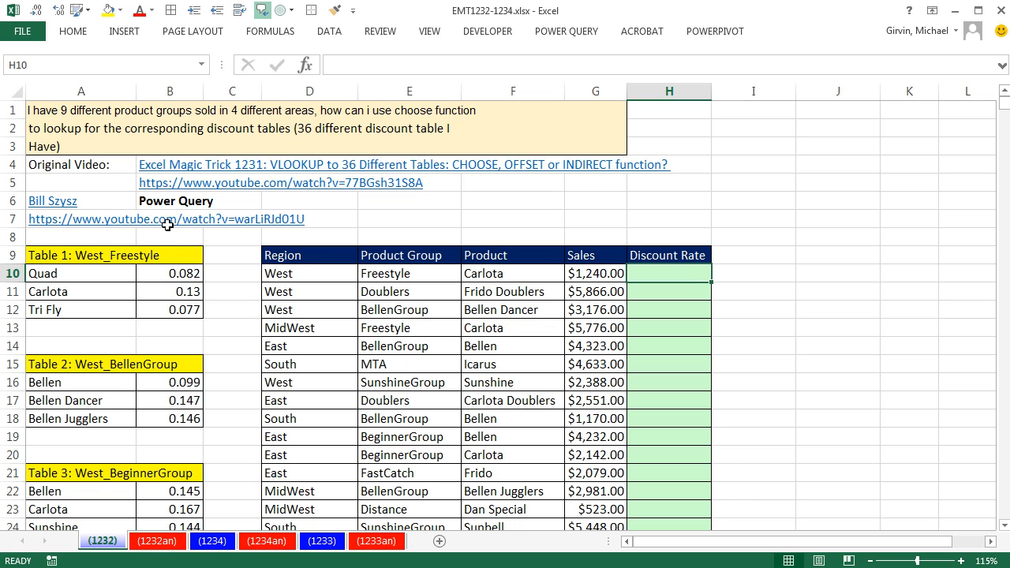
pyautogui.moveTo(227, 138)
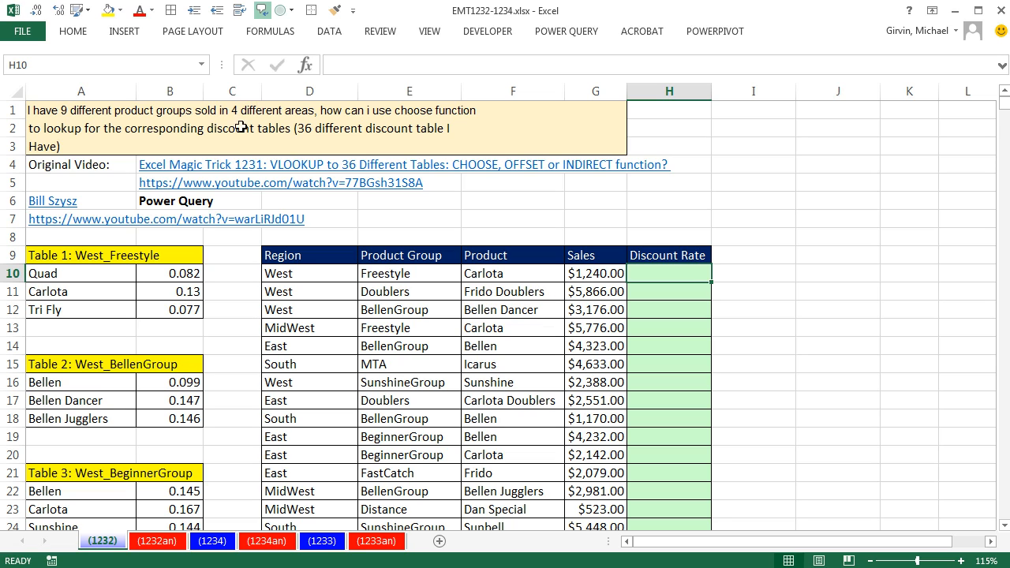
pyautogui.moveTo(174, 191)
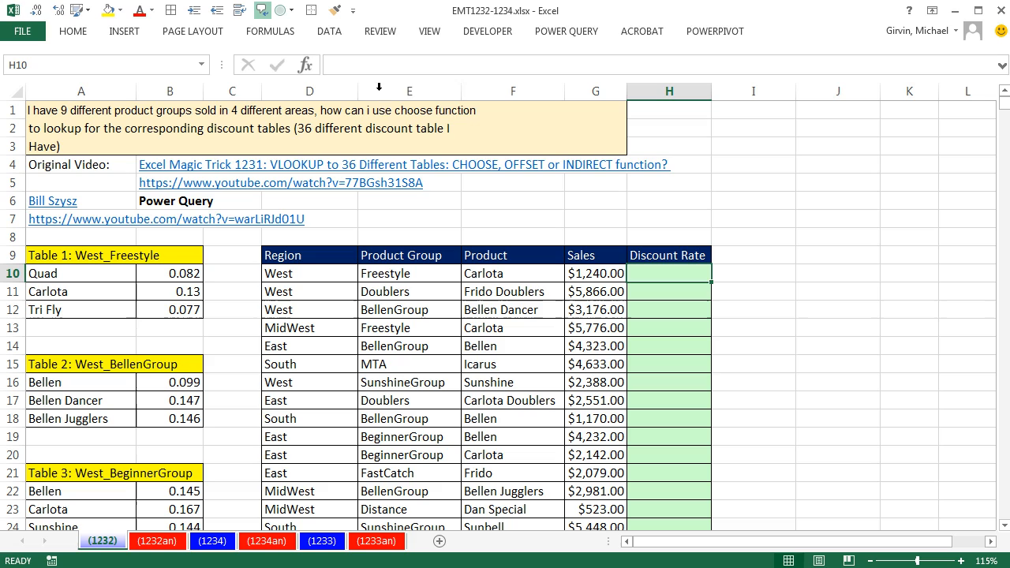
pyautogui.moveTo(325, 205)
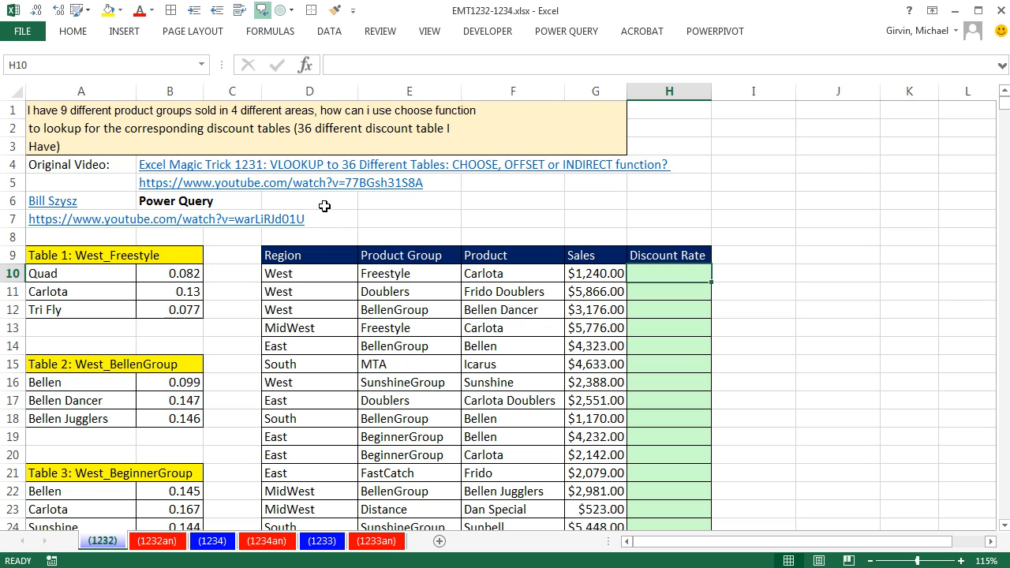
pyautogui.moveTo(827, 248)
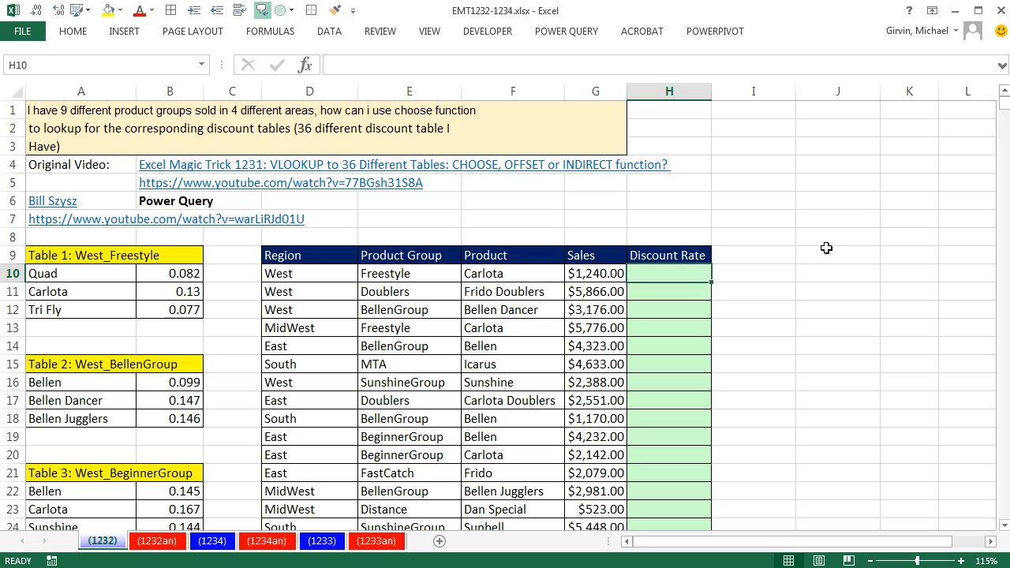
pyautogui.moveTo(691, 318)
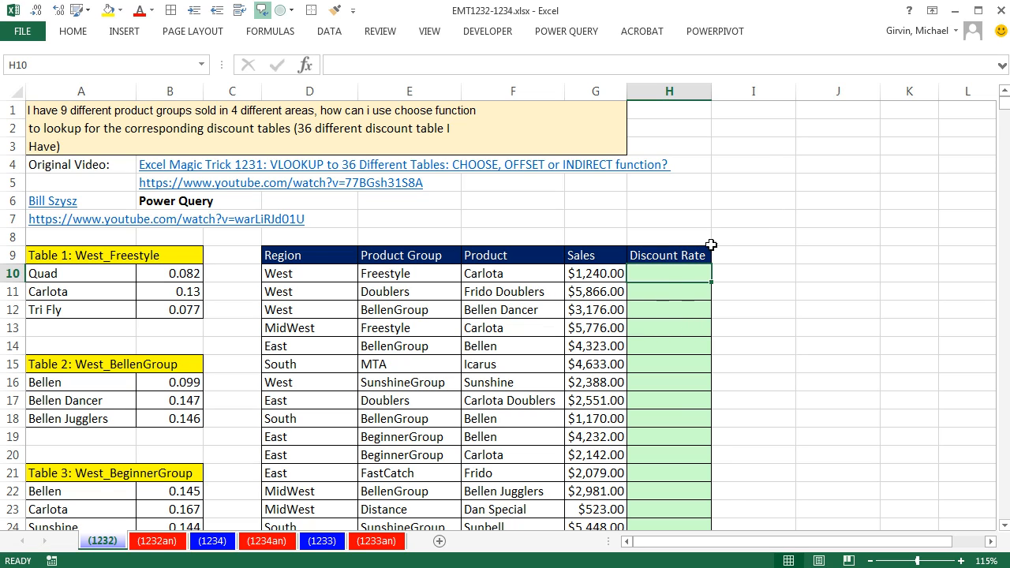
pyautogui.moveTo(476, 183)
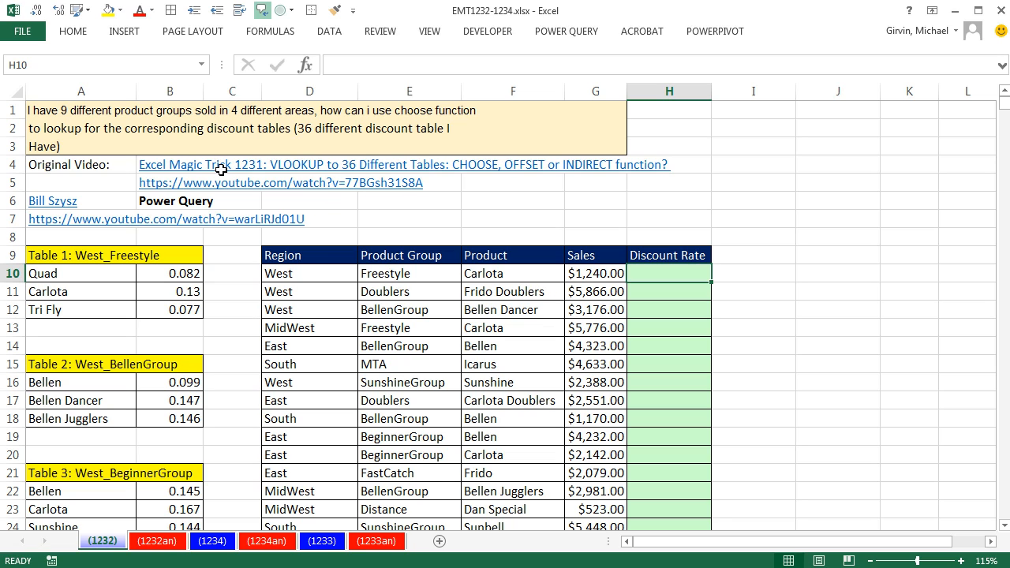
pyautogui.moveTo(133, 167)
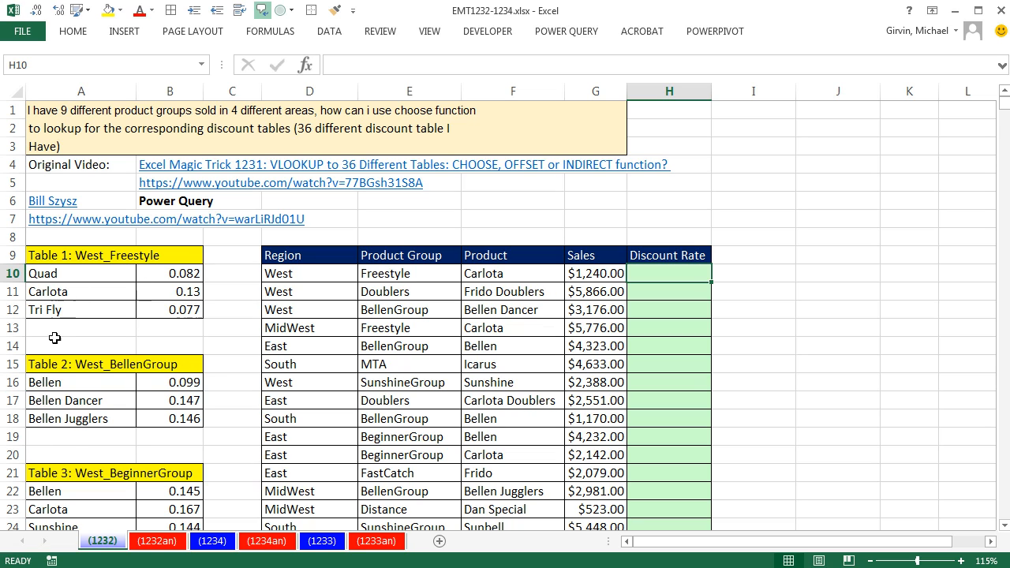
pyautogui.moveTo(224, 183)
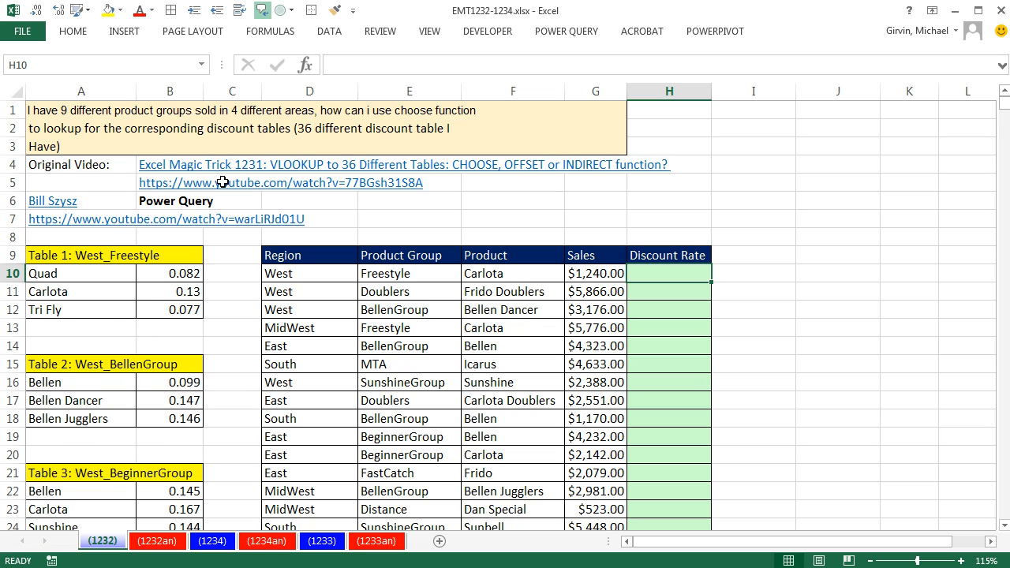
pyautogui.moveTo(839, 326)
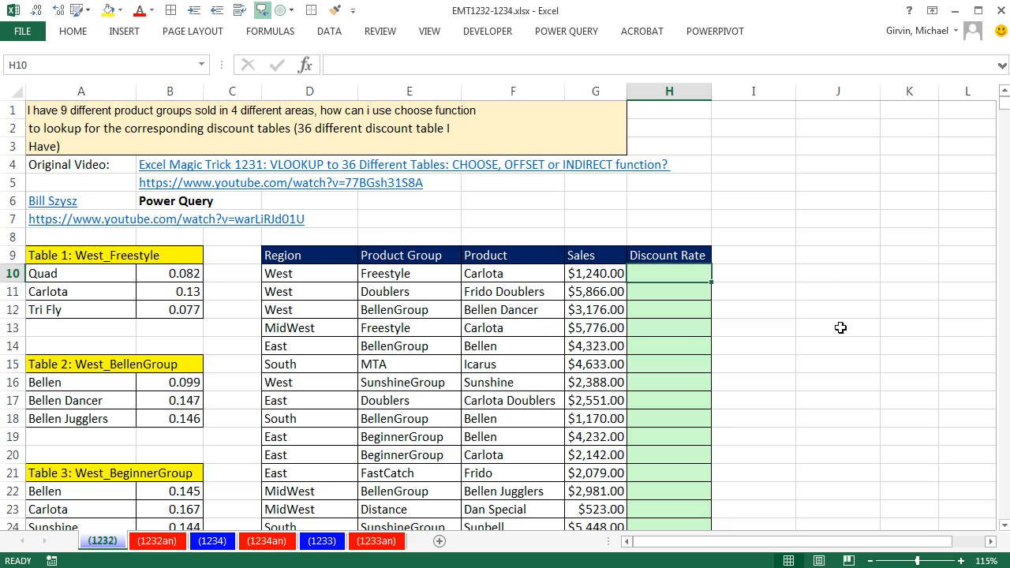
pyautogui.moveTo(660, 307)
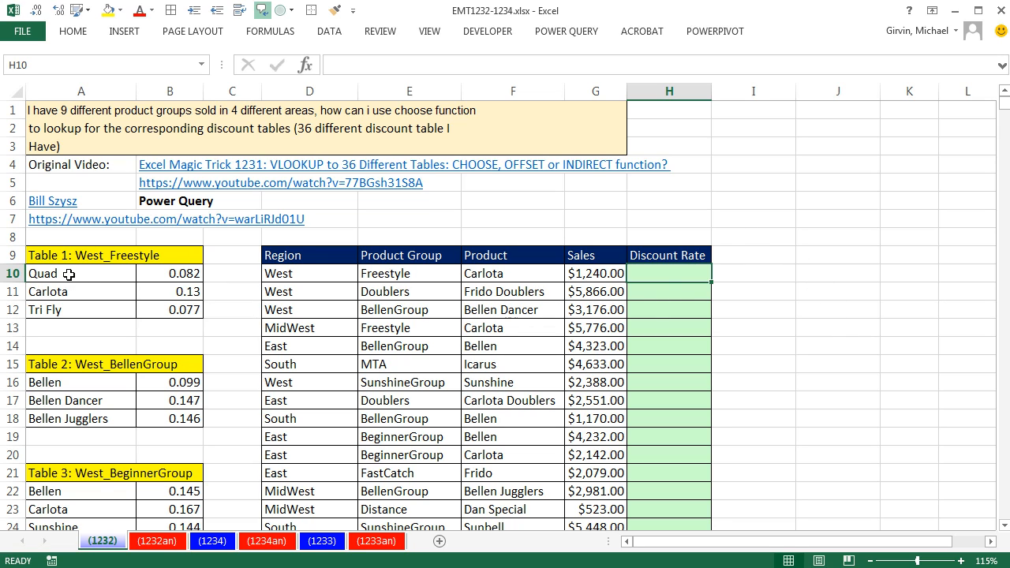
pyautogui.click(93, 256)
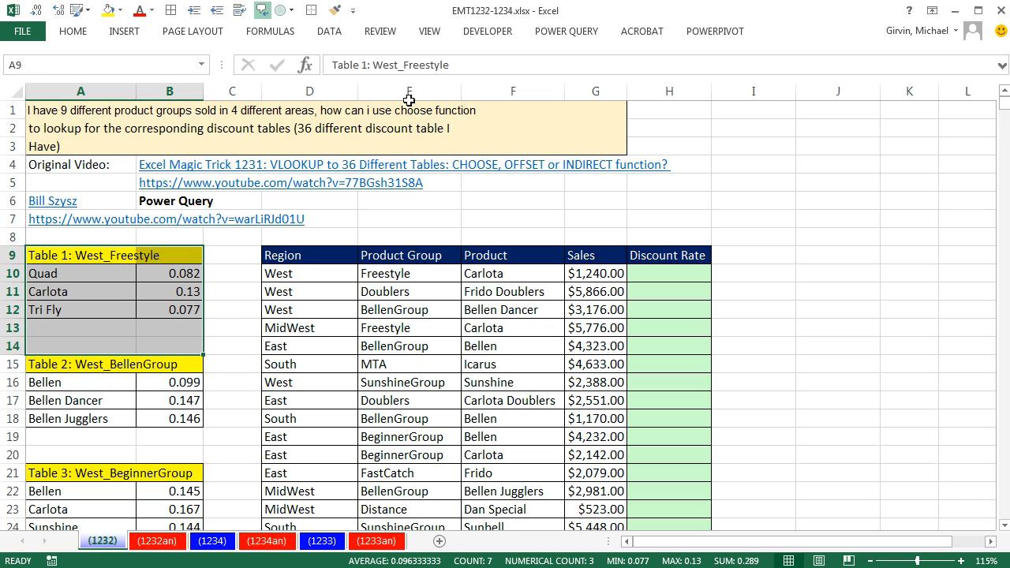
pyautogui.moveTo(565, 31)
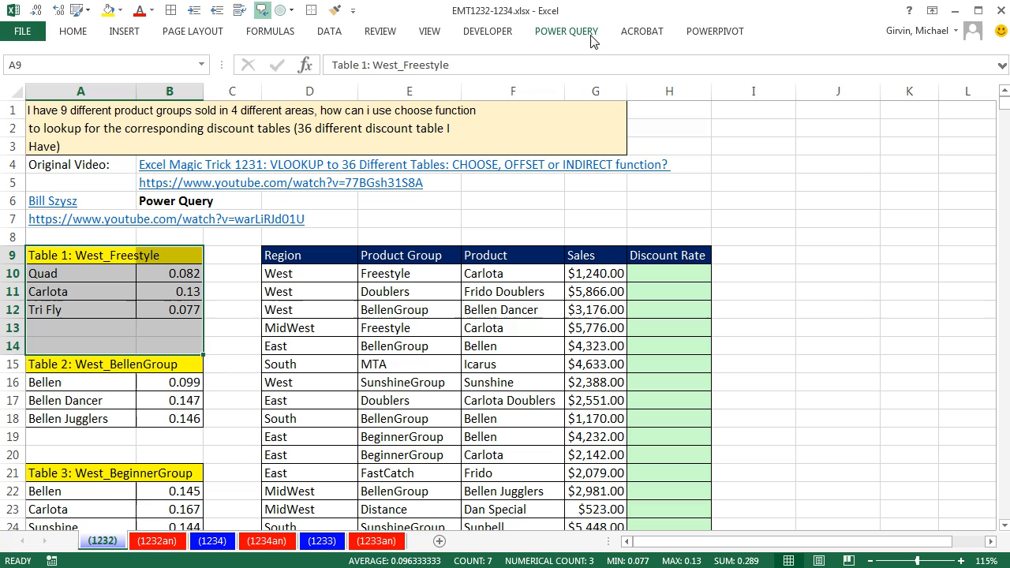
pyautogui.moveTo(204, 69)
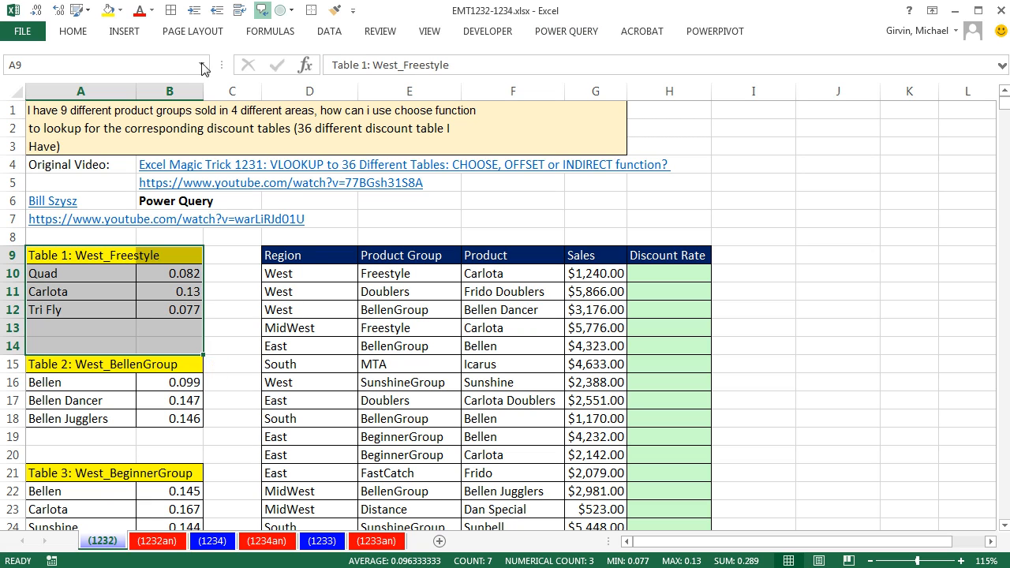
pyautogui.click(123, 31)
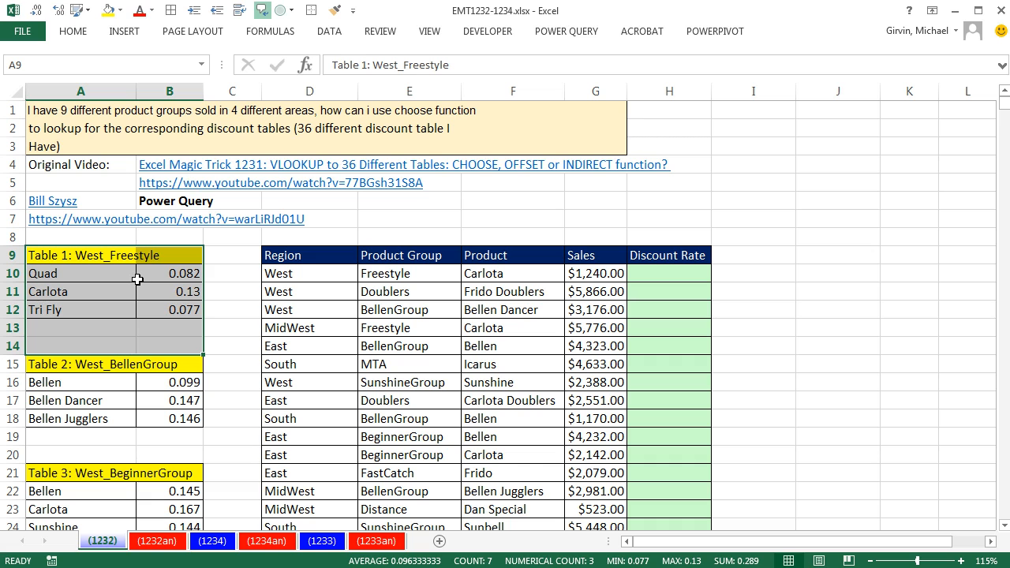
pyautogui.click(329, 31)
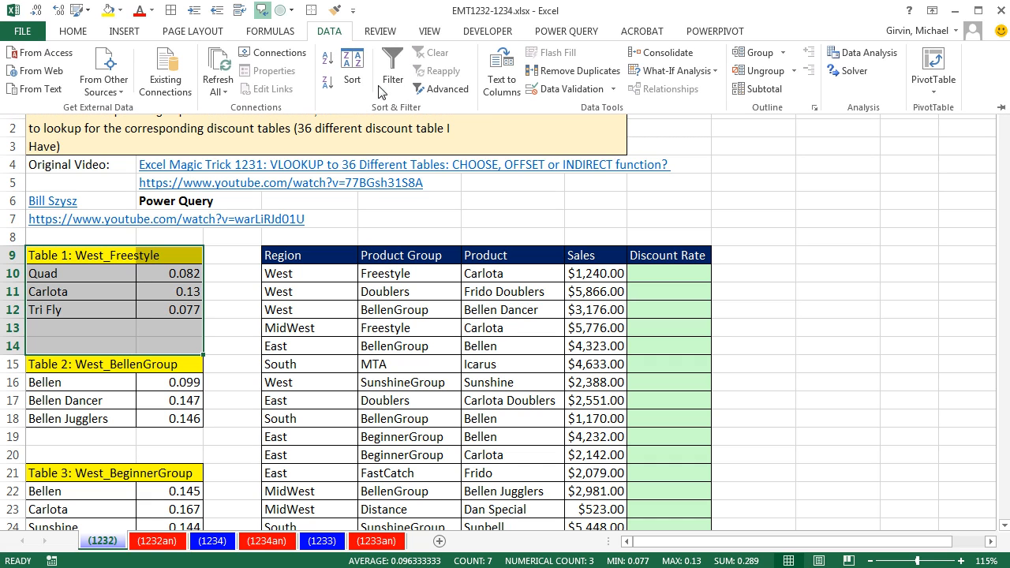
pyautogui.moveTo(139, 335)
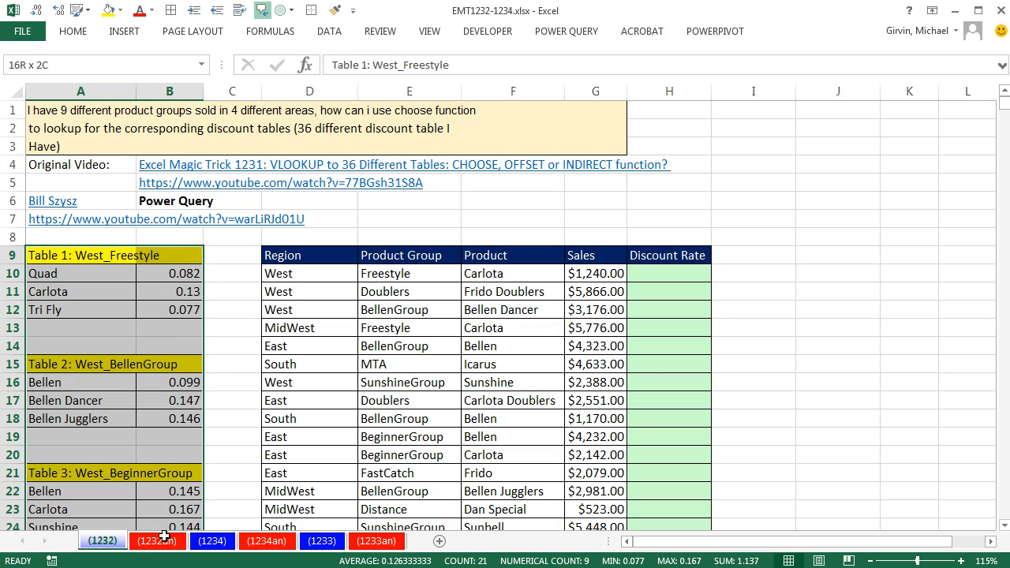
pyautogui.scroll(-3)
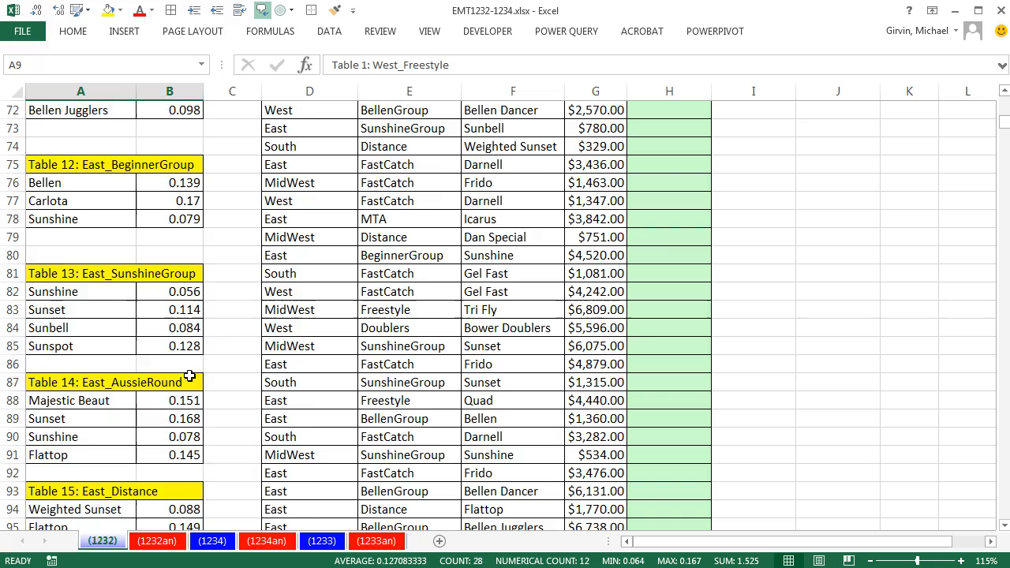
pyautogui.scroll(-3)
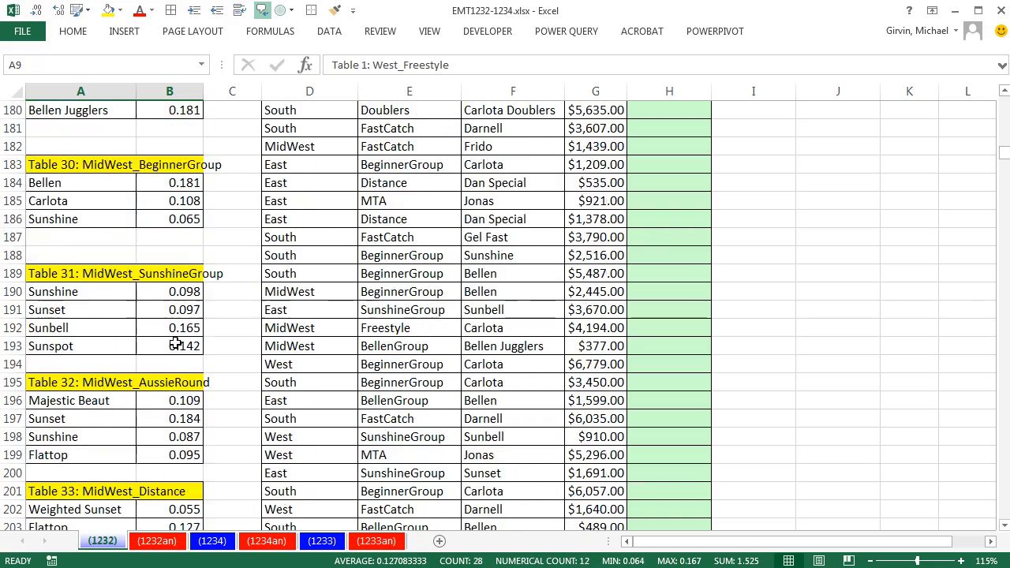
pyautogui.scroll(-3)
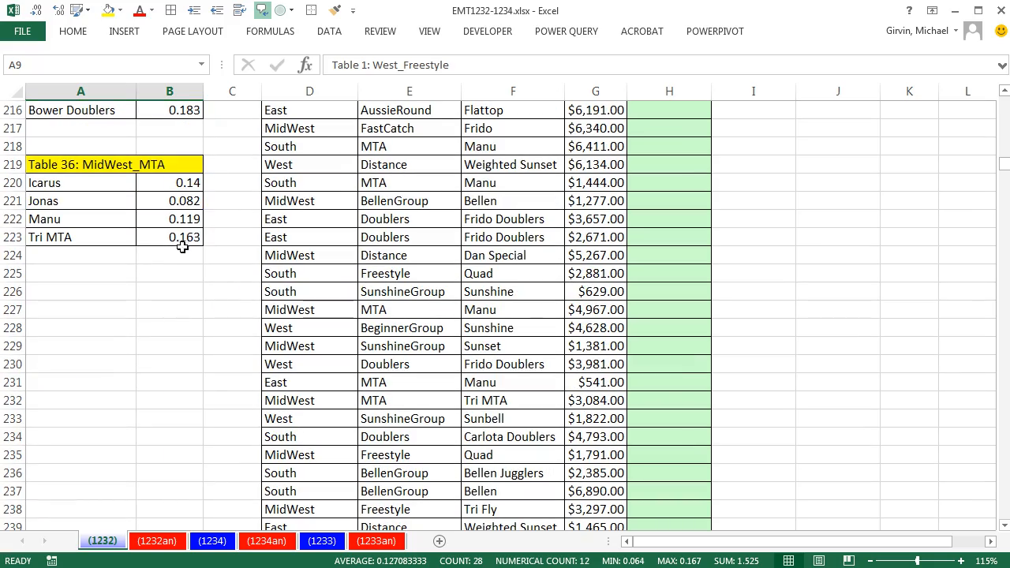
pyautogui.press('shift')
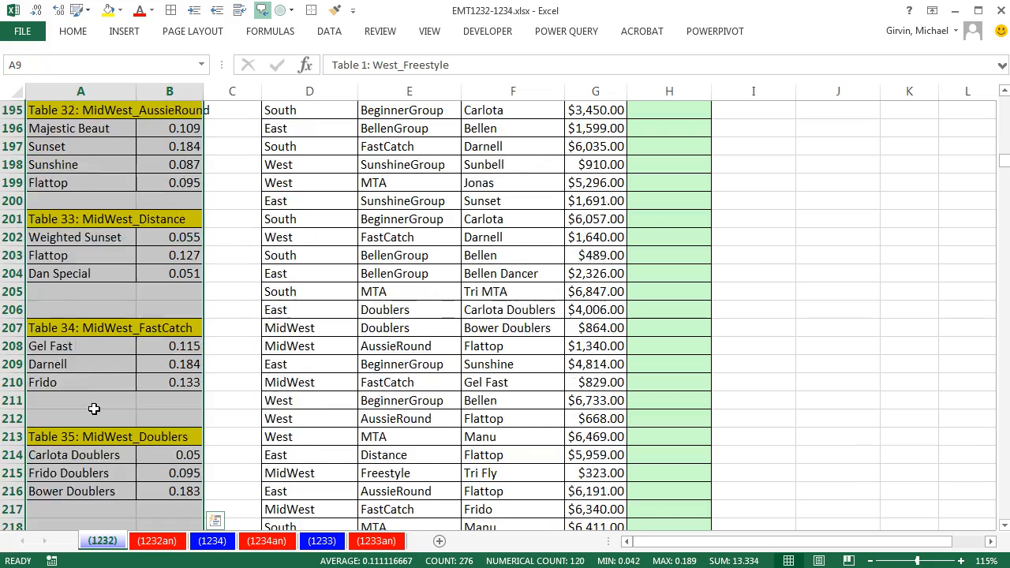
pyautogui.scroll(3)
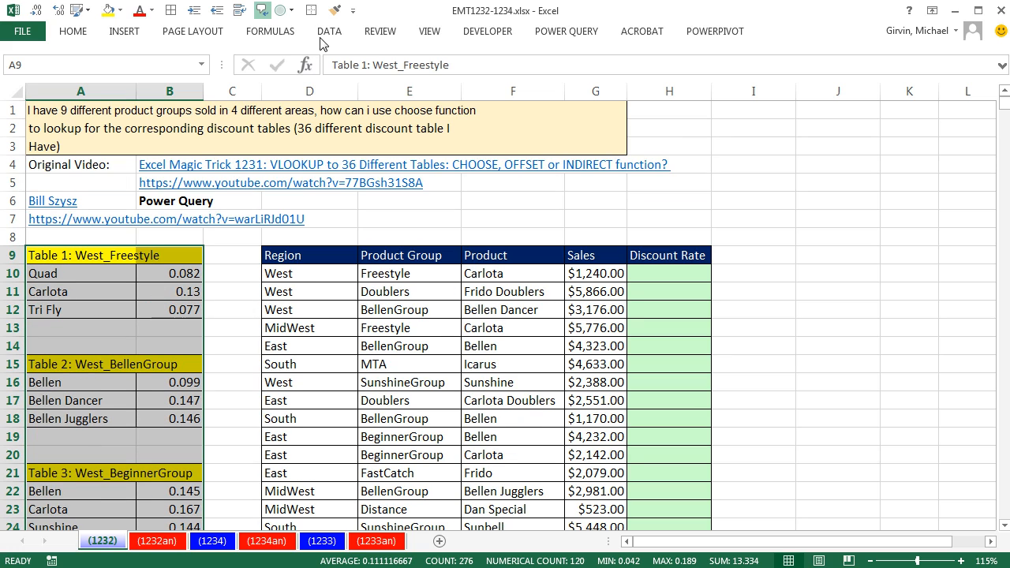
pyautogui.click(328, 31)
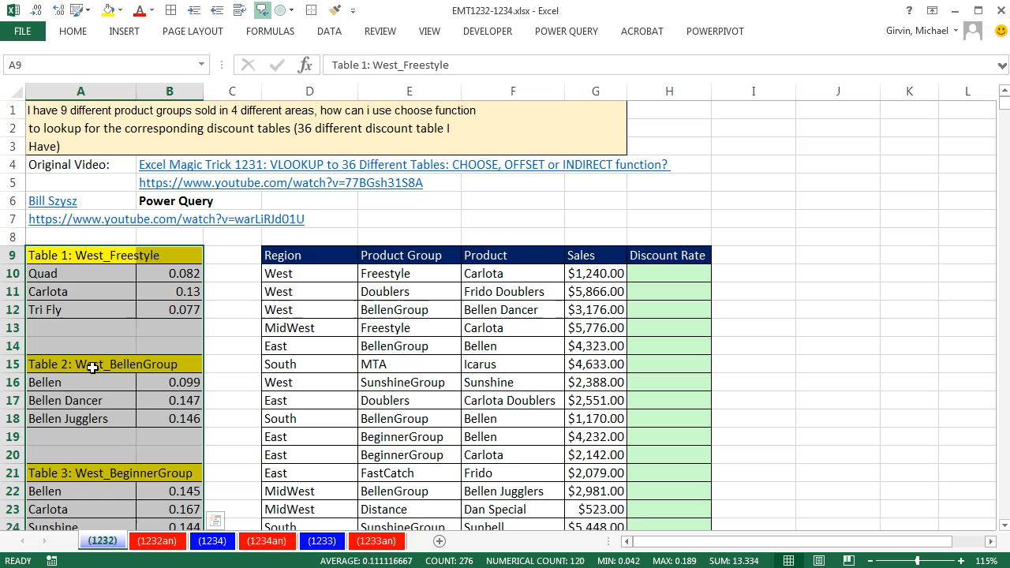
# Step: Toggle AutoFilter on and back off for the selected discount tables (Ctrl+Shift+L)
pyautogui.press('ctrl+shift+l')
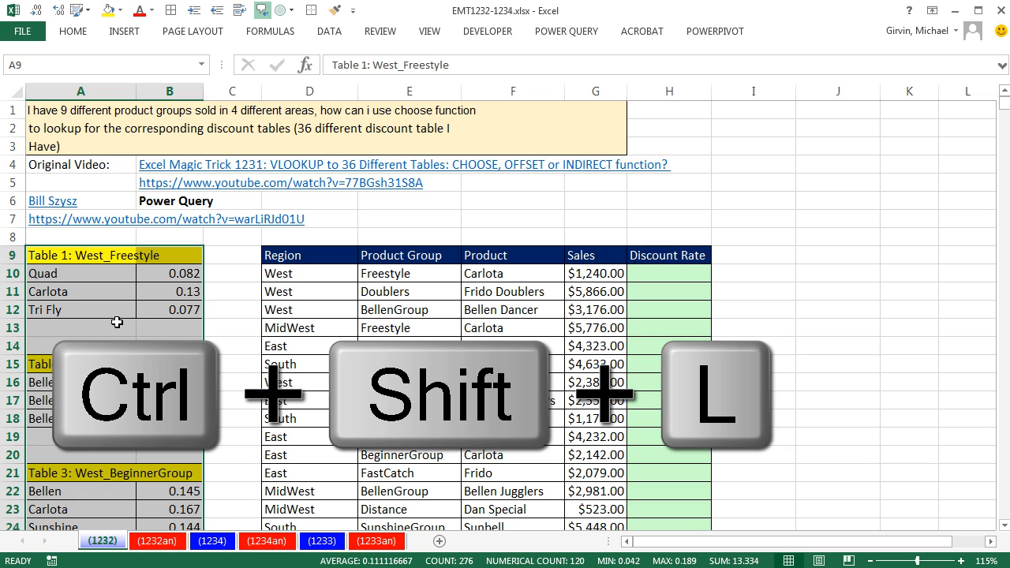
pyautogui.press('ctrl+shift+l')
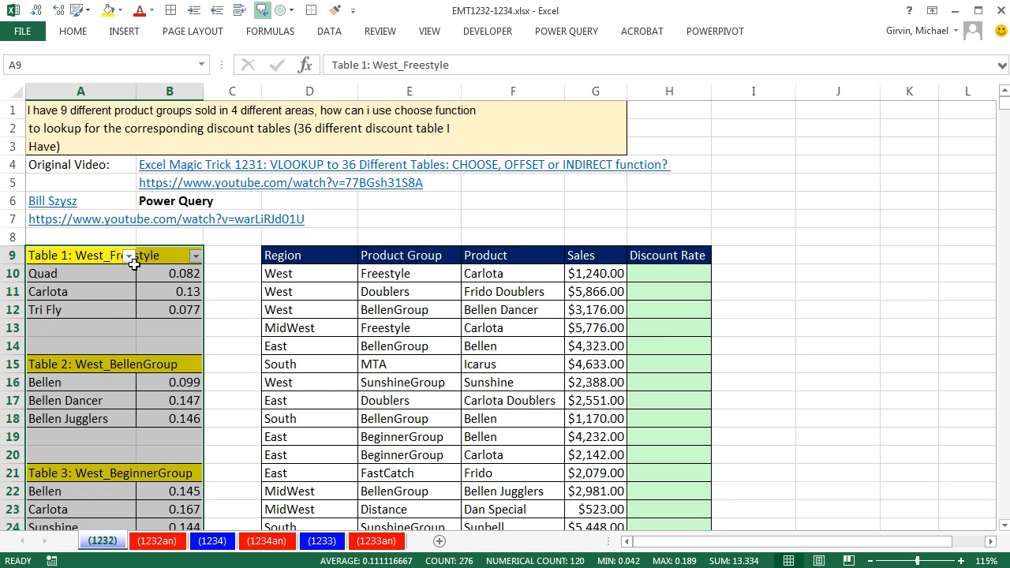
pyautogui.moveTo(149, 292)
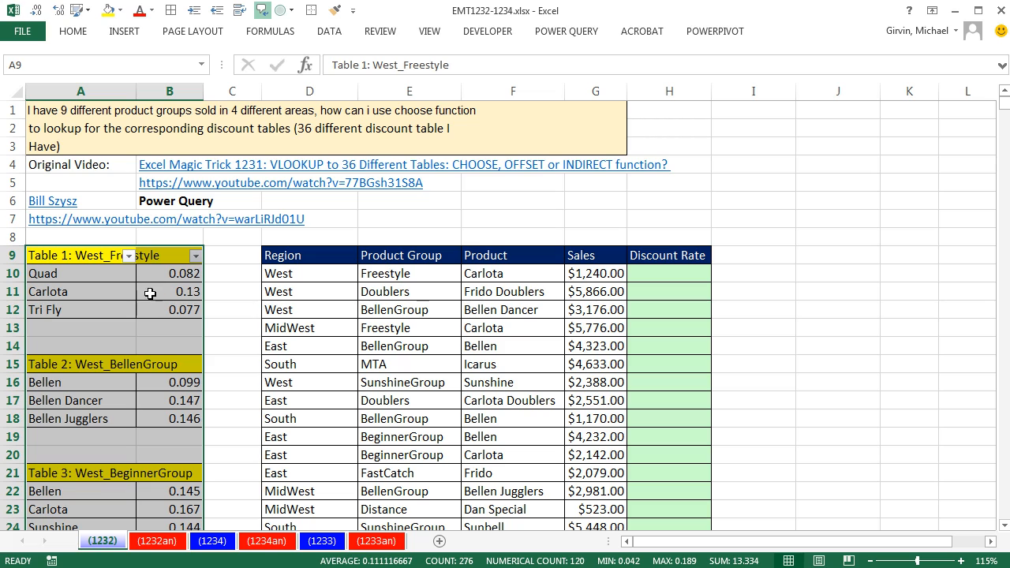
pyautogui.moveTo(167, 211)
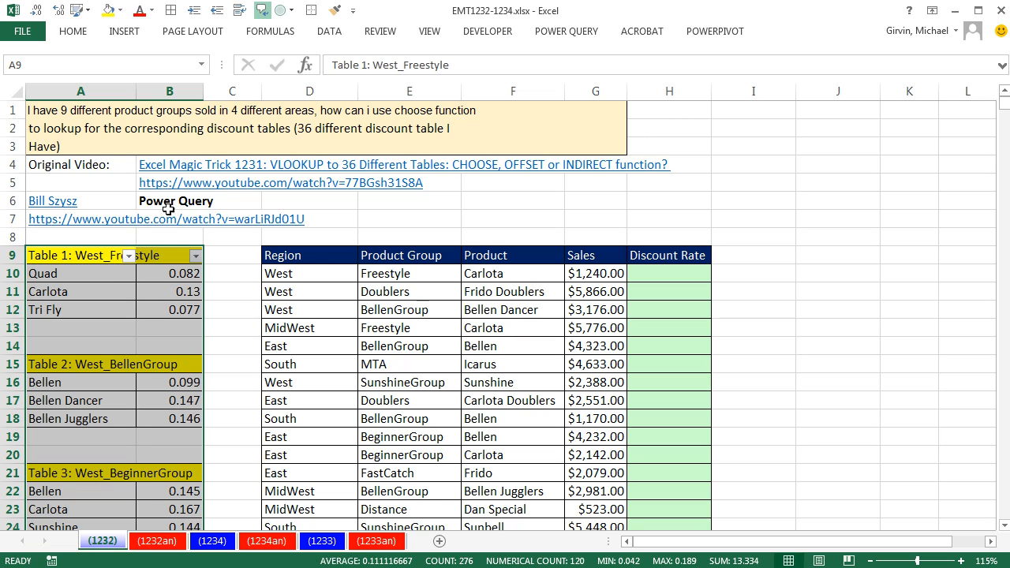
pyautogui.moveTo(136, 330)
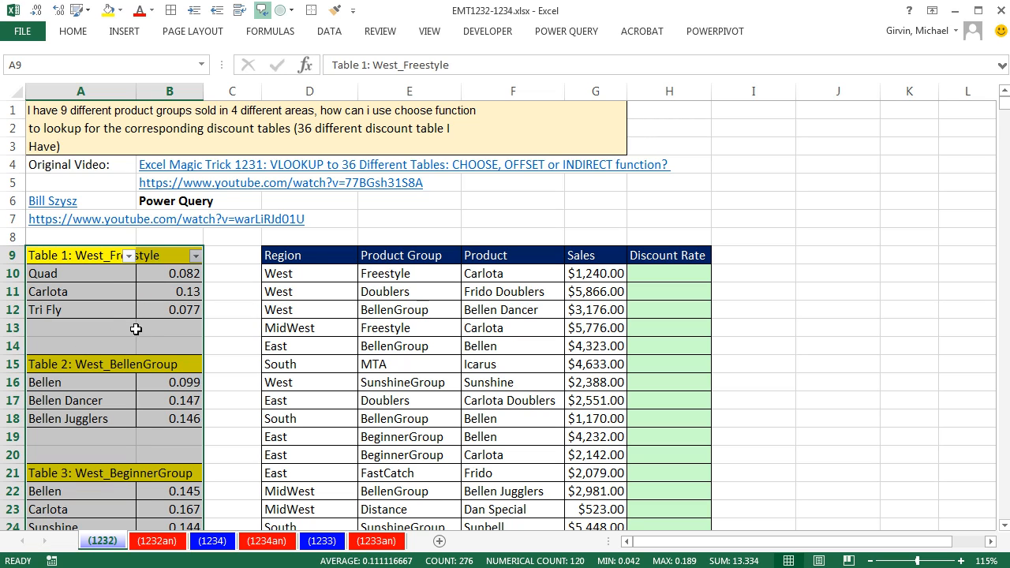
pyautogui.press('ctrl+shift+l')
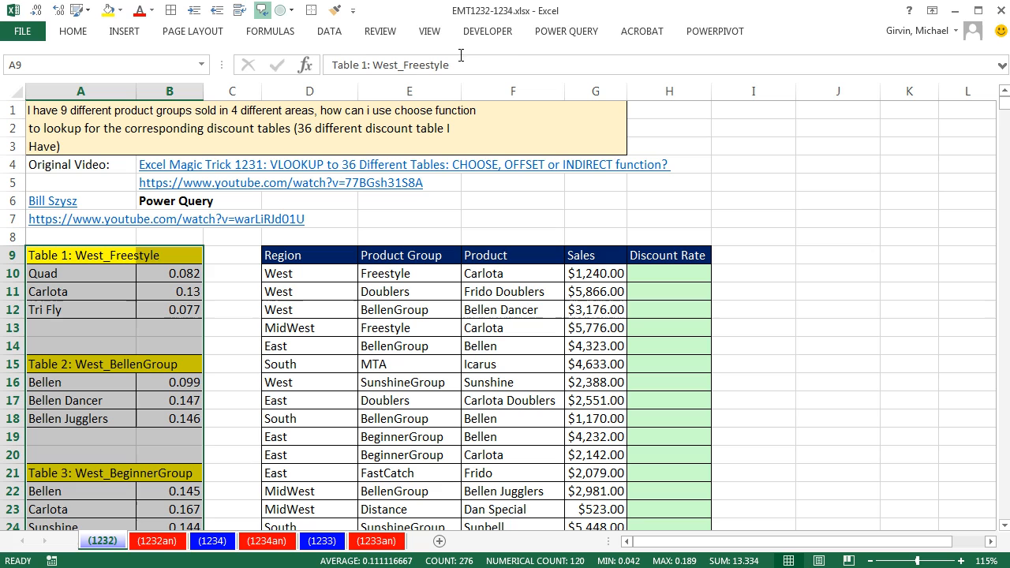
# Step: Load the selection into Power Query with From Table and rename the query DiscoutTable
pyautogui.click(565, 32)
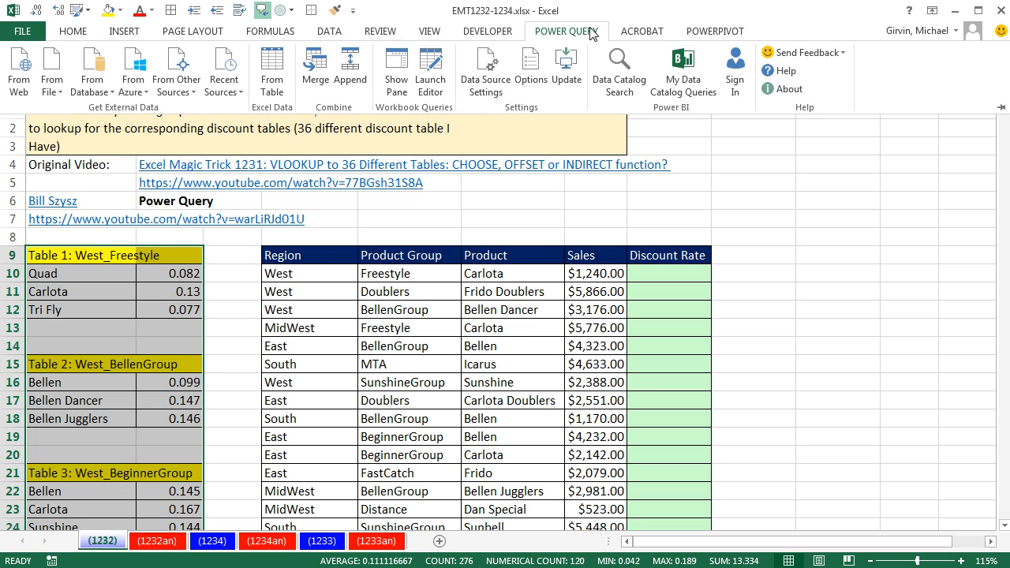
pyautogui.moveTo(272, 69)
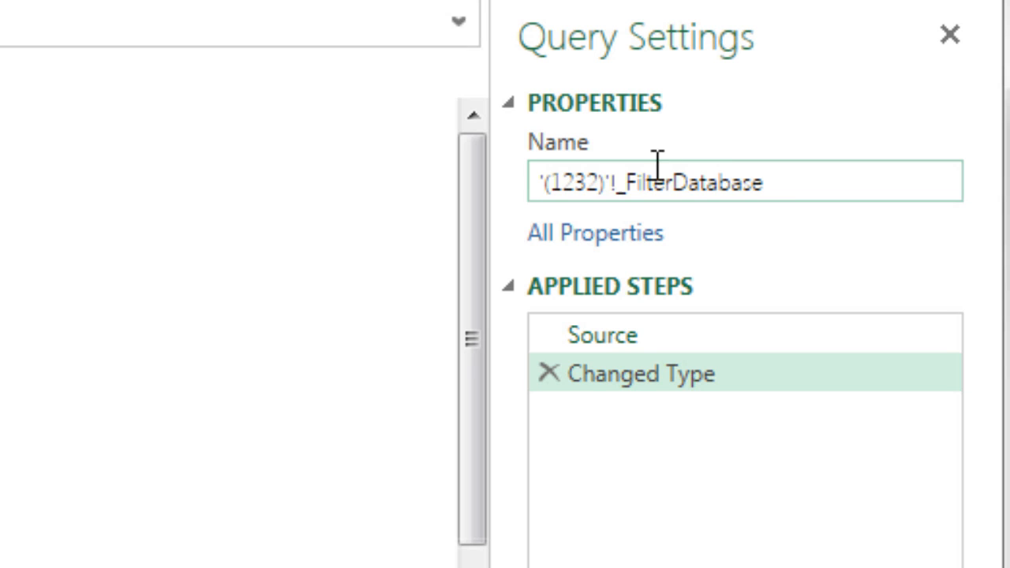
pyautogui.tripleClick(741, 182)
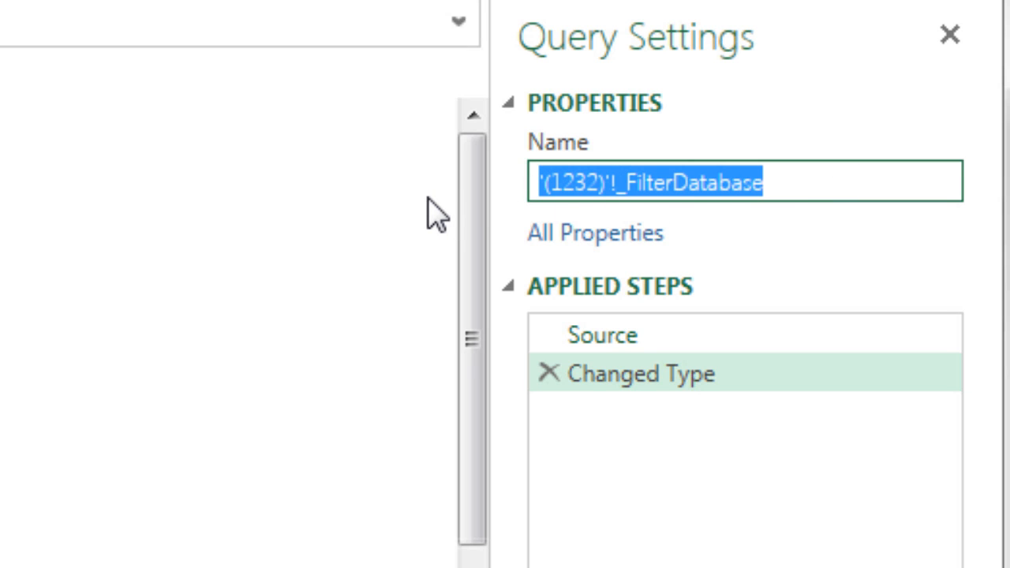
pyautogui.write('D')
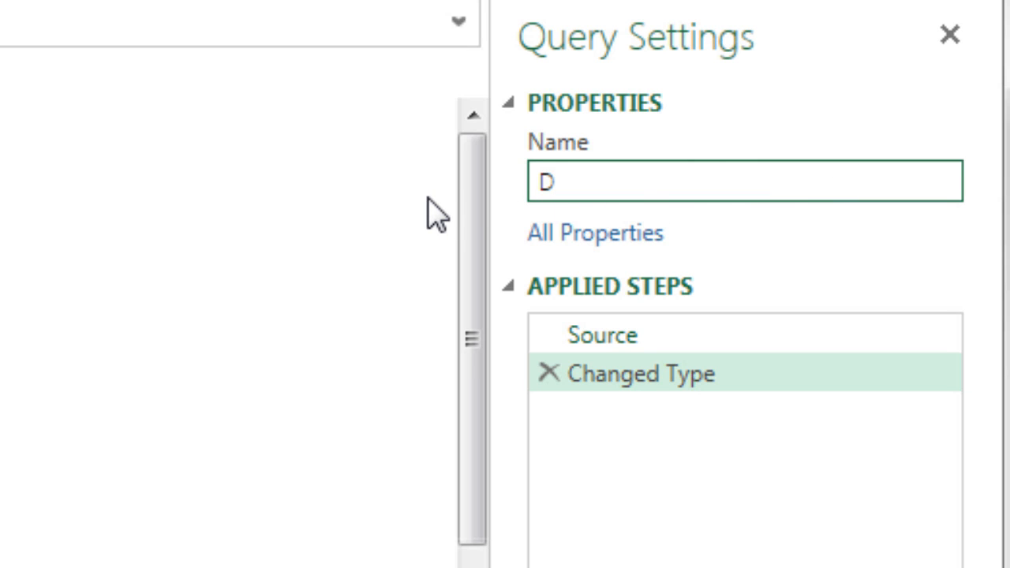
pyautogui.write('iscoutTable')
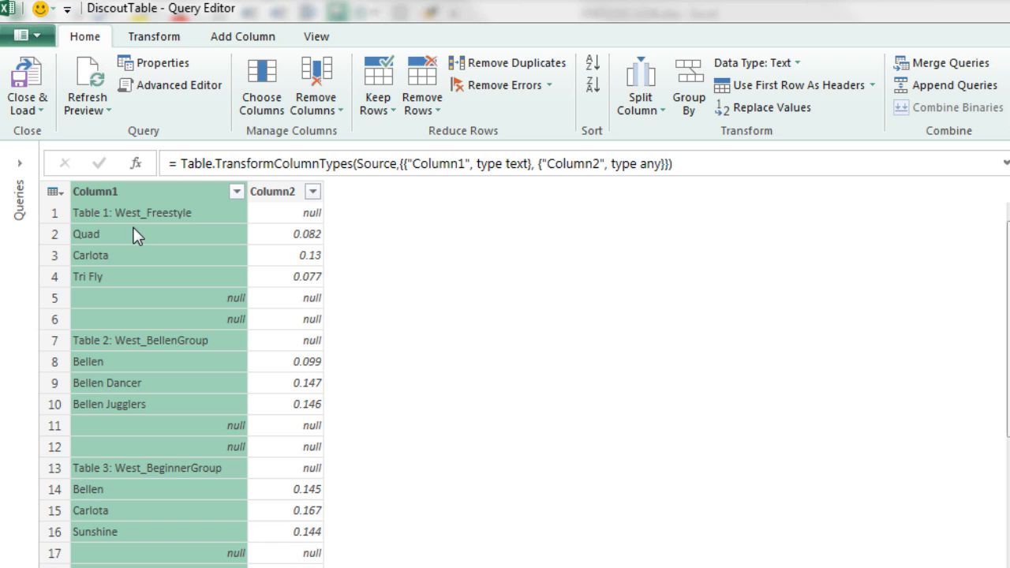
pyautogui.moveTo(114, 224)
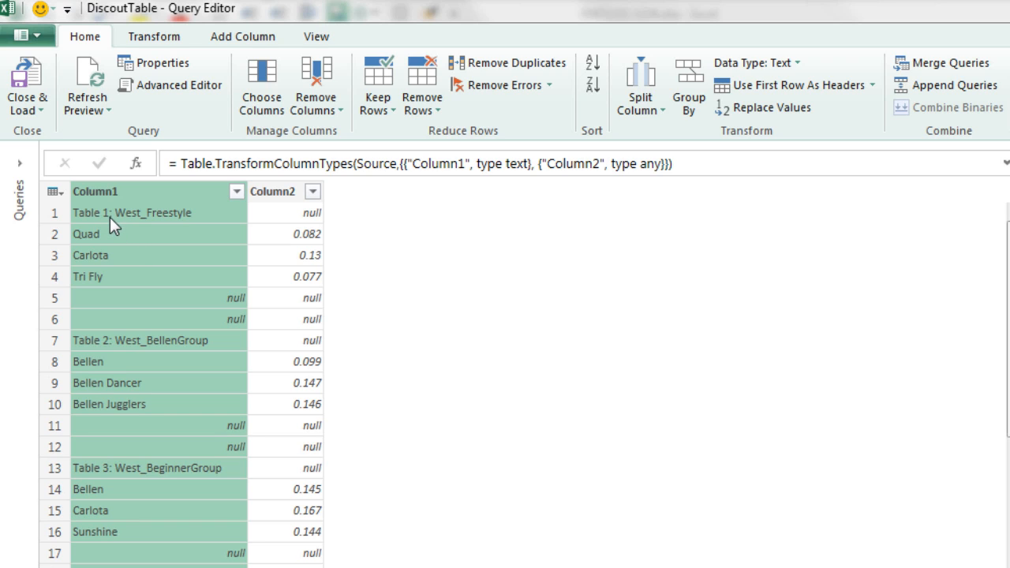
pyautogui.moveTo(139, 228)
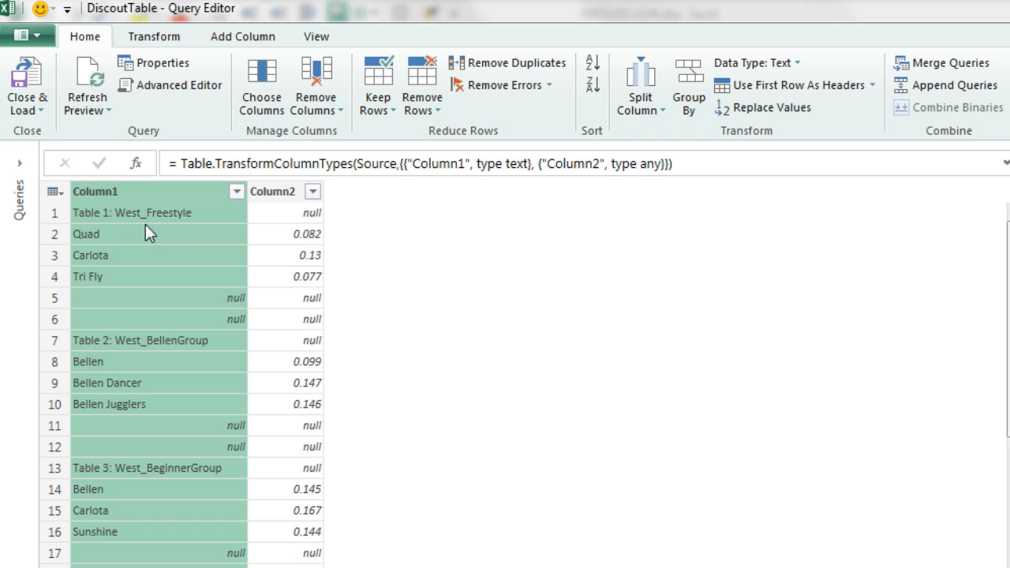
pyautogui.moveTo(170, 221)
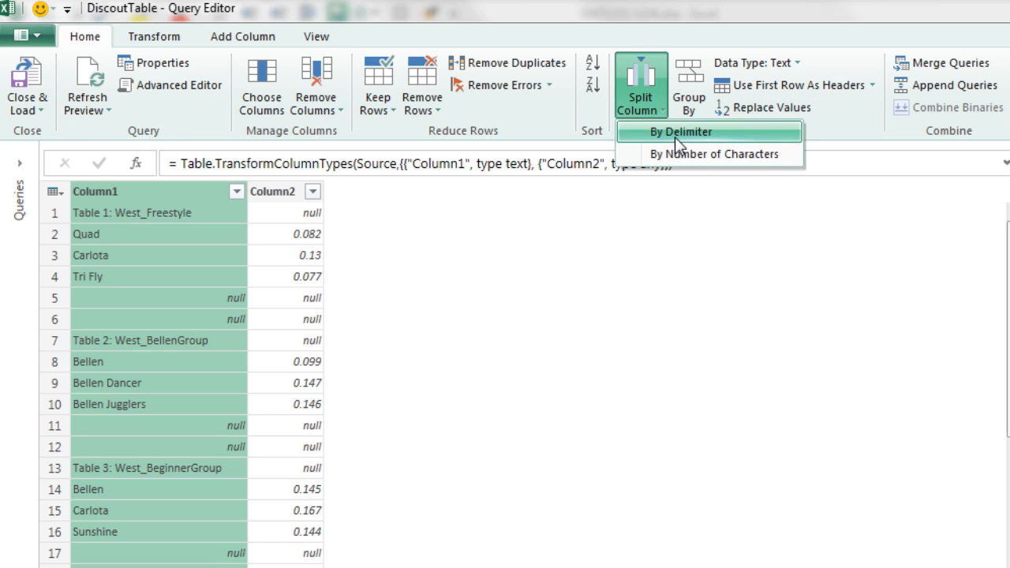
# Step: Split Column1 by a custom colon delimiter into table numbers and region-group names
pyautogui.click(681, 132)
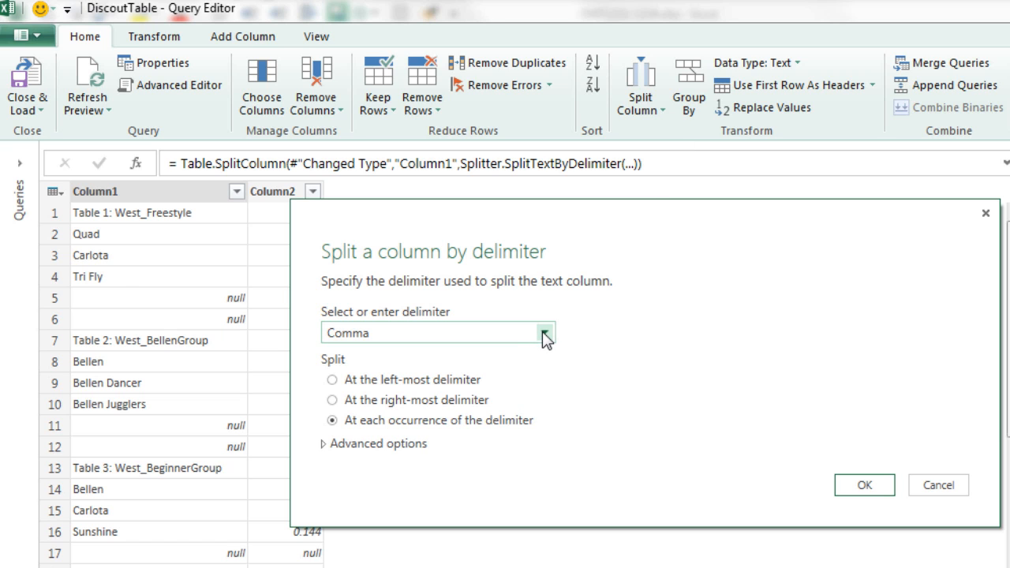
pyautogui.click(542, 331)
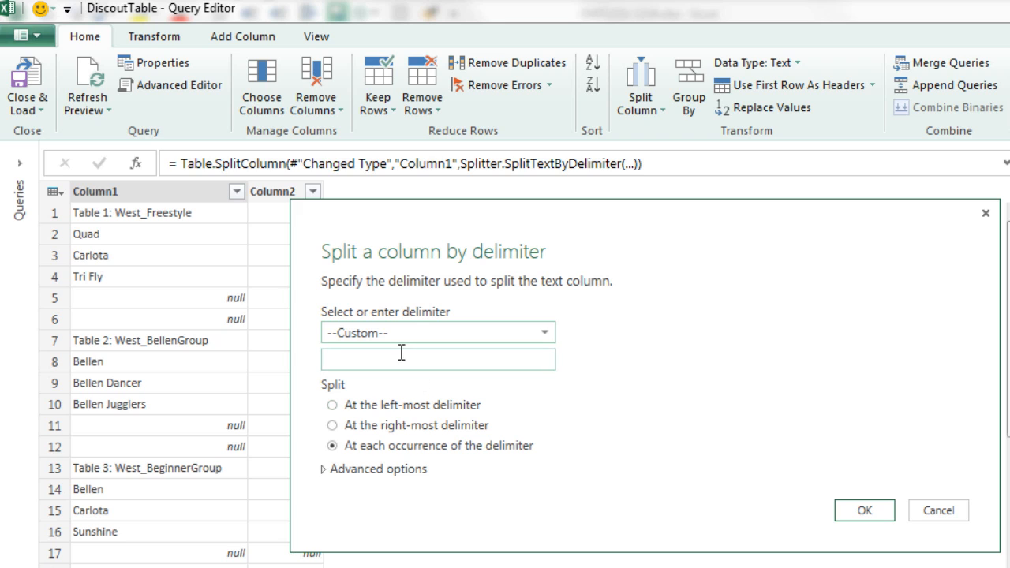
pyautogui.write(':')
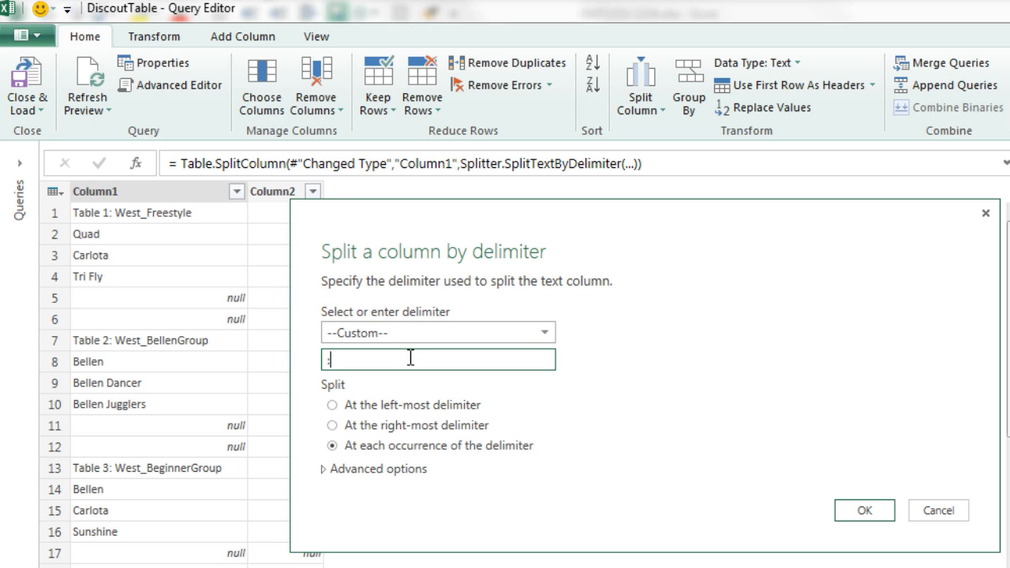
pyautogui.write(':')
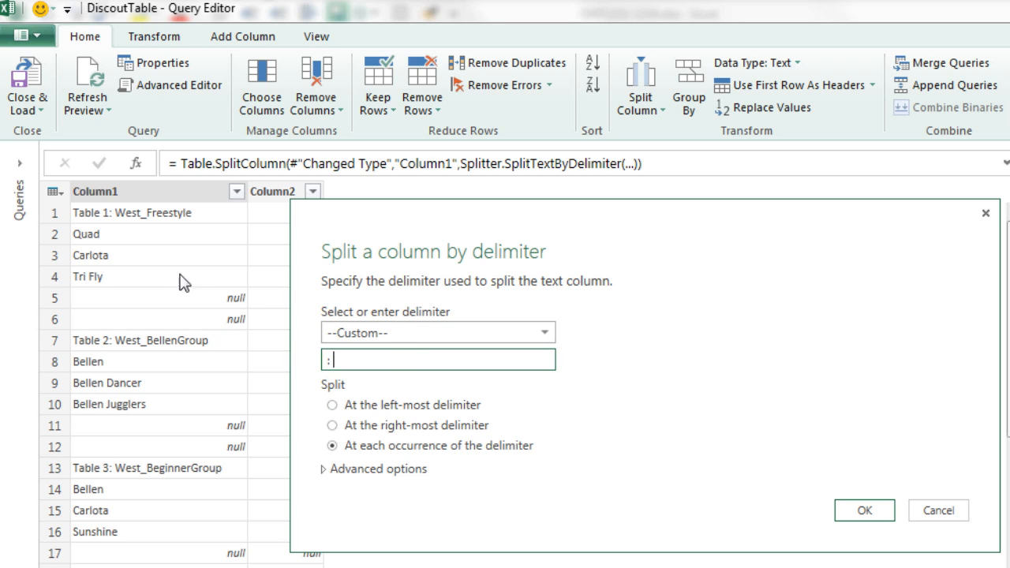
pyautogui.moveTo(114, 229)
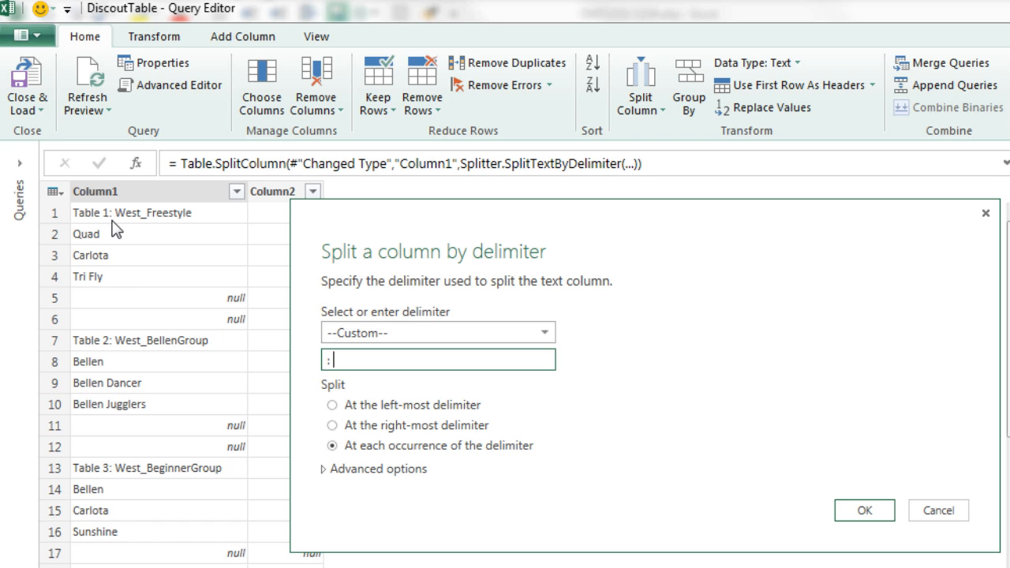
pyautogui.moveTo(820, 527)
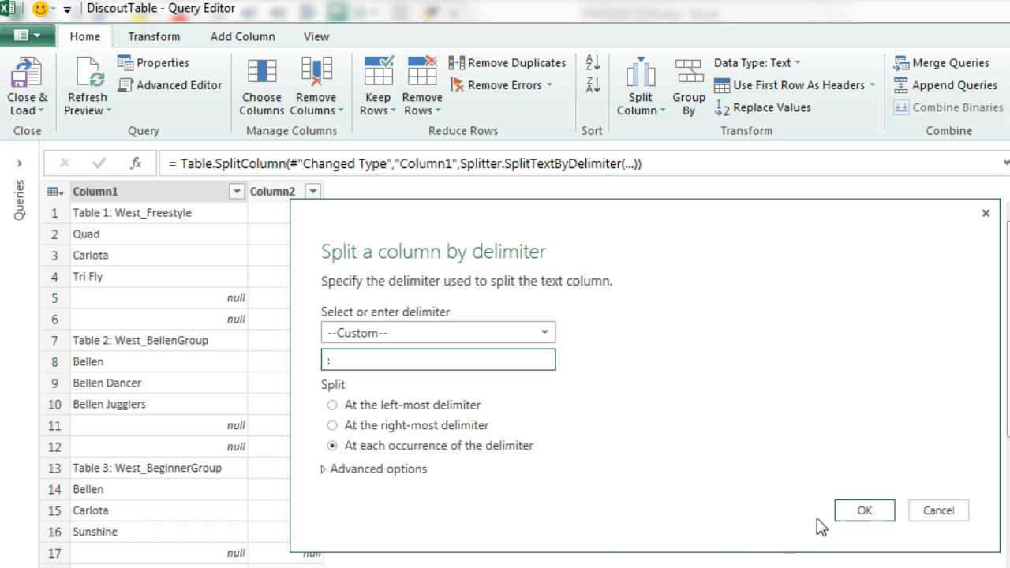
pyautogui.click(863, 509)
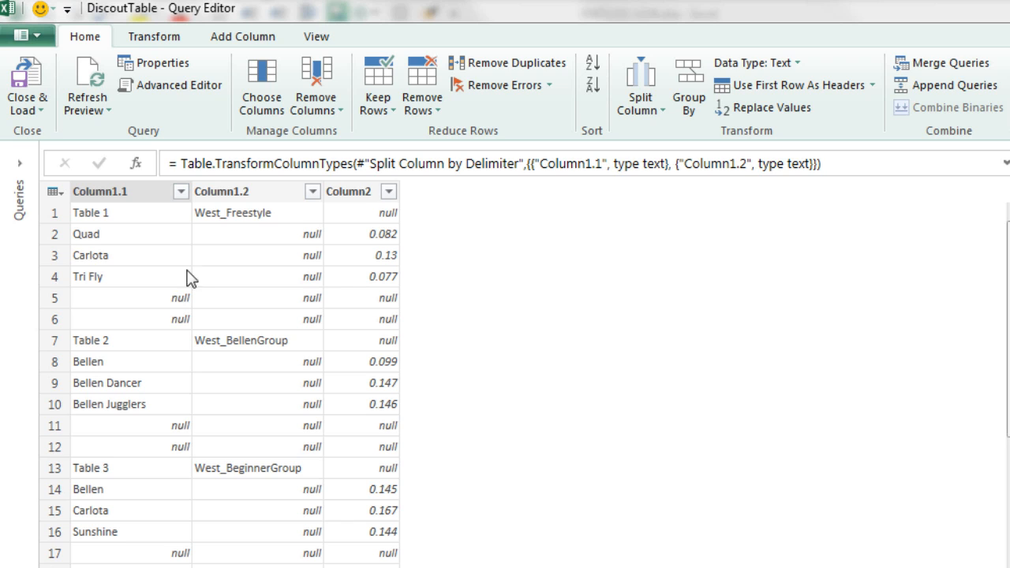
pyautogui.moveTo(240, 195)
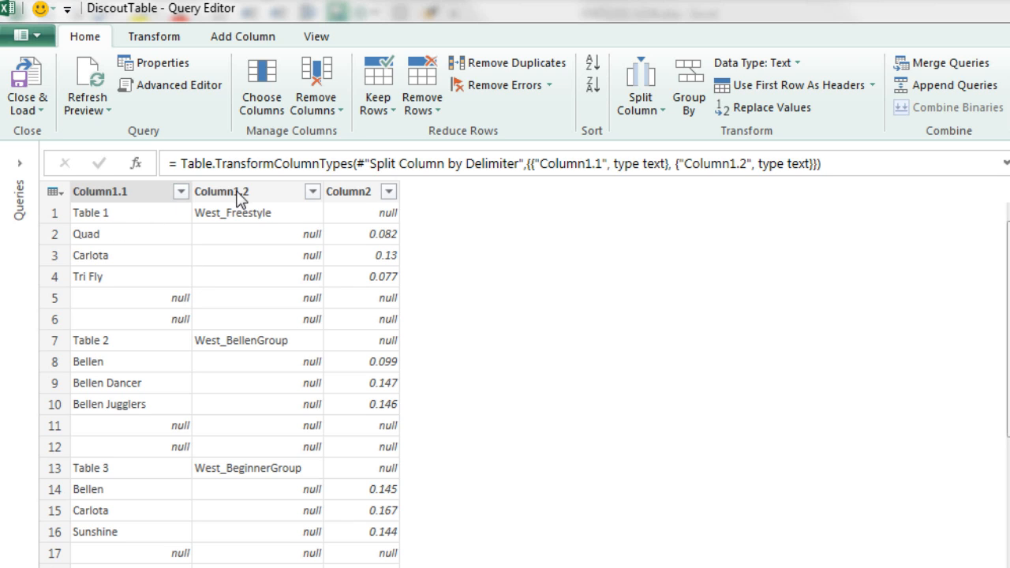
# Step: Split the region-group column at the underscore, then select the resulting region and group columns together
pyautogui.click(221, 191)
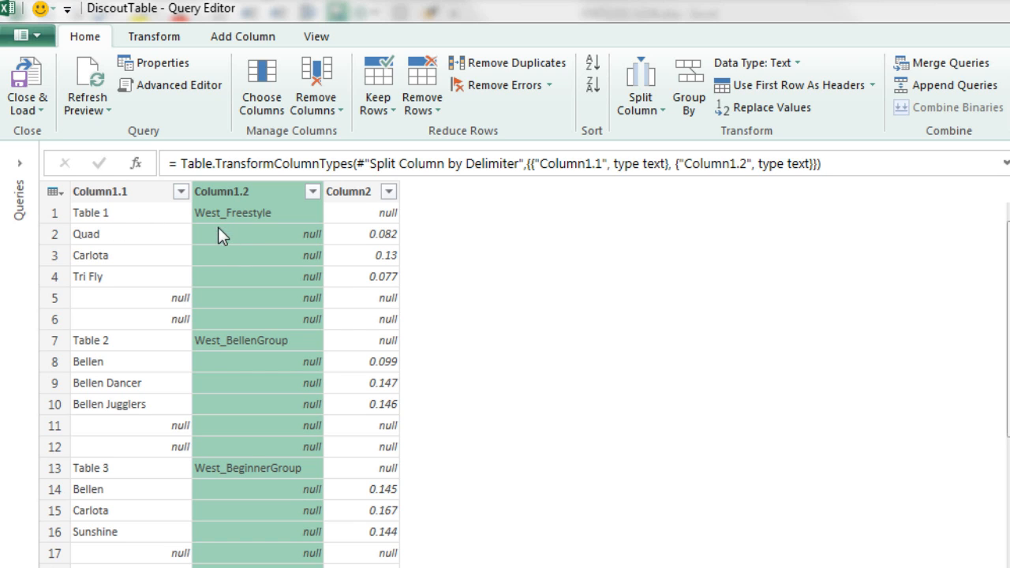
pyautogui.moveTo(134, 196)
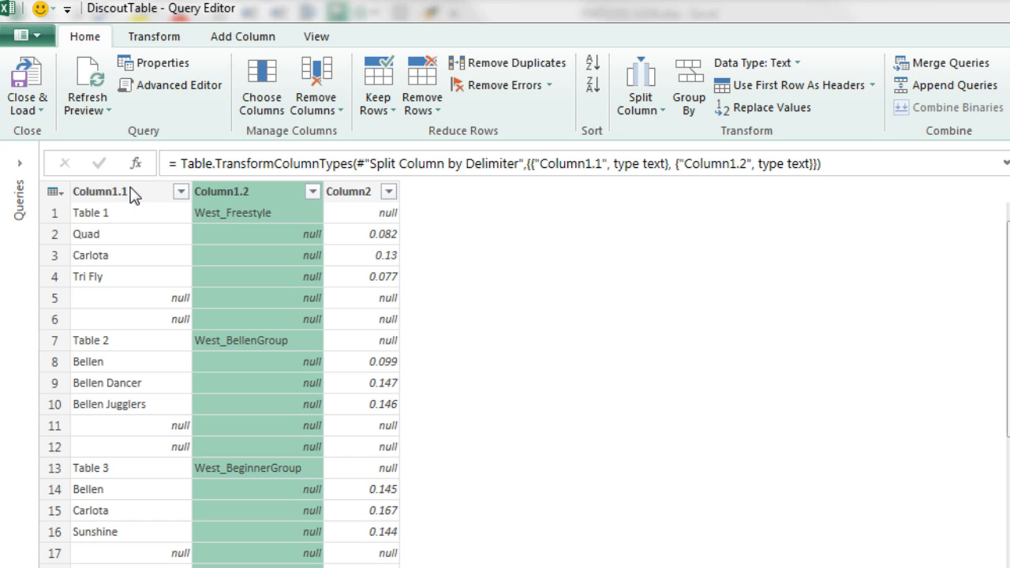
pyautogui.moveTo(624, 139)
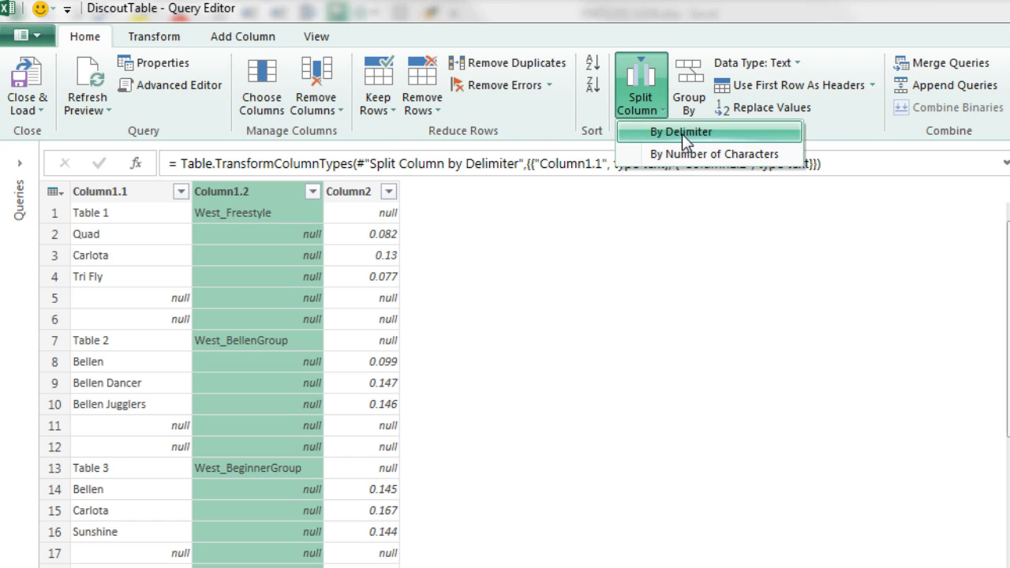
pyautogui.click(681, 133)
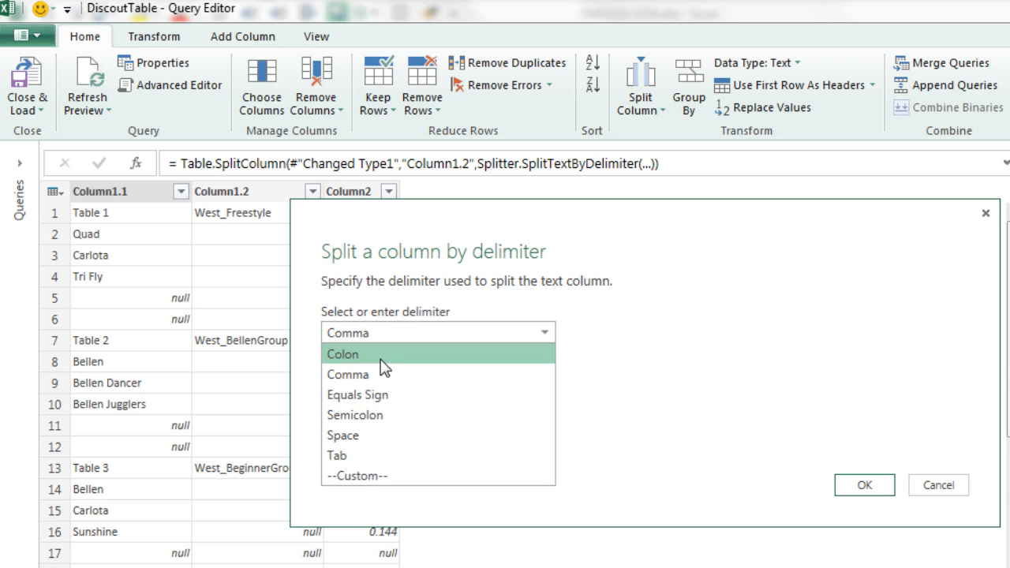
pyautogui.moveTo(366, 475)
pyautogui.write('_')
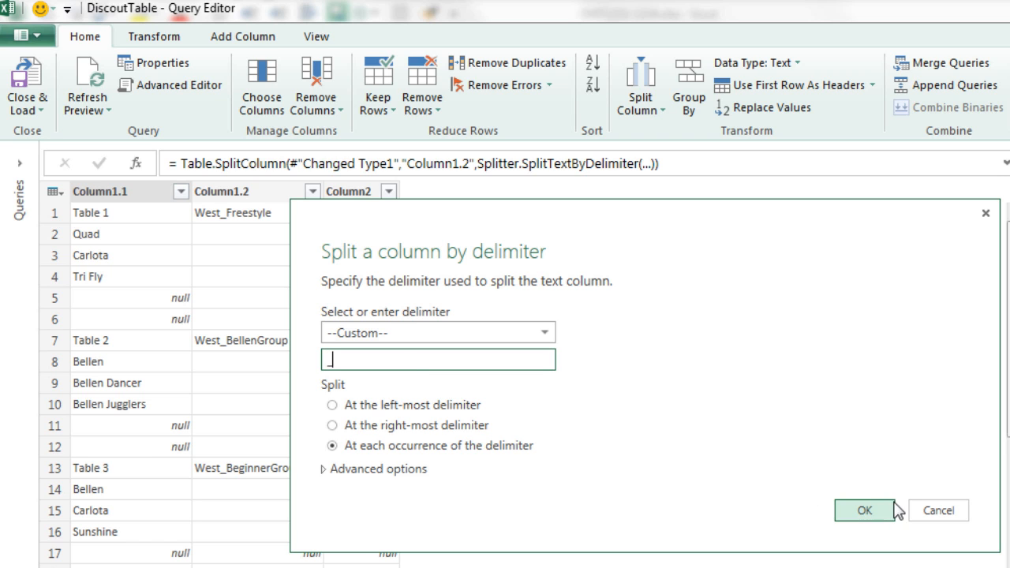
pyautogui.click(863, 511)
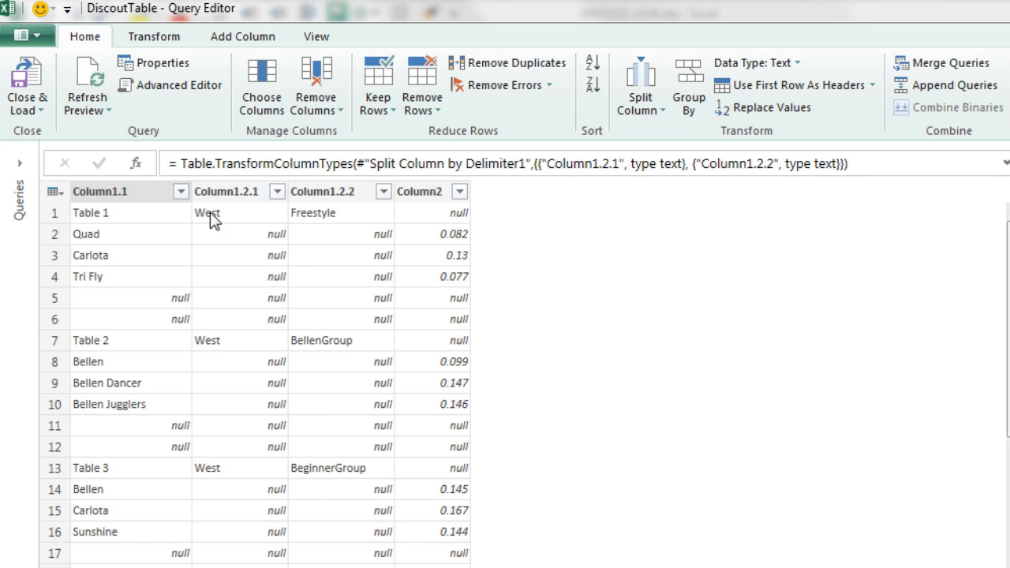
pyautogui.moveTo(227, 230)
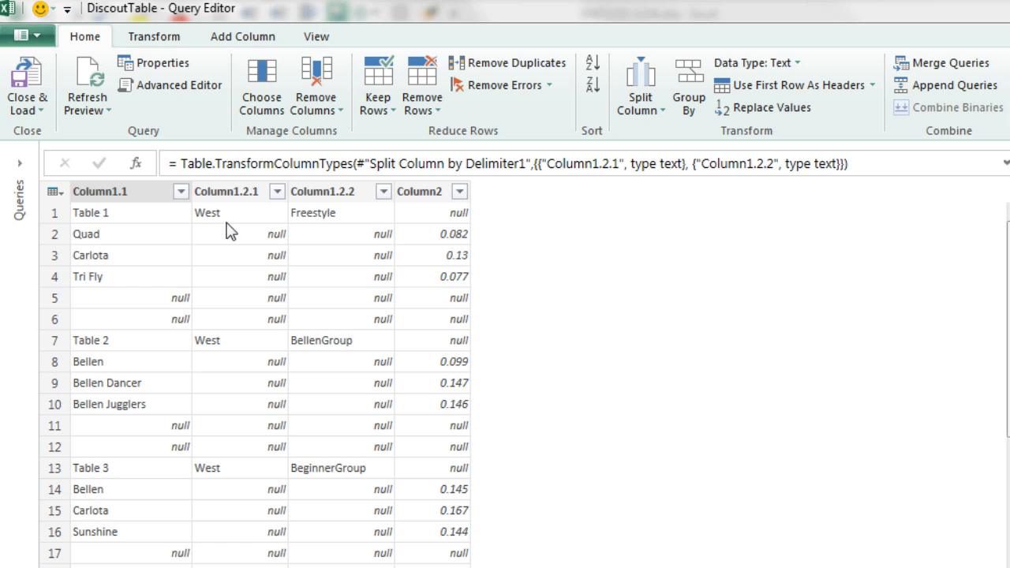
pyautogui.moveTo(341, 237)
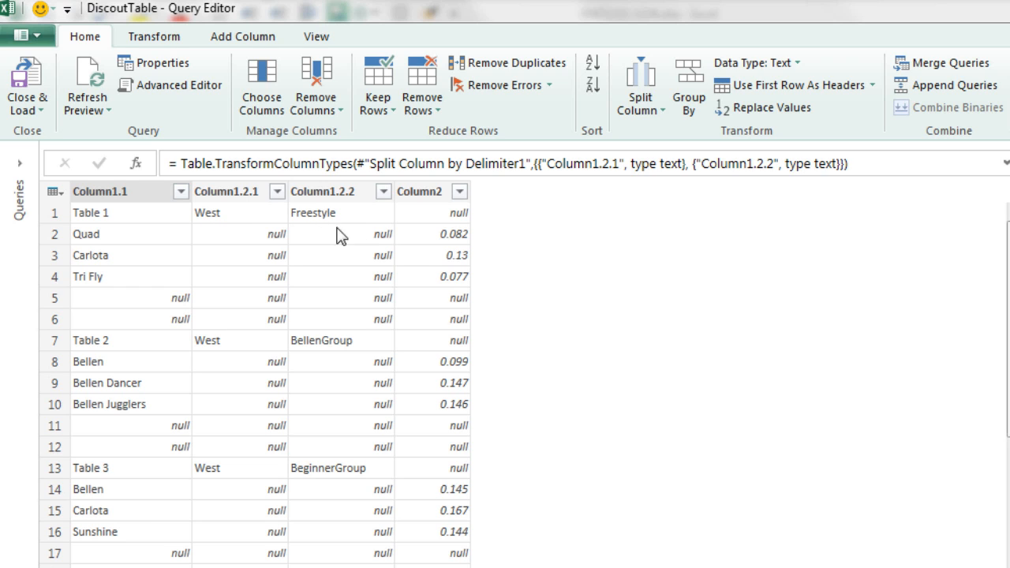
pyautogui.click(226, 191)
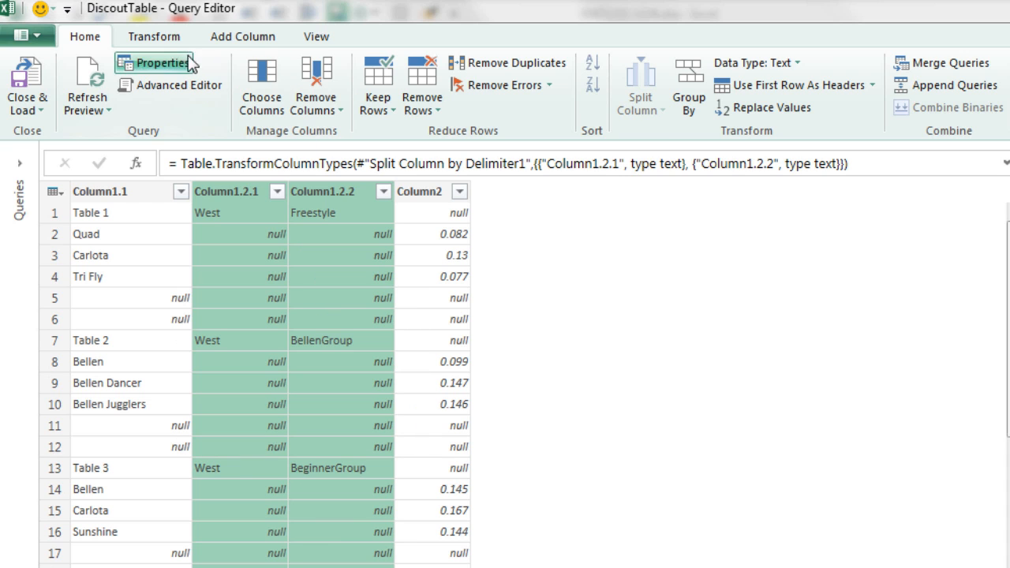
# Step: Fill the region and group columns down so every row carries West and its group name
pyautogui.click(155, 37)
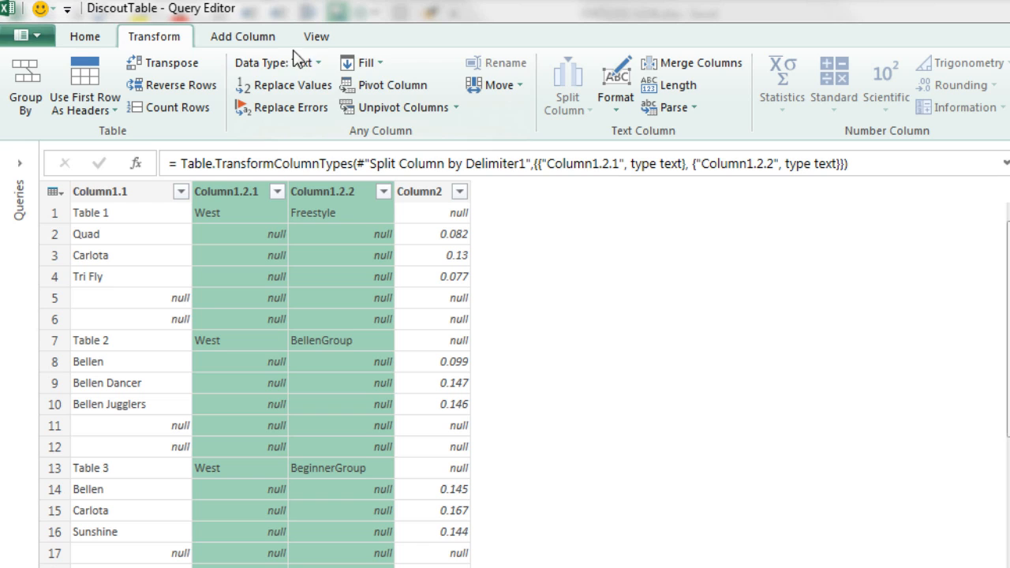
pyautogui.click(366, 63)
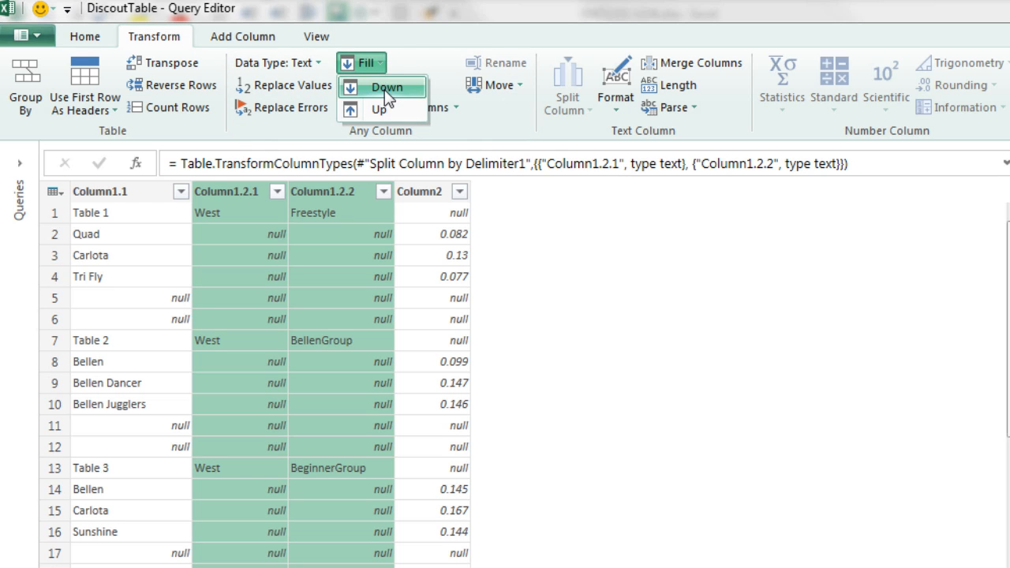
pyautogui.click(387, 87)
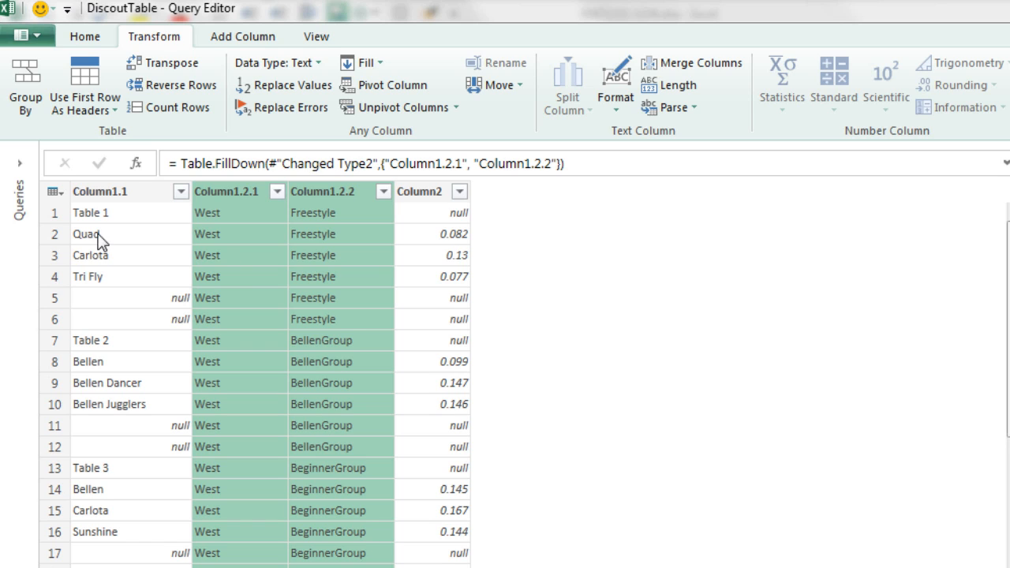
pyautogui.moveTo(251, 258)
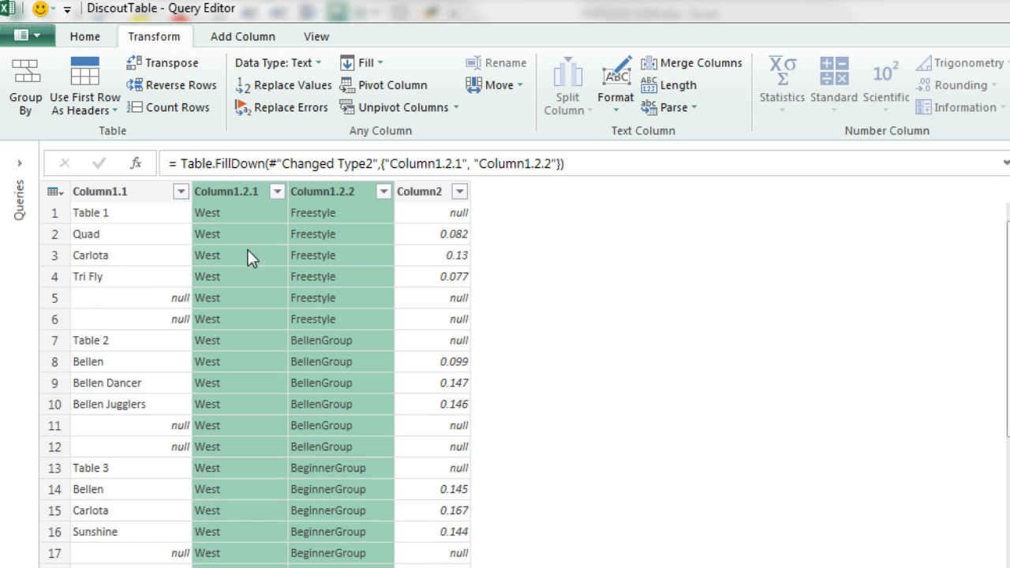
pyautogui.moveTo(117, 217)
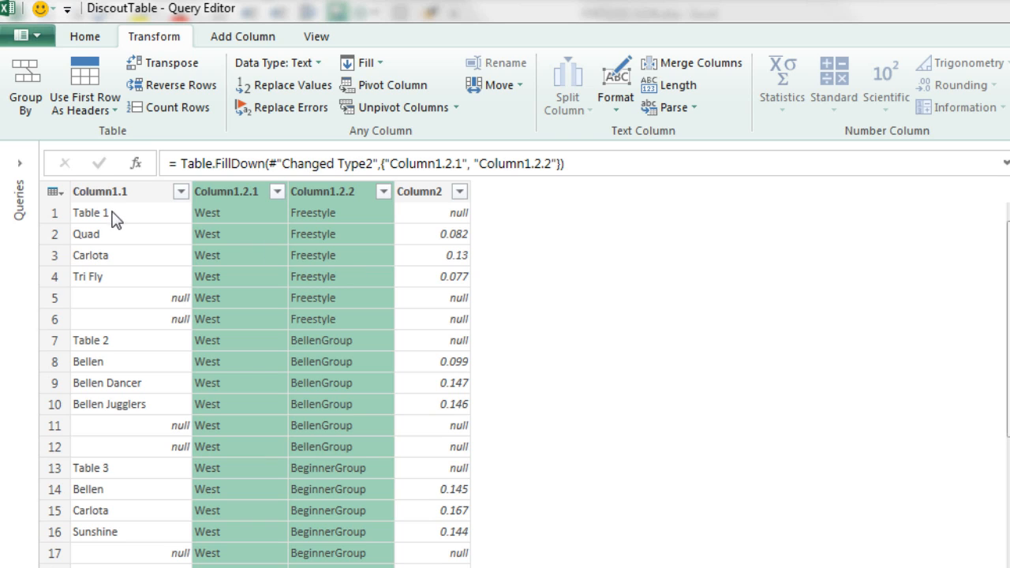
pyautogui.moveTo(213, 314)
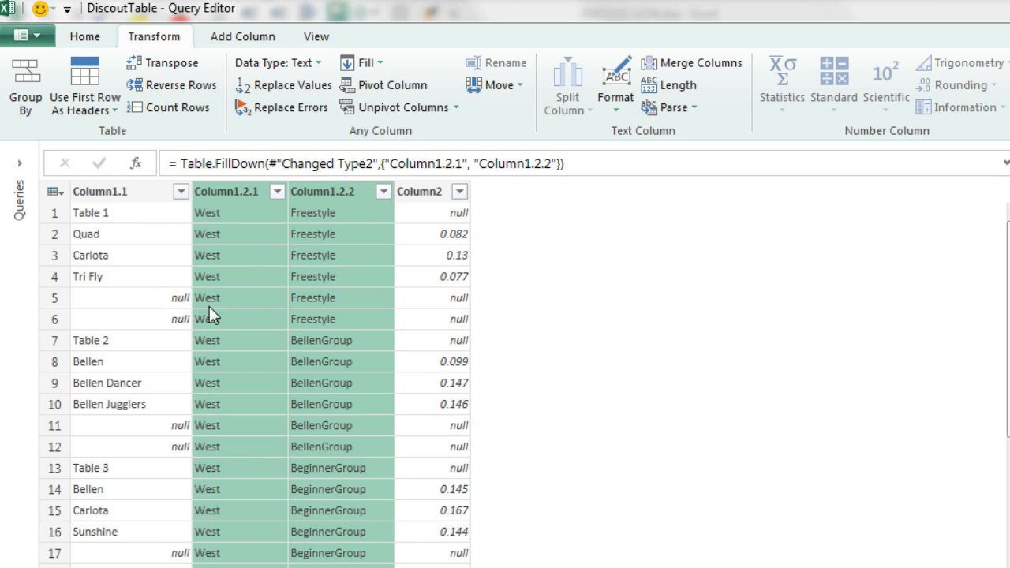
pyautogui.moveTo(508, 233)
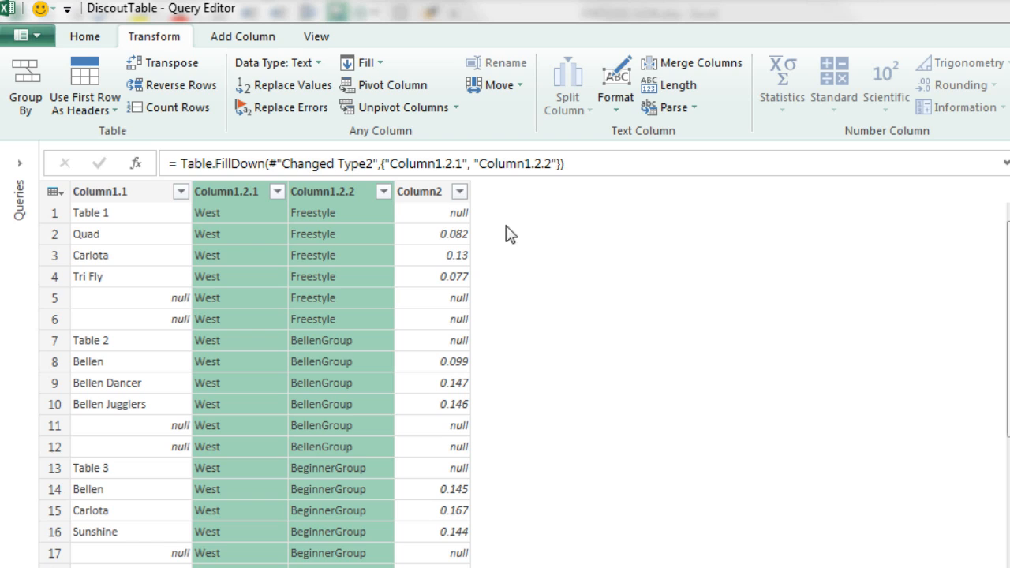
pyautogui.moveTo(481, 217)
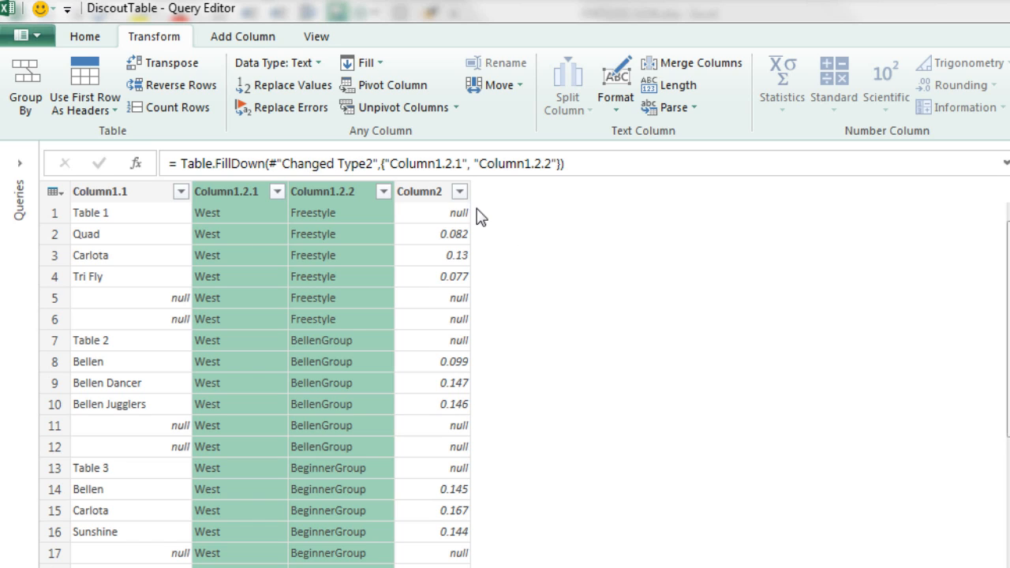
pyautogui.moveTo(119, 220)
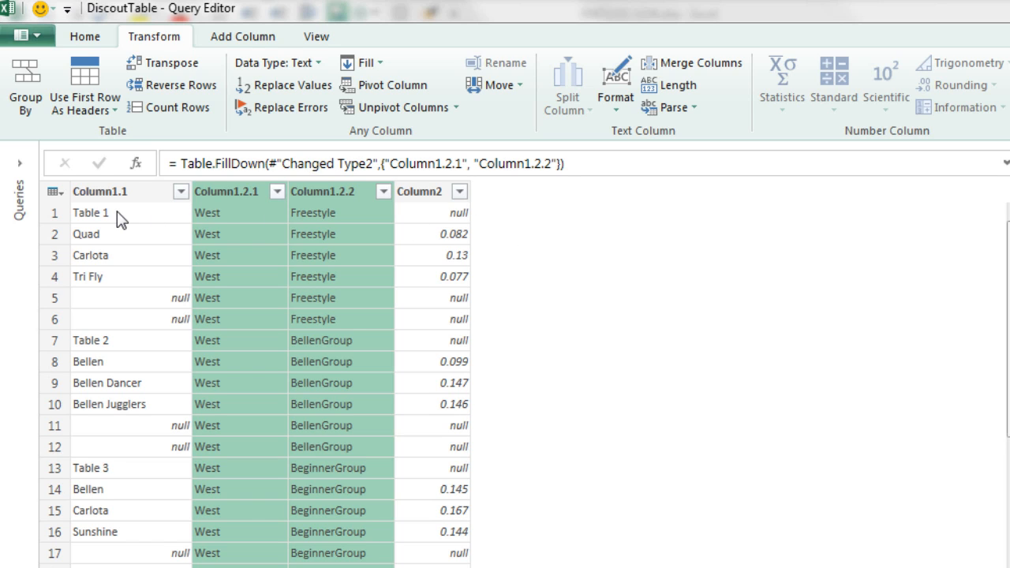
pyautogui.moveTo(461, 353)
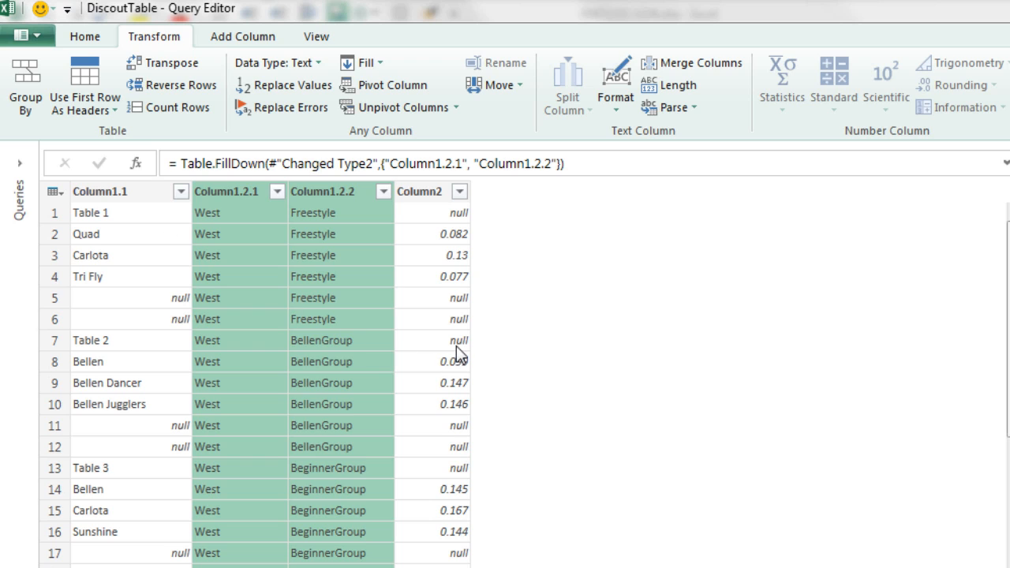
pyautogui.moveTo(440, 318)
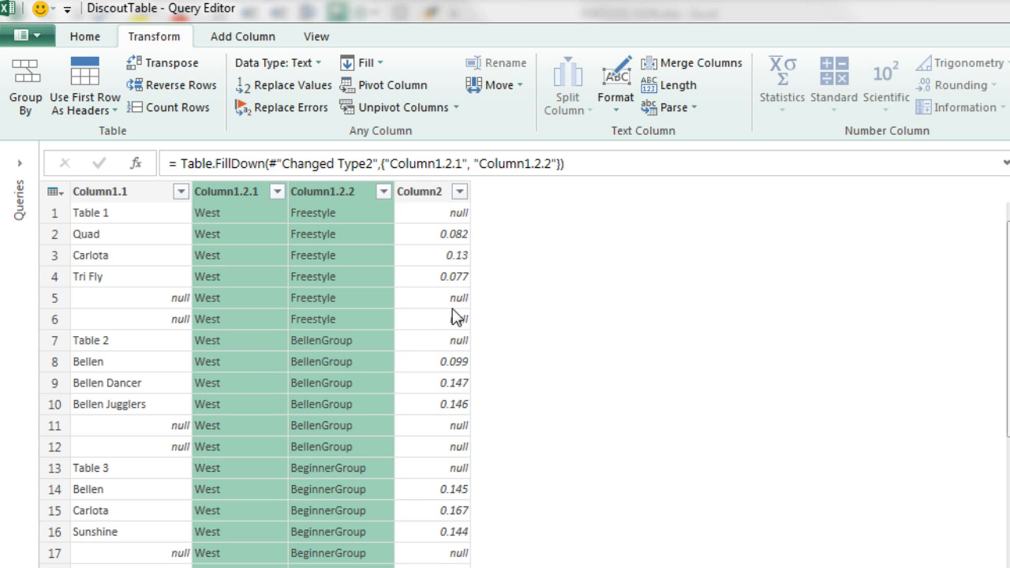
pyautogui.moveTo(150, 324)
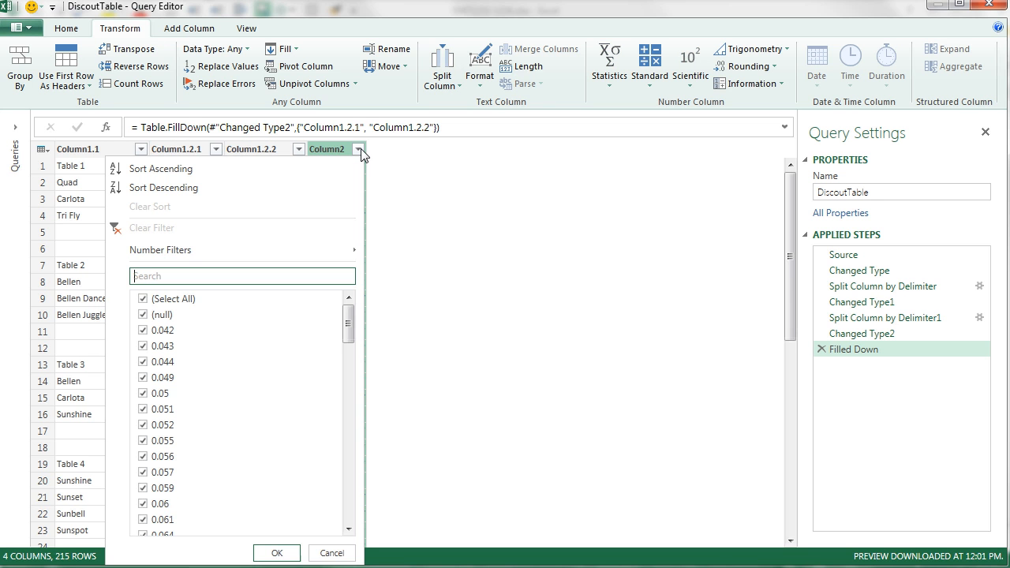
# Step: Filter Column2 to remove null discount rates, keeping only product rows
pyautogui.click(142, 314)
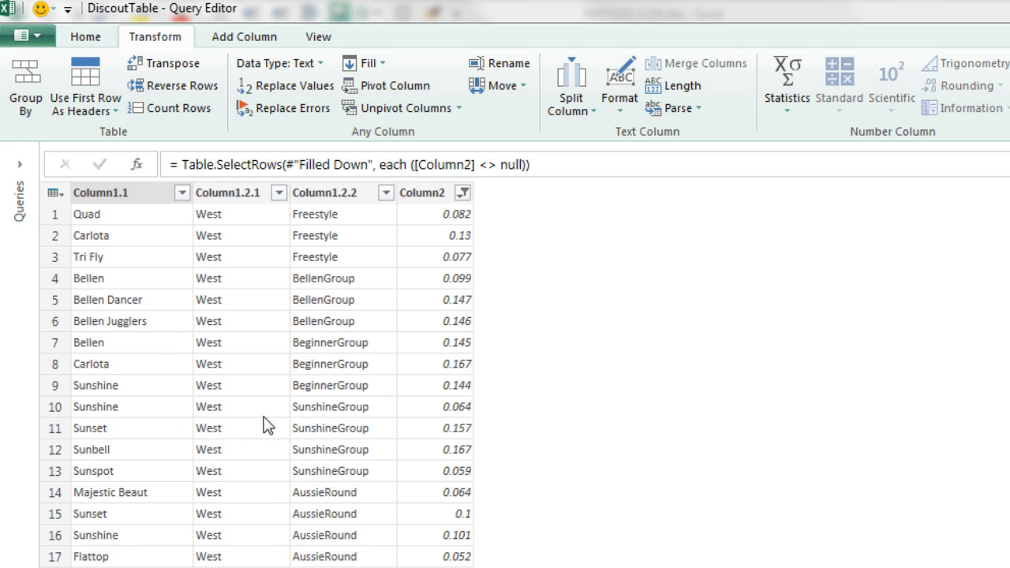
pyautogui.moveTo(174, 231)
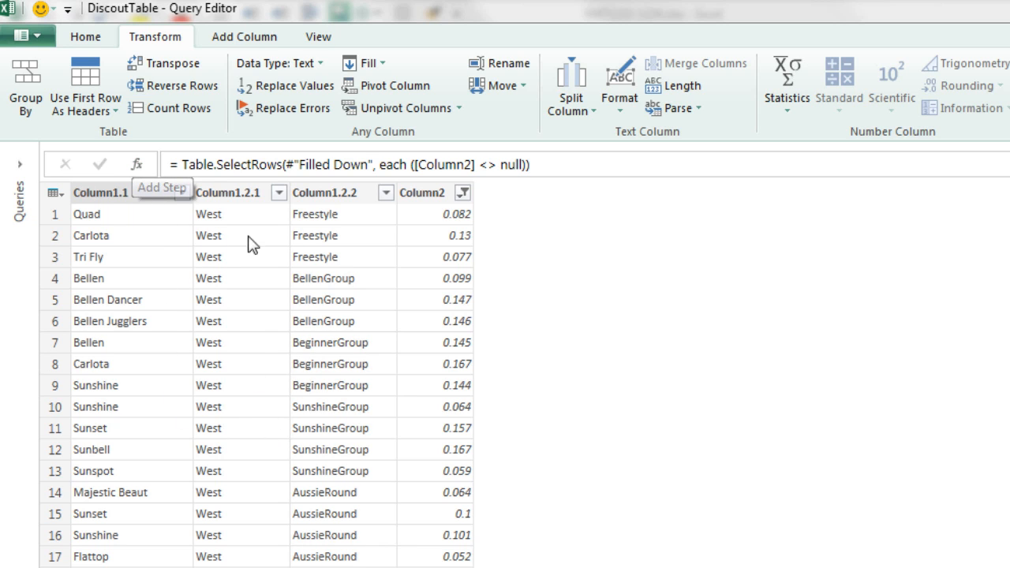
pyautogui.moveTo(340, 267)
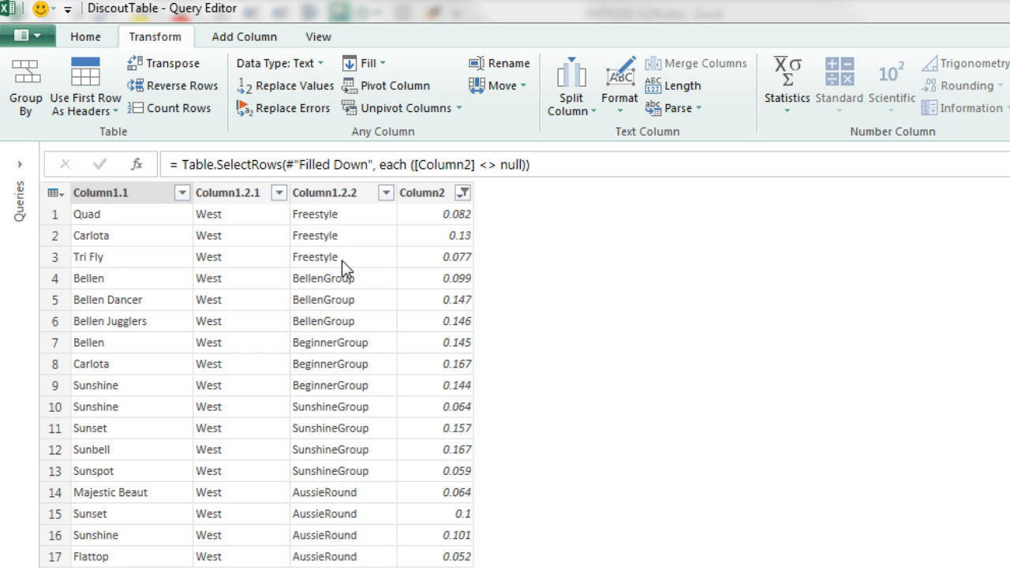
pyautogui.moveTo(274, 278)
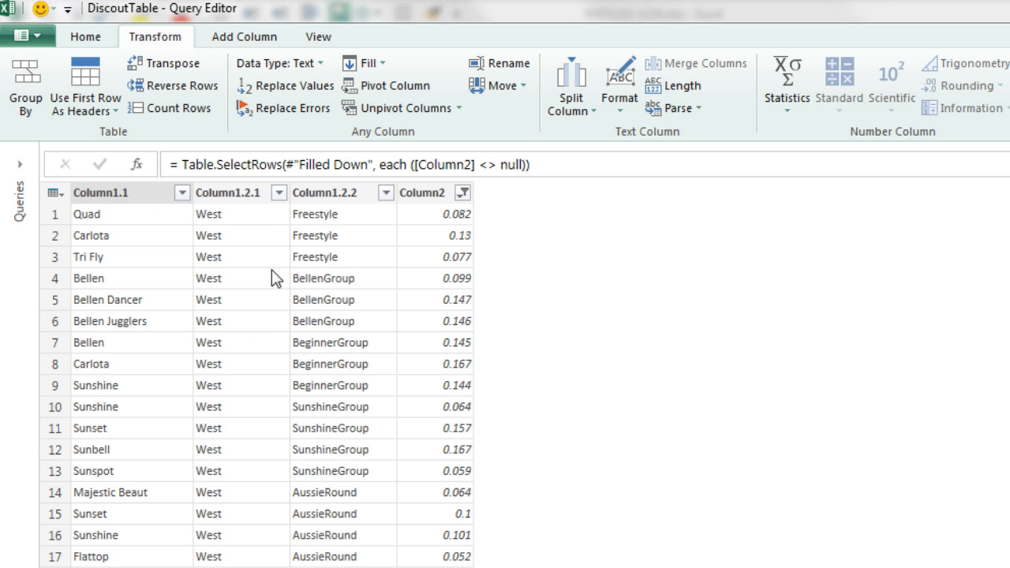
pyautogui.moveTo(413, 235)
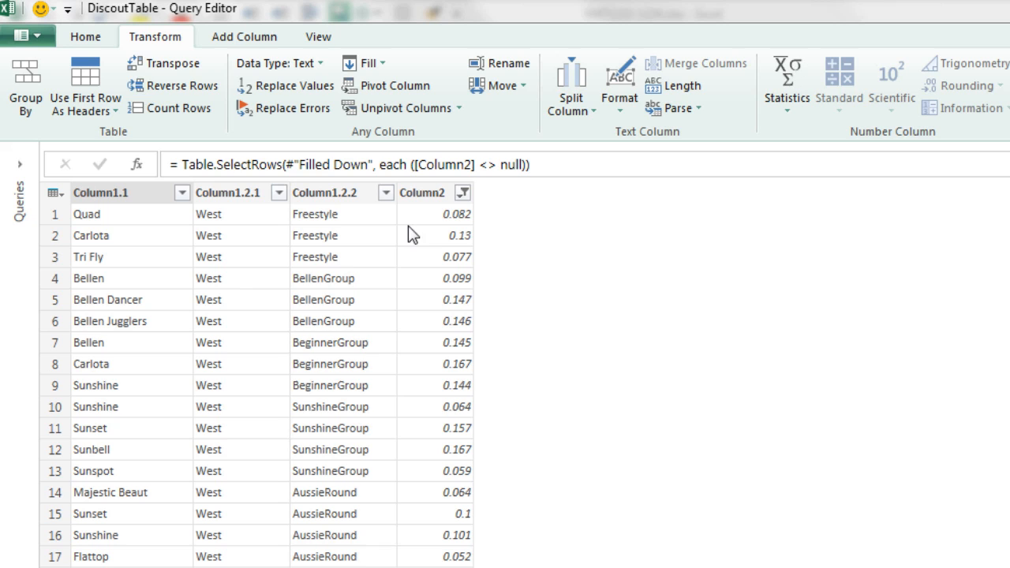
pyautogui.moveTo(246, 303)
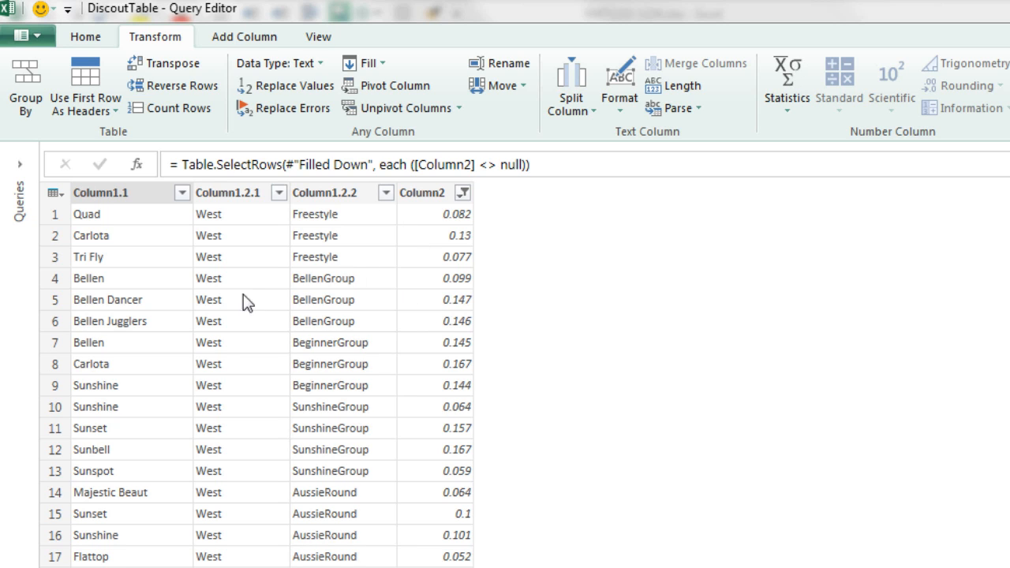
pyautogui.moveTo(454, 214)
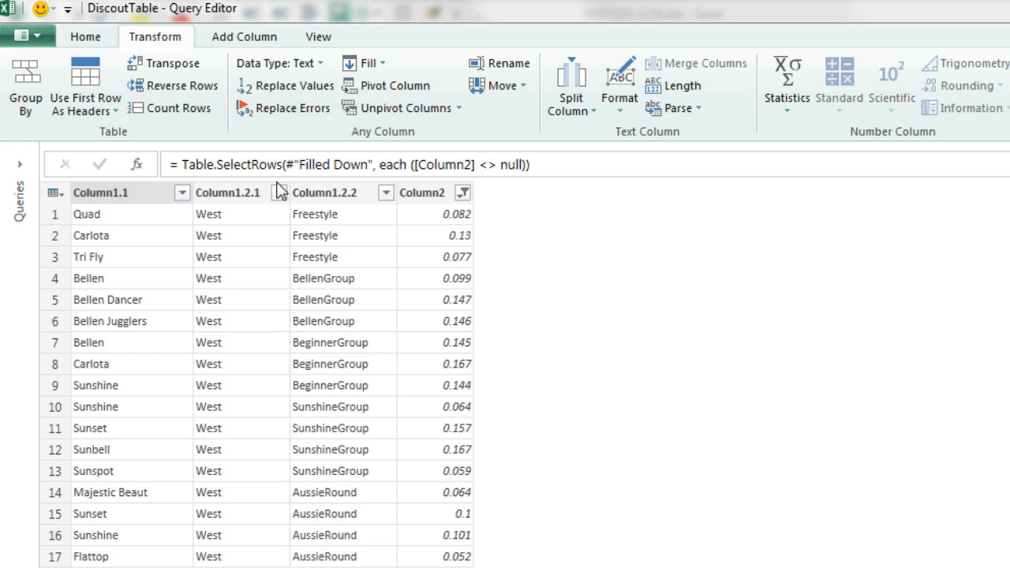
pyautogui.moveTo(130, 235)
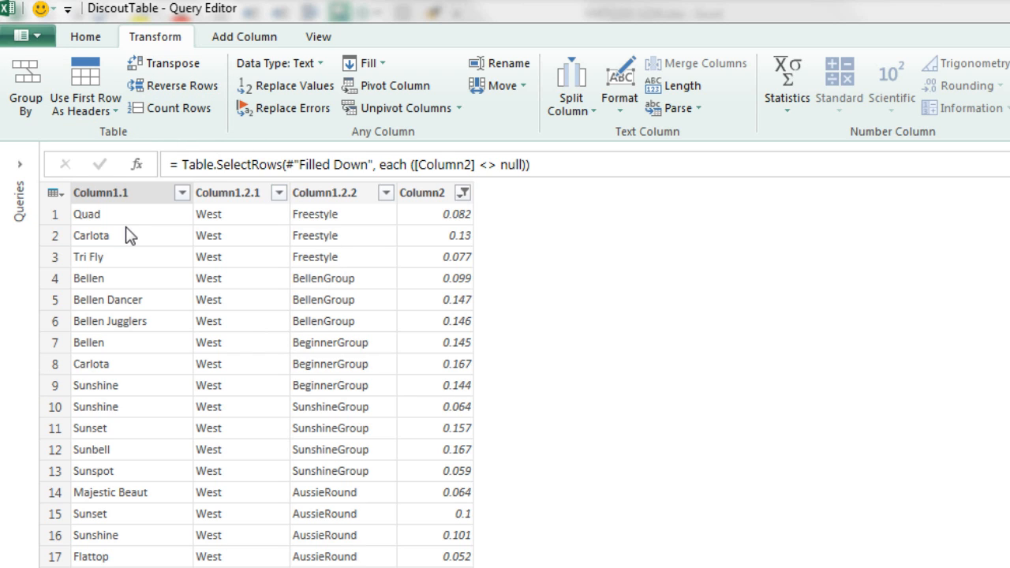
pyautogui.moveTo(704, 43)
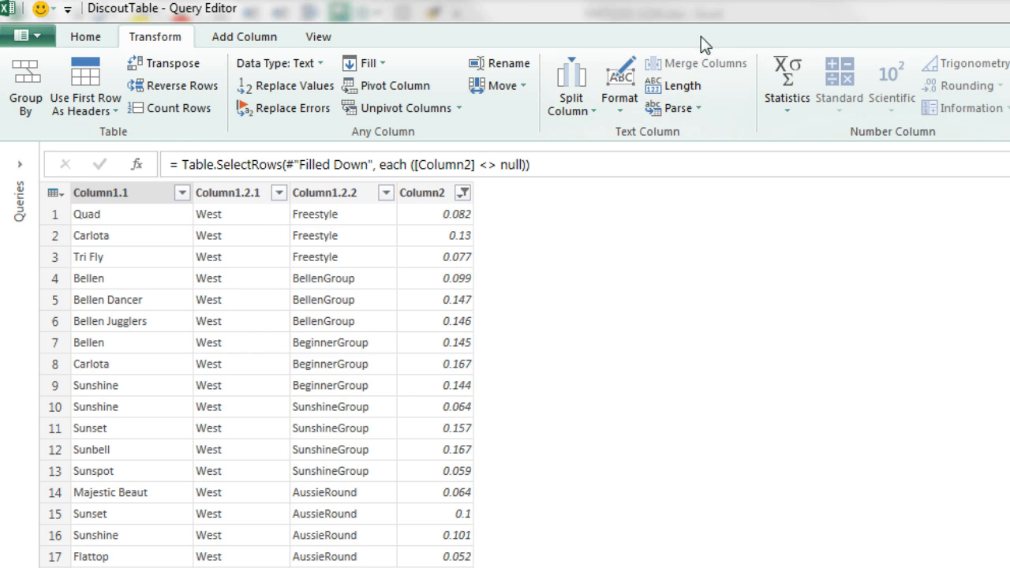
pyautogui.moveTo(712, 44)
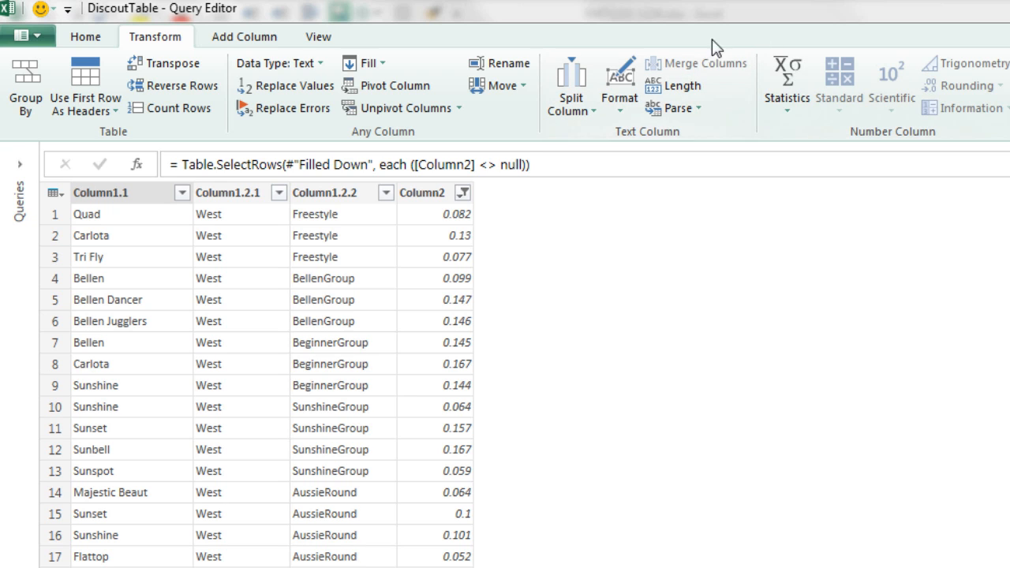
pyautogui.moveTo(697, 63)
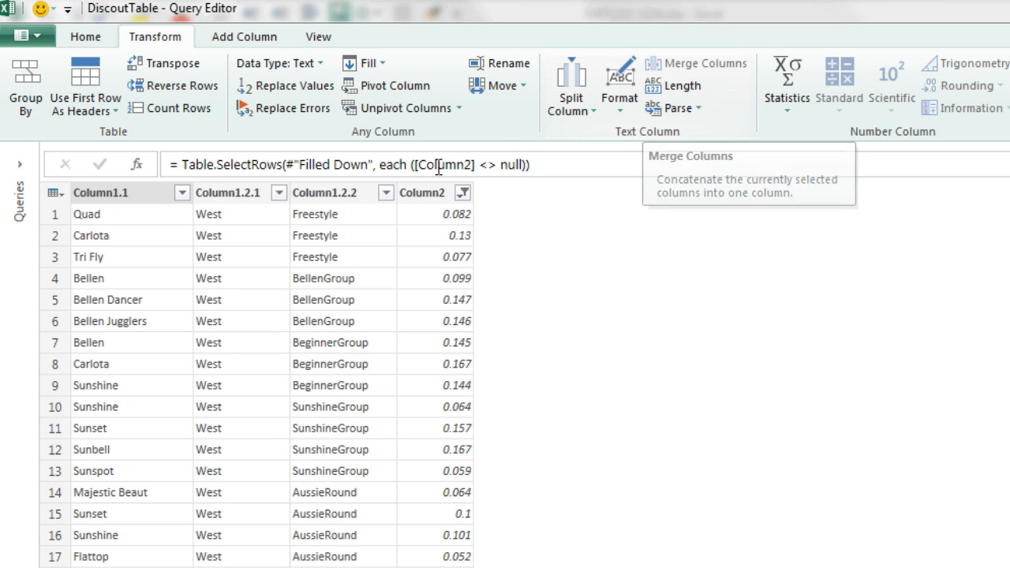
pyautogui.moveTo(237, 214)
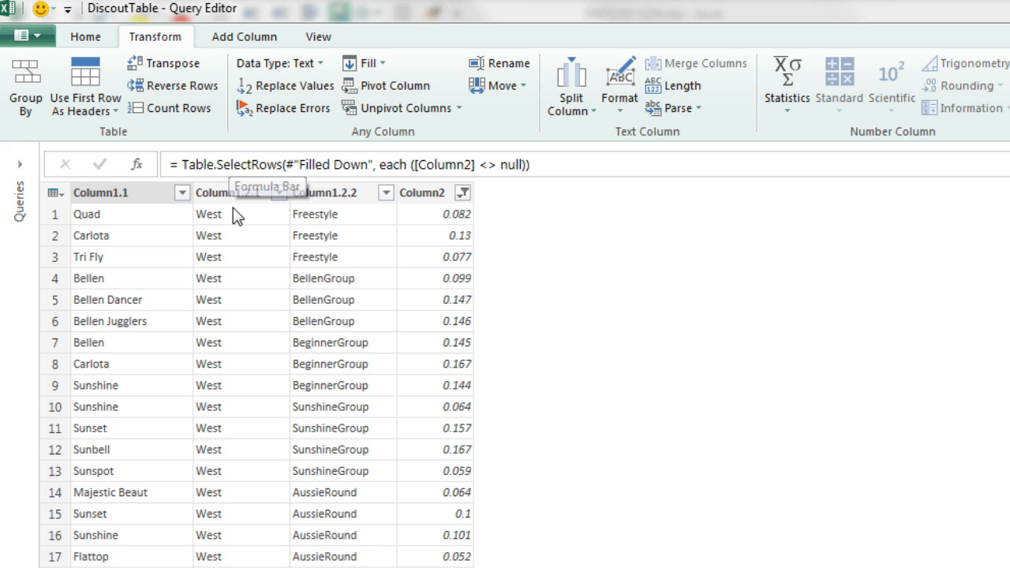
pyautogui.moveTo(328, 211)
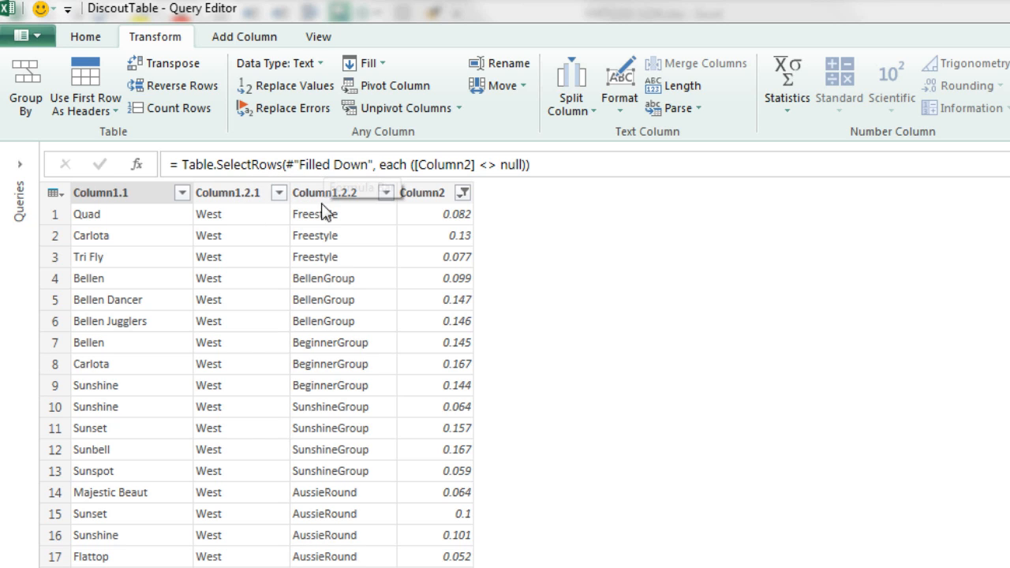
pyautogui.moveTo(140, 251)
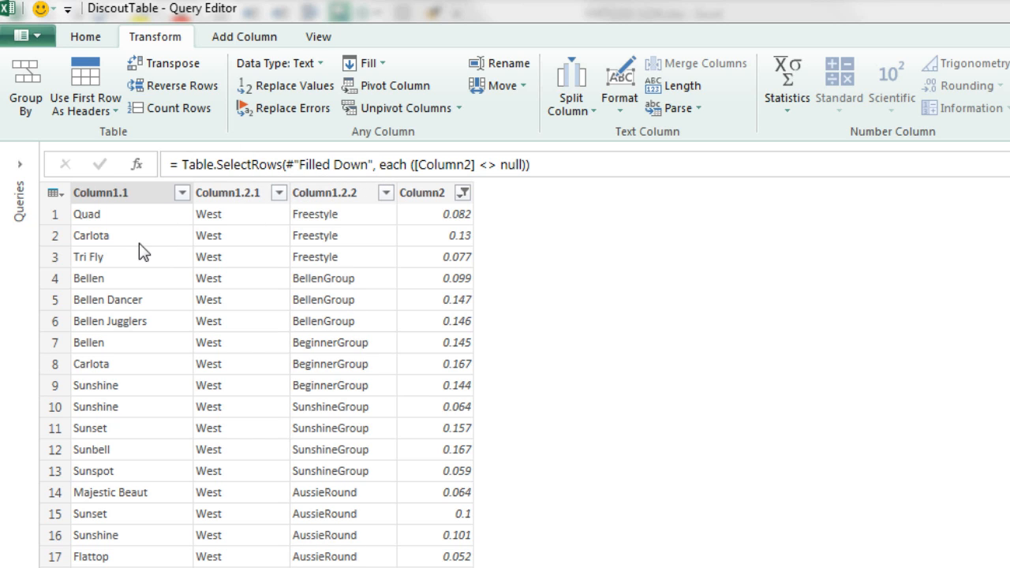
pyautogui.moveTo(272, 278)
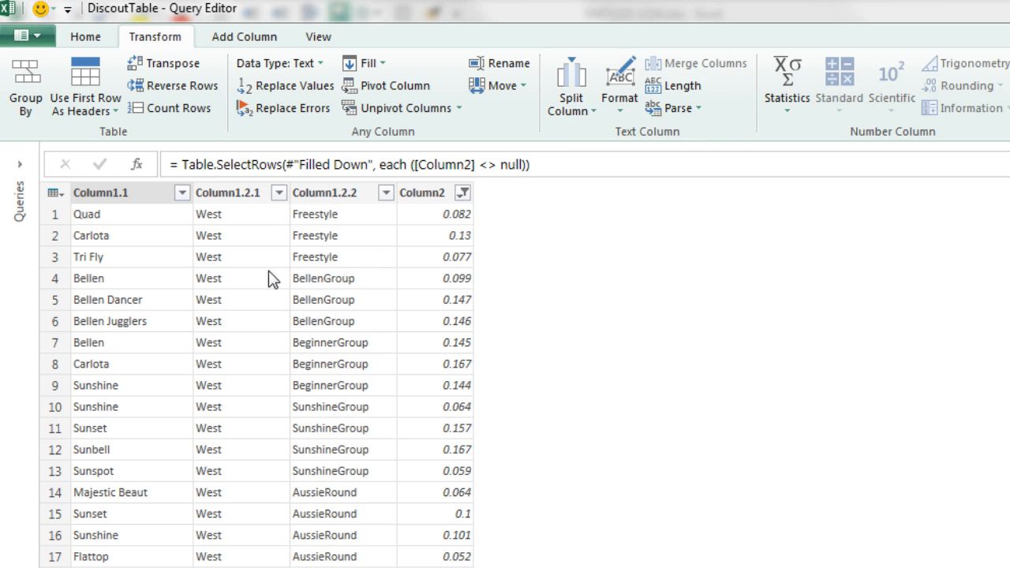
pyautogui.moveTo(240, 205)
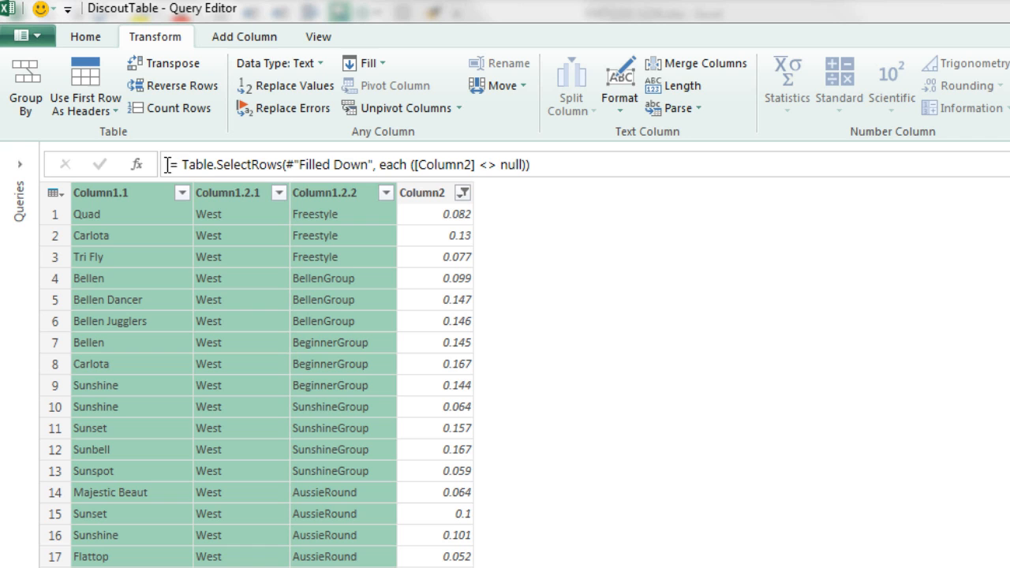
pyautogui.moveTo(151, 298)
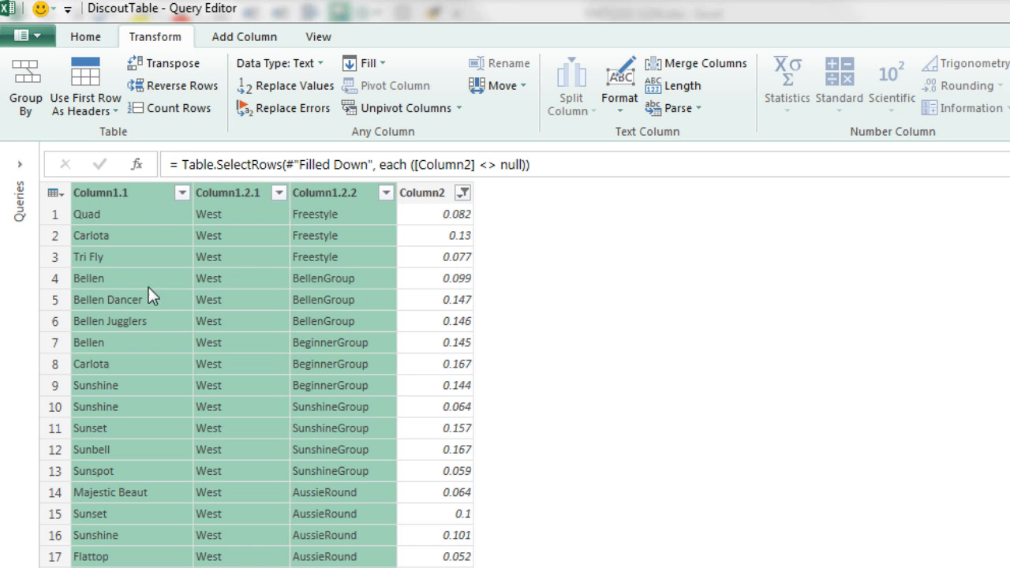
# Step: Merge region, group and product into one column with no separator, e.g. WestFreestyleQuad
pyautogui.click(696, 64)
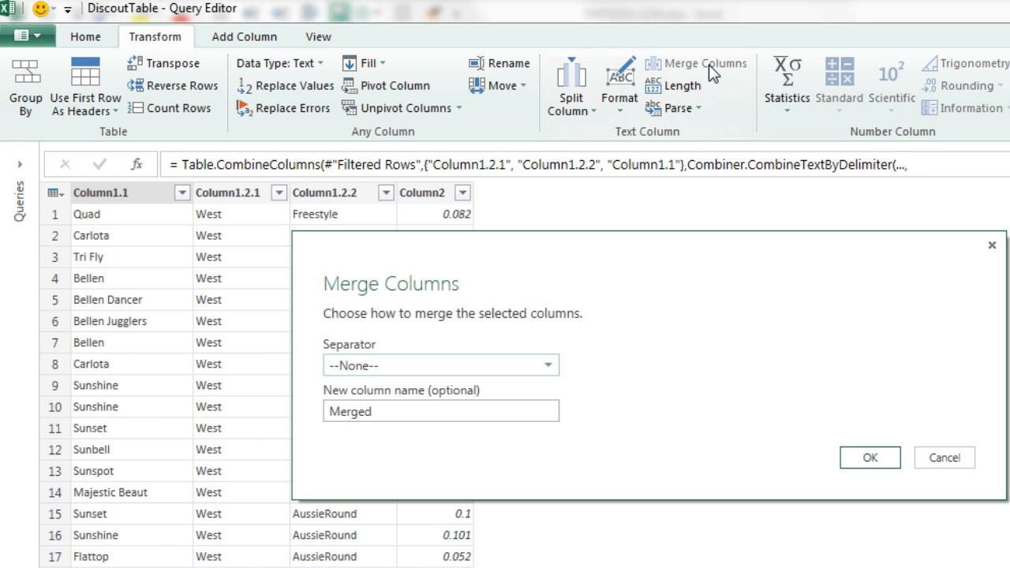
pyautogui.moveTo(385, 312)
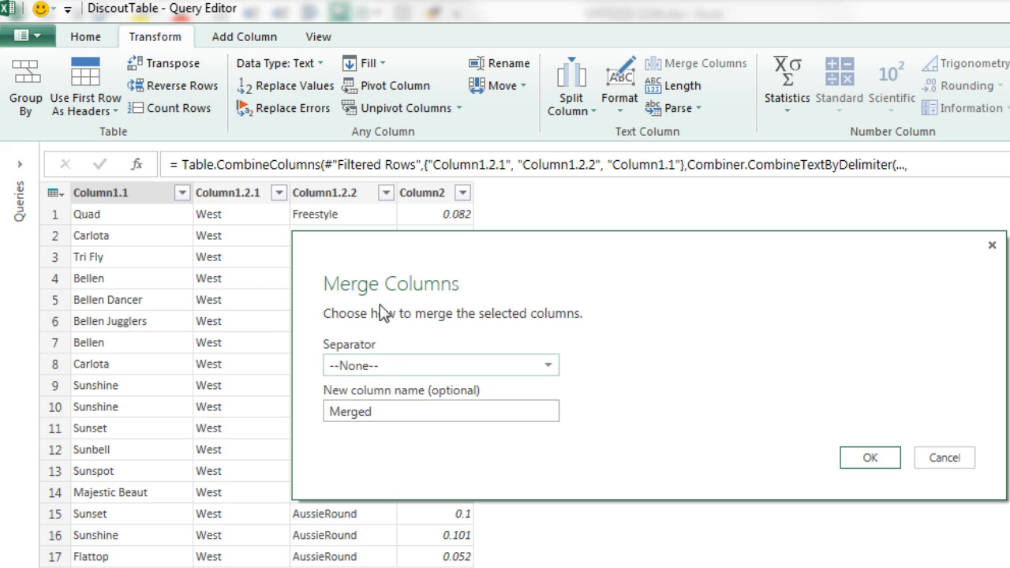
pyautogui.moveTo(824, 263)
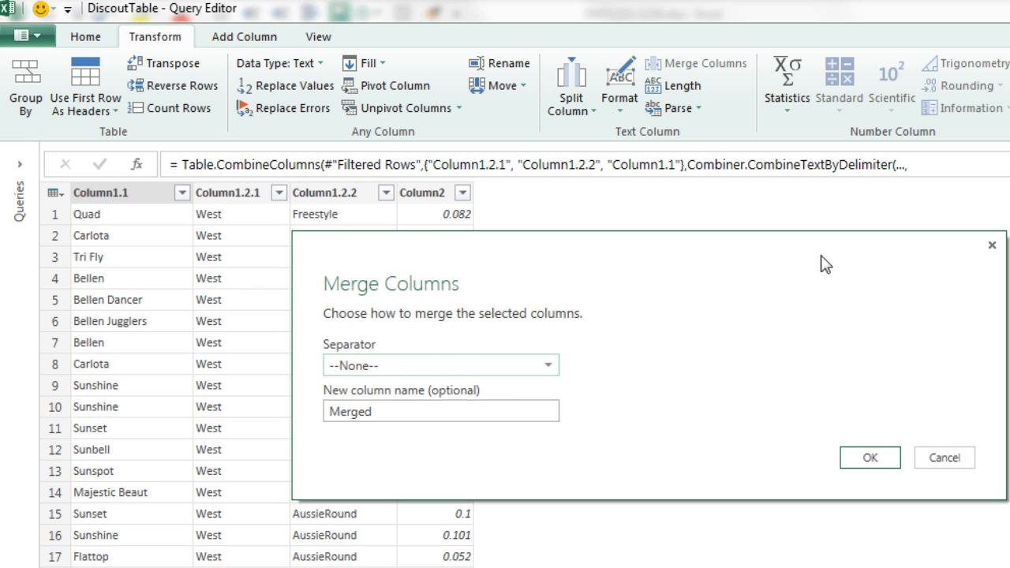
pyautogui.moveTo(798, 282)
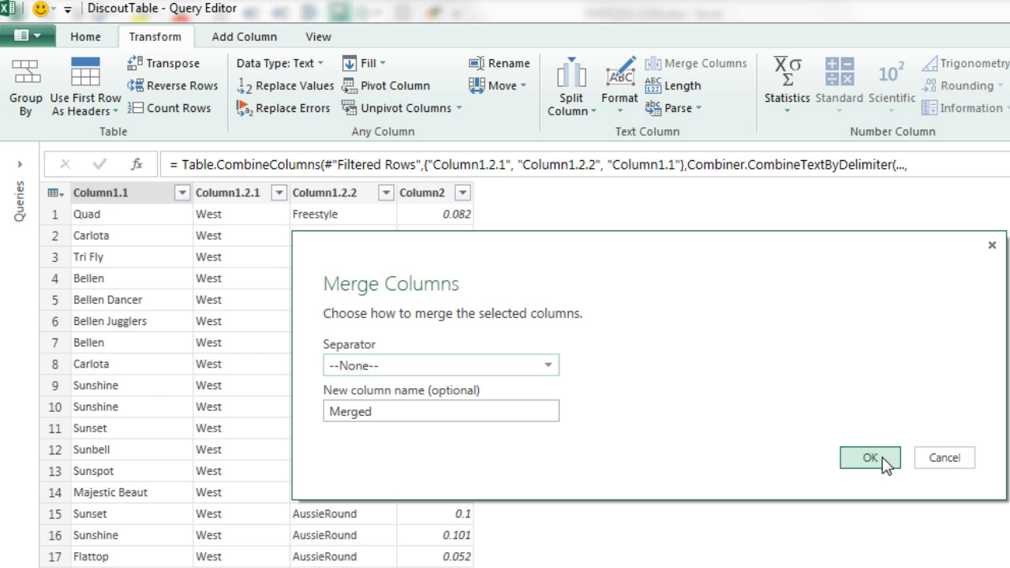
pyautogui.click(870, 458)
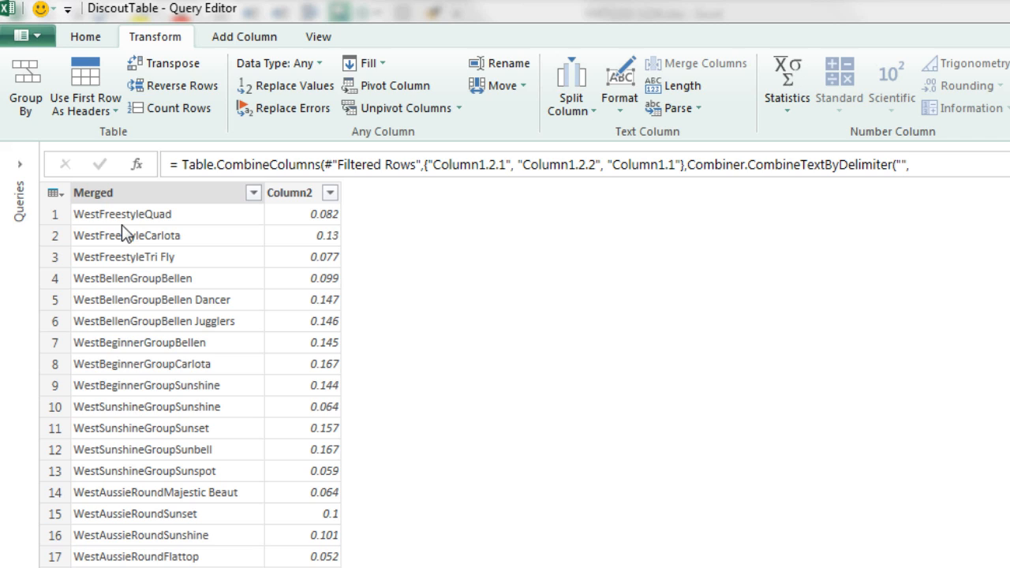
pyautogui.moveTo(174, 227)
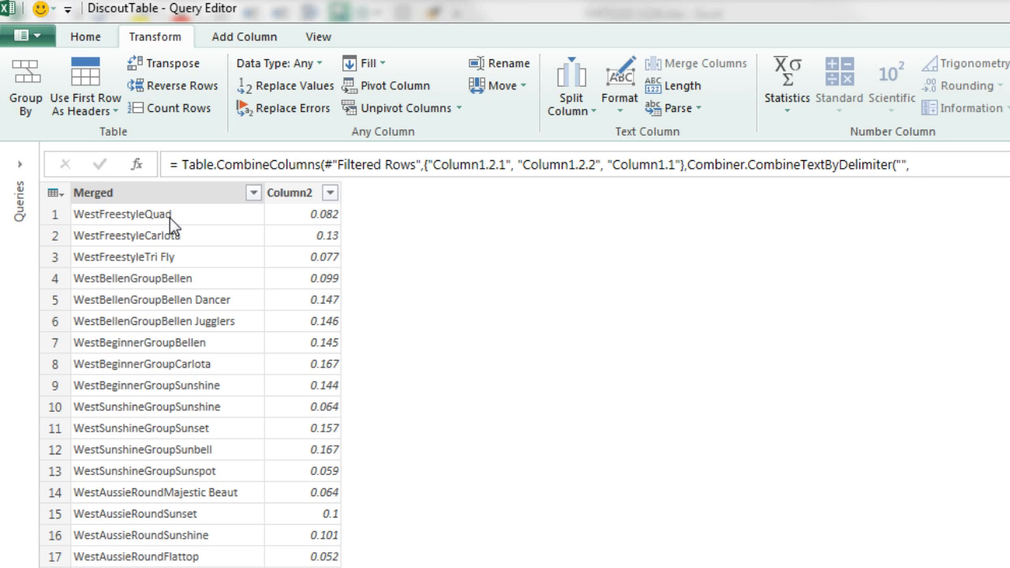
pyautogui.moveTo(292, 319)
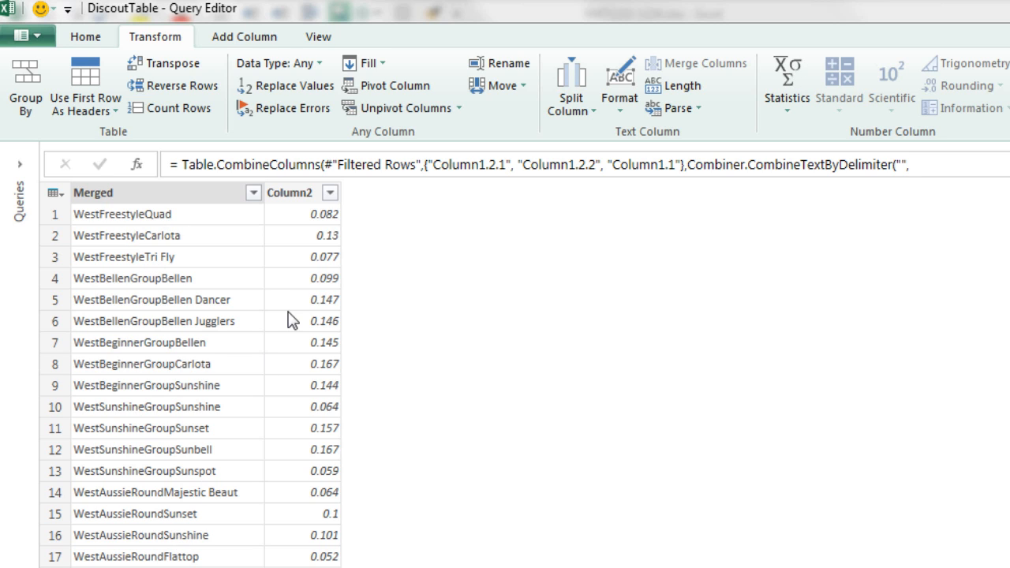
pyautogui.moveTo(134, 197)
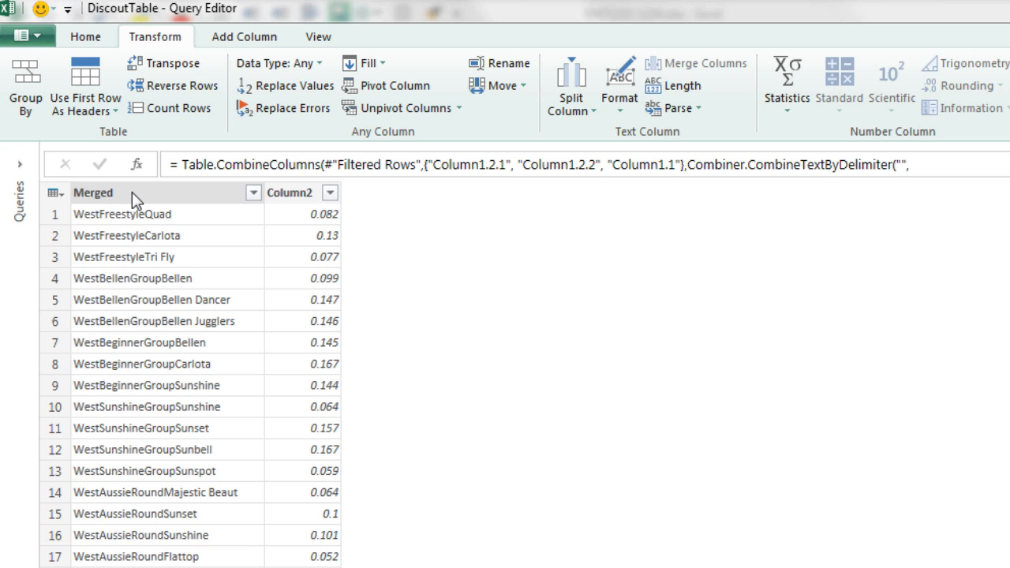
# Step: Rename the merged key column Lookup and the rate column Discount
pyautogui.click(93, 193)
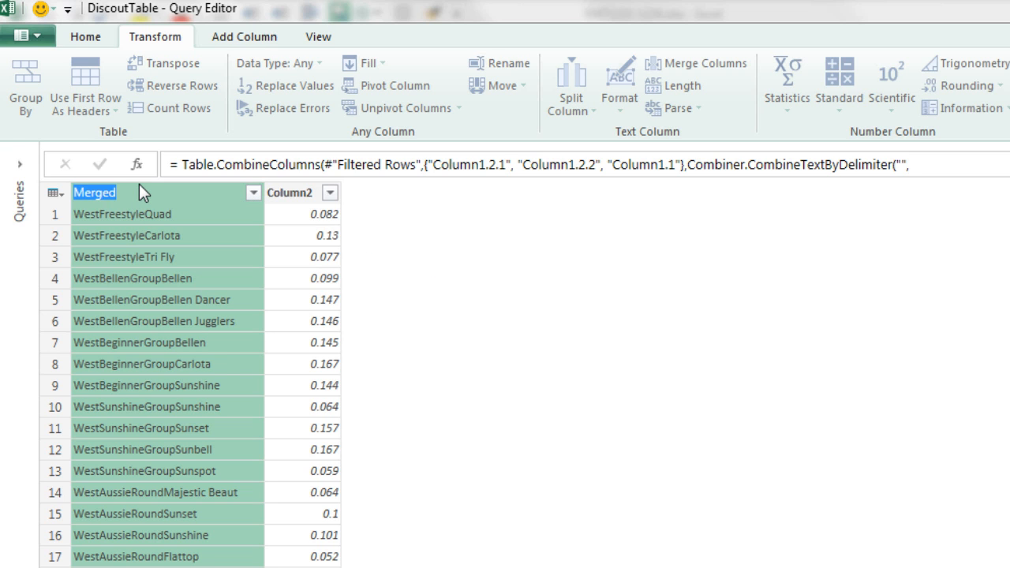
pyautogui.write('Lookup')
pyautogui.click(303, 192)
pyautogui.write('D')
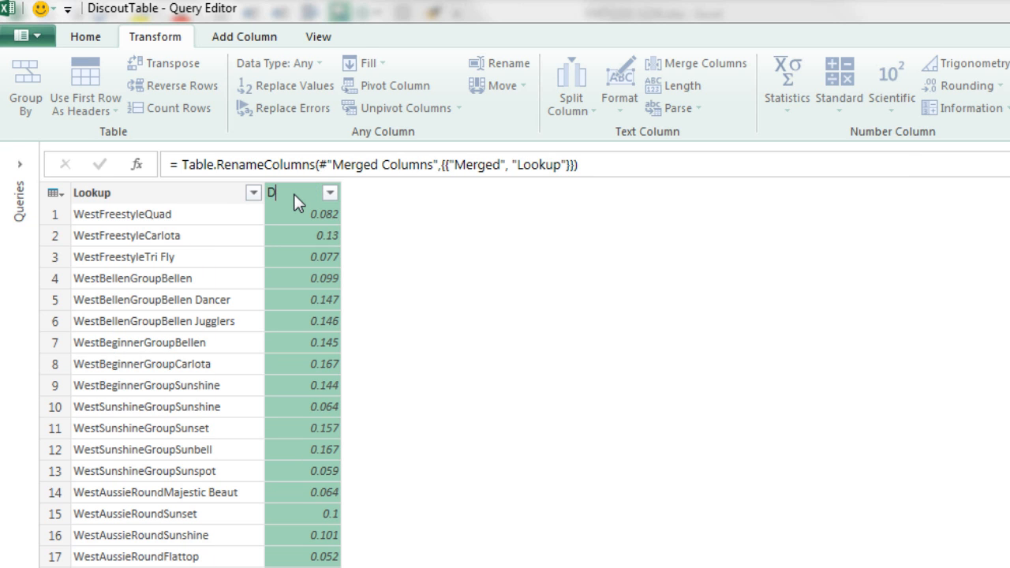
pyautogui.write('iscount')
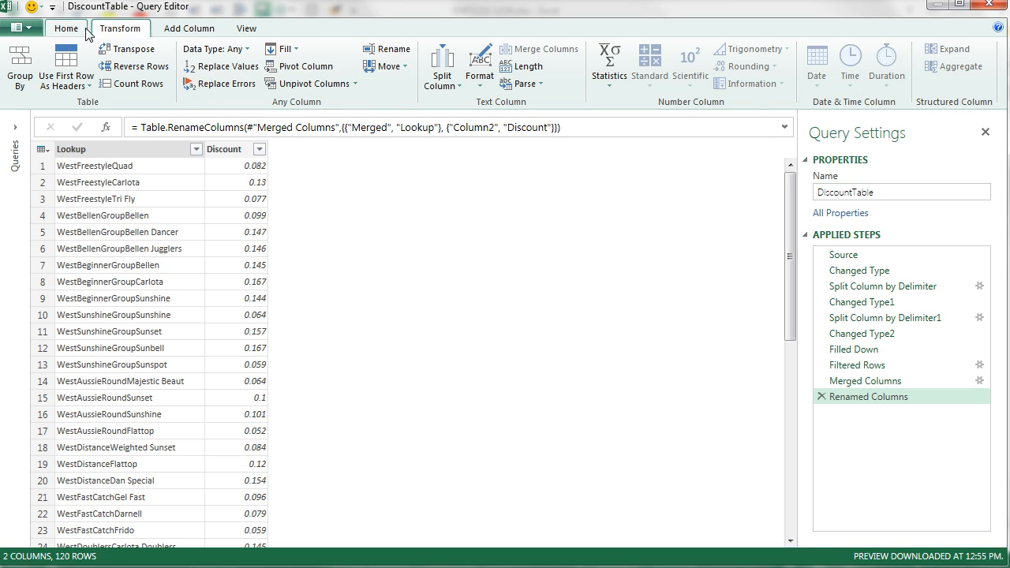
# Step: Close & Load the DiscountTable query as a table at $J$9 of the existing worksheet
pyautogui.click(67, 29)
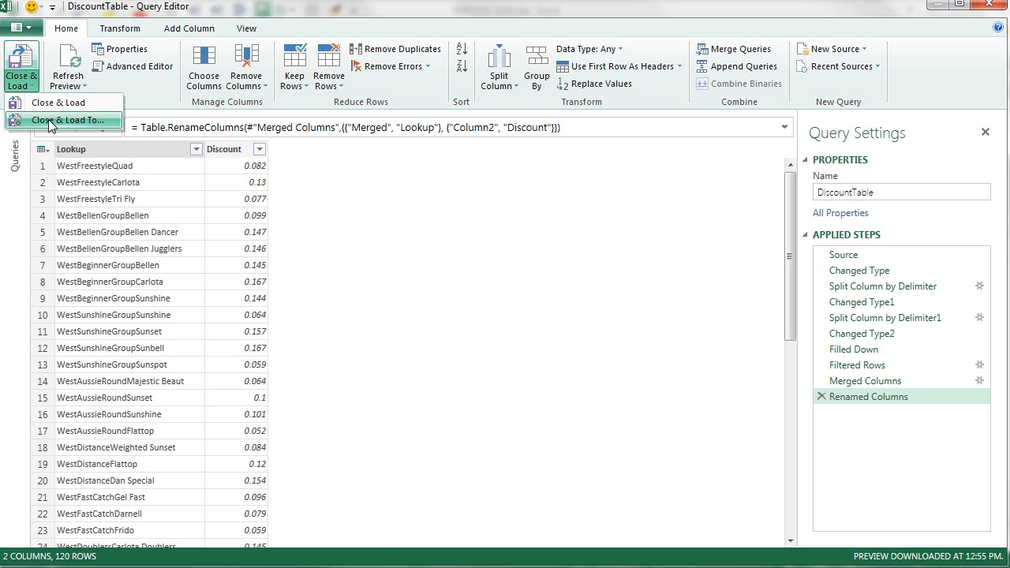
pyautogui.click(62, 120)
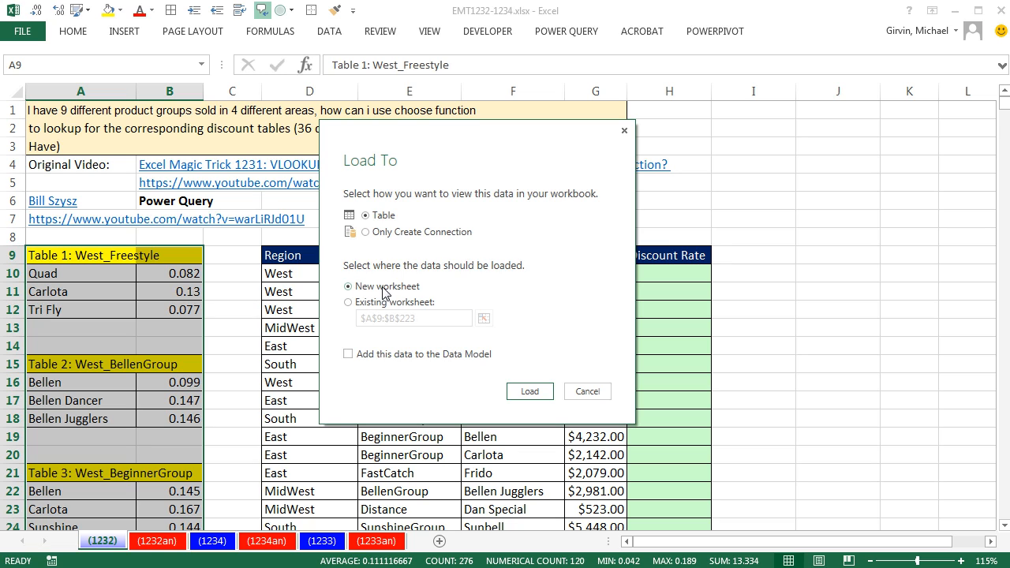
pyautogui.moveTo(75, 528)
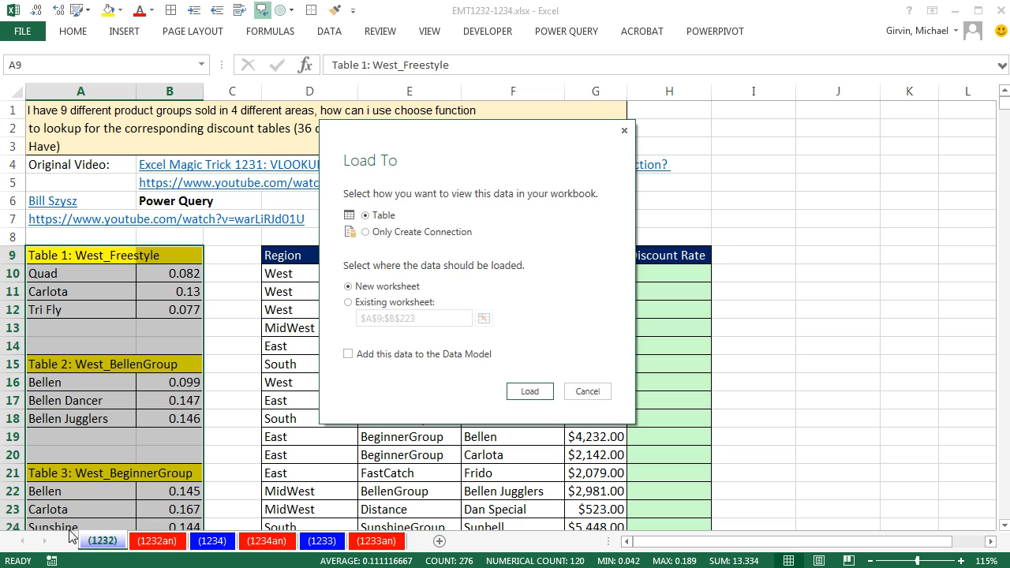
pyautogui.click(347, 303)
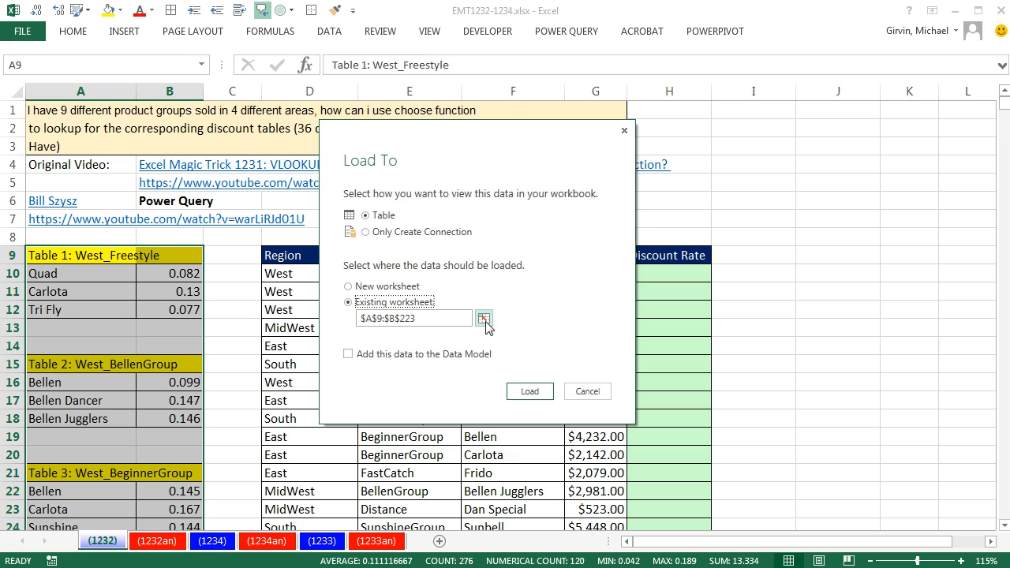
pyautogui.click(484, 319)
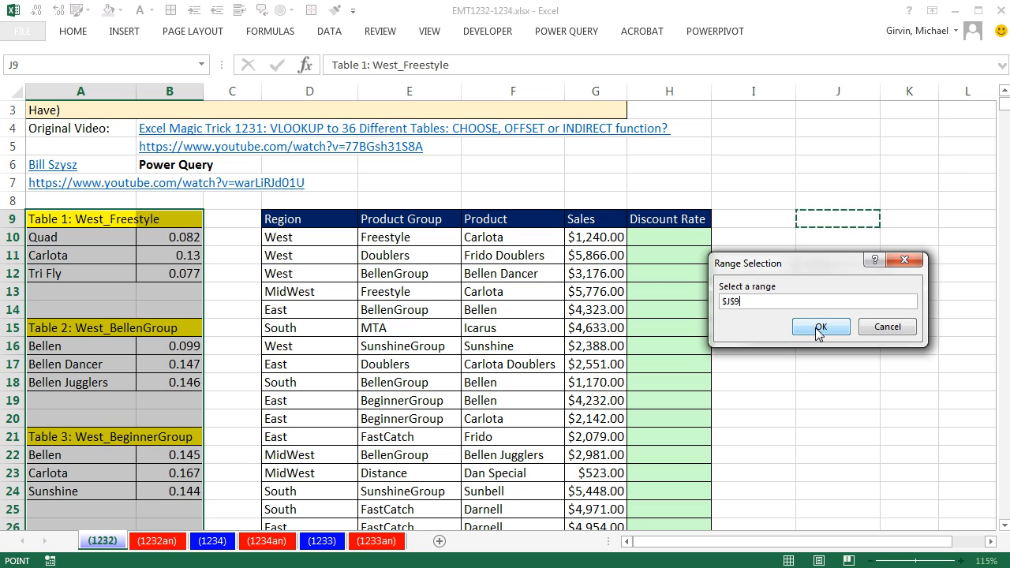
pyautogui.click(820, 326)
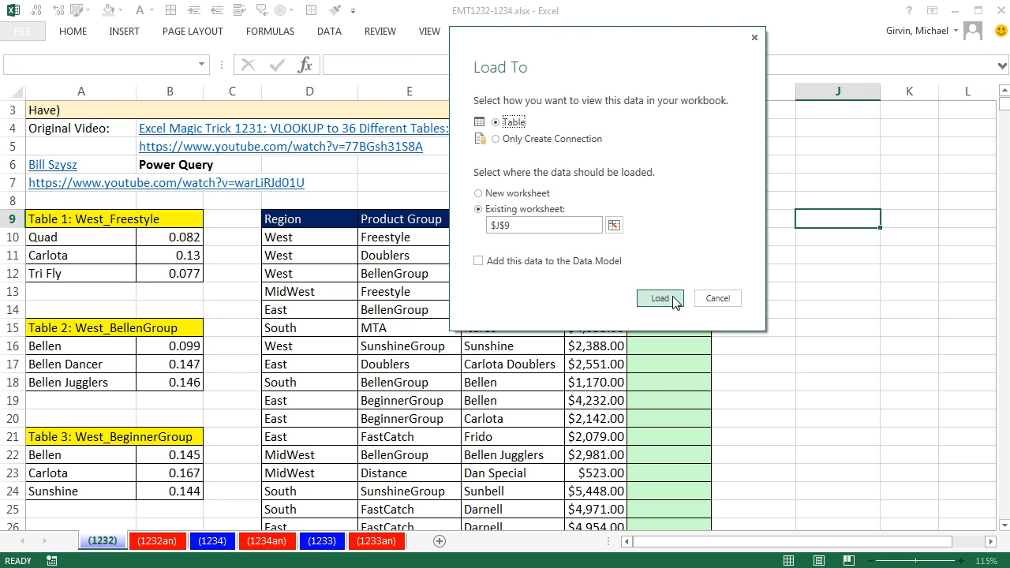
pyautogui.click(660, 298)
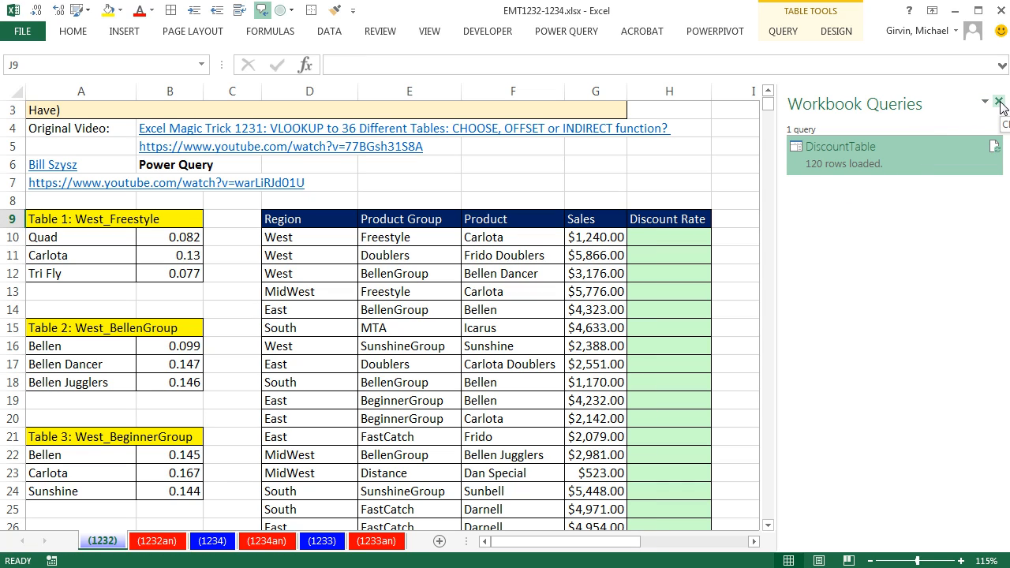
# Step: Start a VLOOKUP in the first Discount Rate cell with the joined key D10&E10&F10
pyautogui.click(998, 102)
pyautogui.write('=')
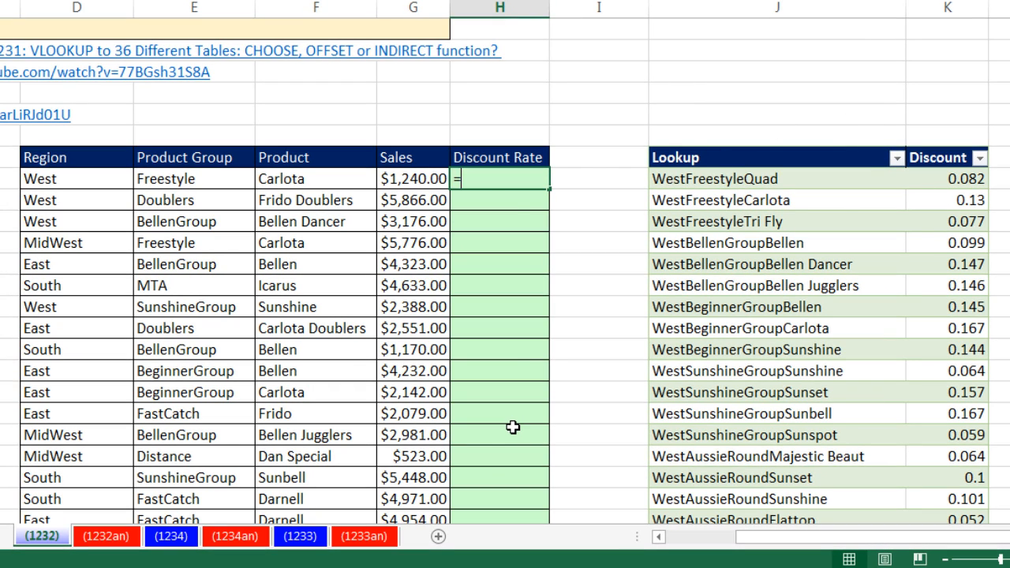
pyautogui.write('VLOOKUP(')
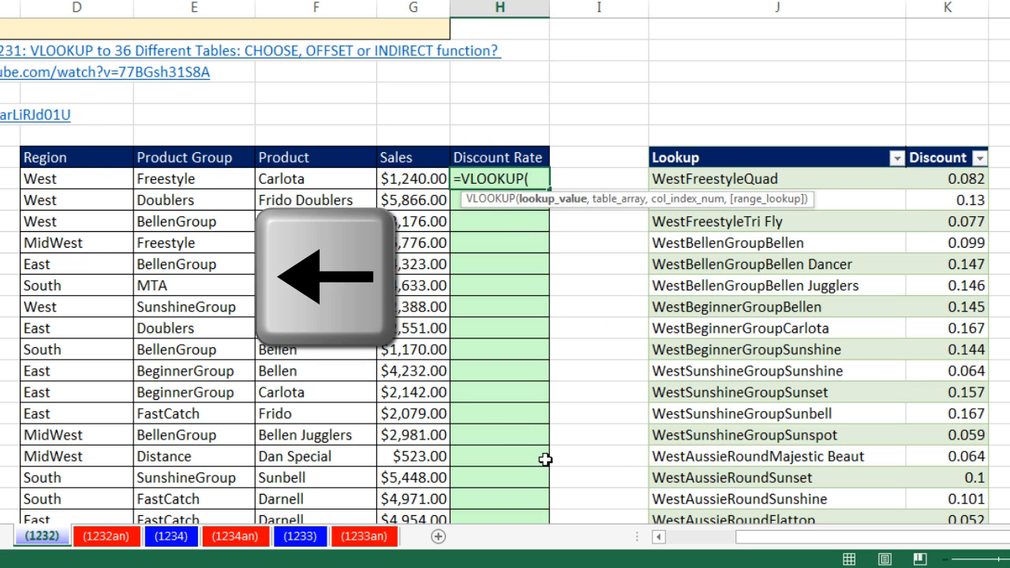
pyautogui.click(39, 178)
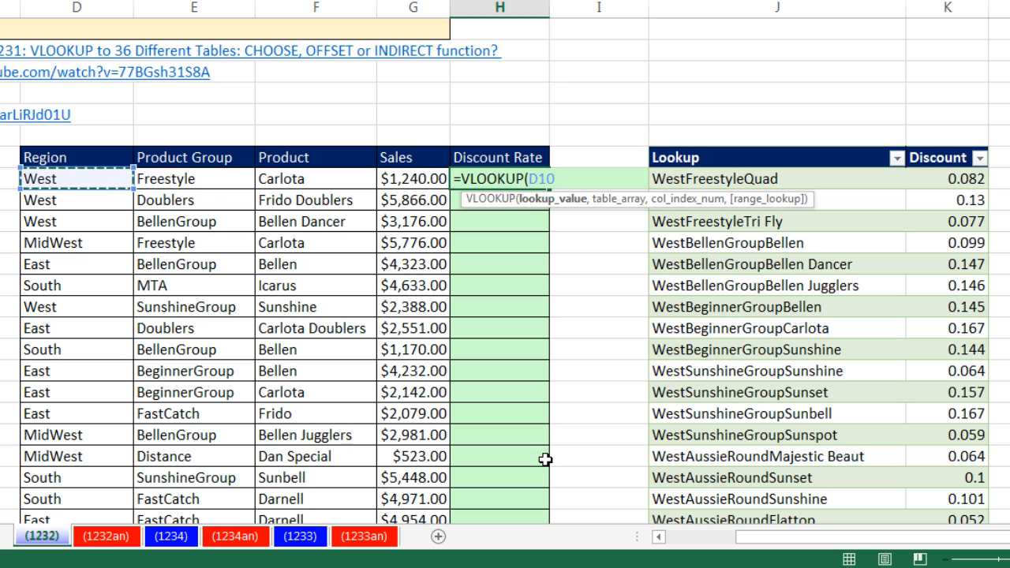
pyautogui.write('&E10')
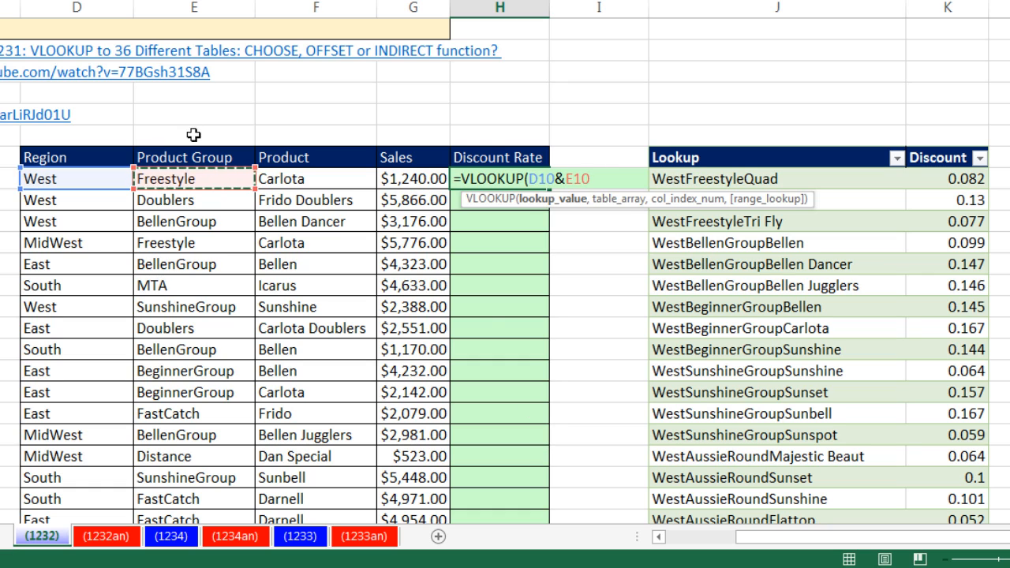
pyautogui.write('&')
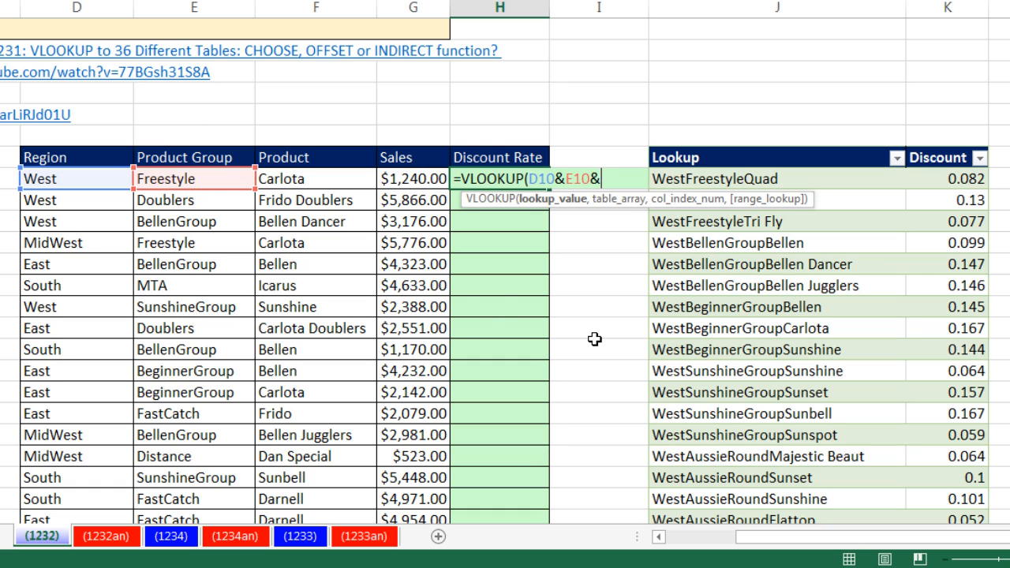
pyautogui.click(316, 178)
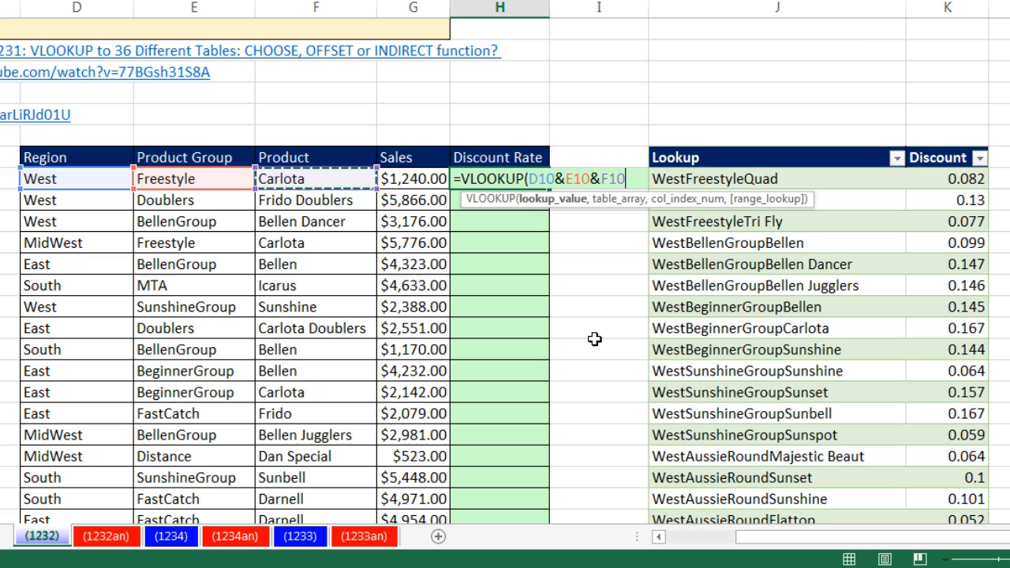
pyautogui.moveTo(552, 198)
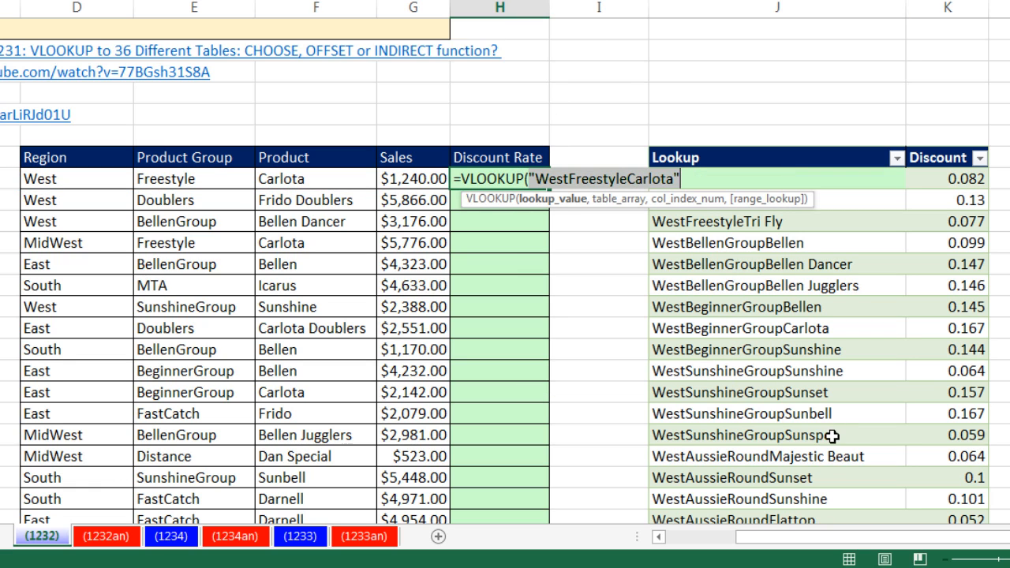
pyautogui.moveTo(556, 245)
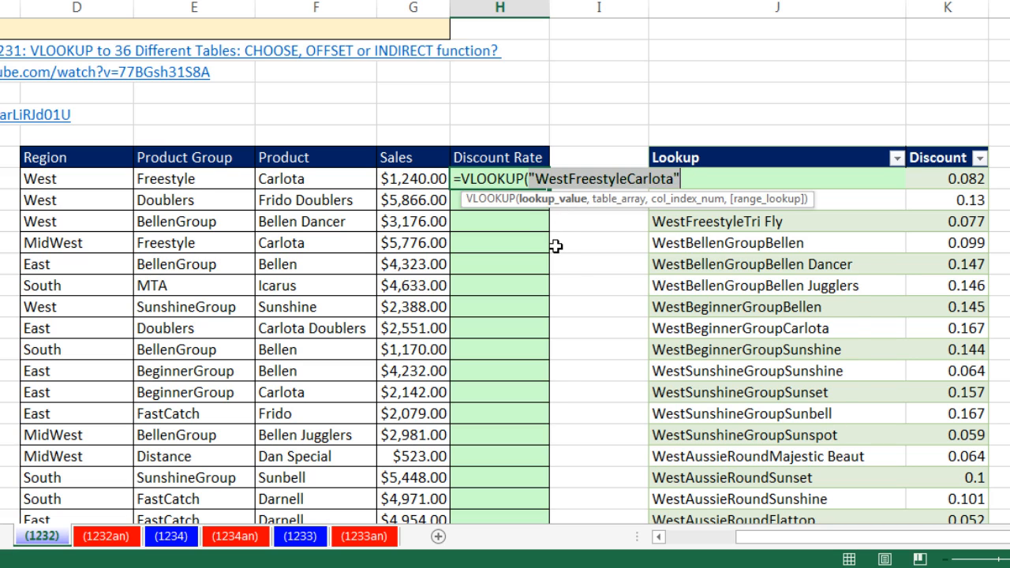
pyautogui.write('D10&E10&F10')
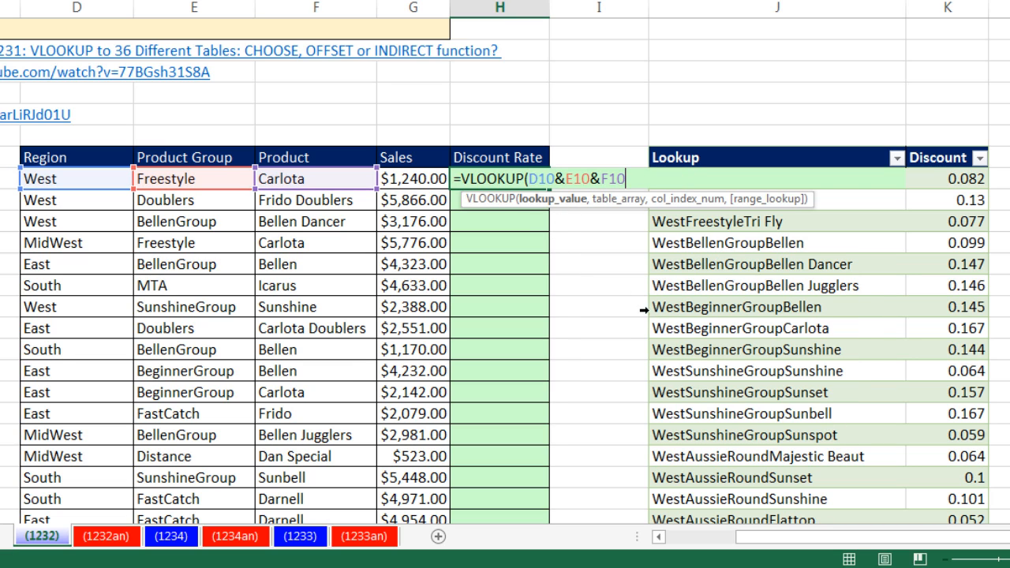
# Step: Complete the formula with DiscountTable as the range, column 2 and exact match 0
pyautogui.write(',')
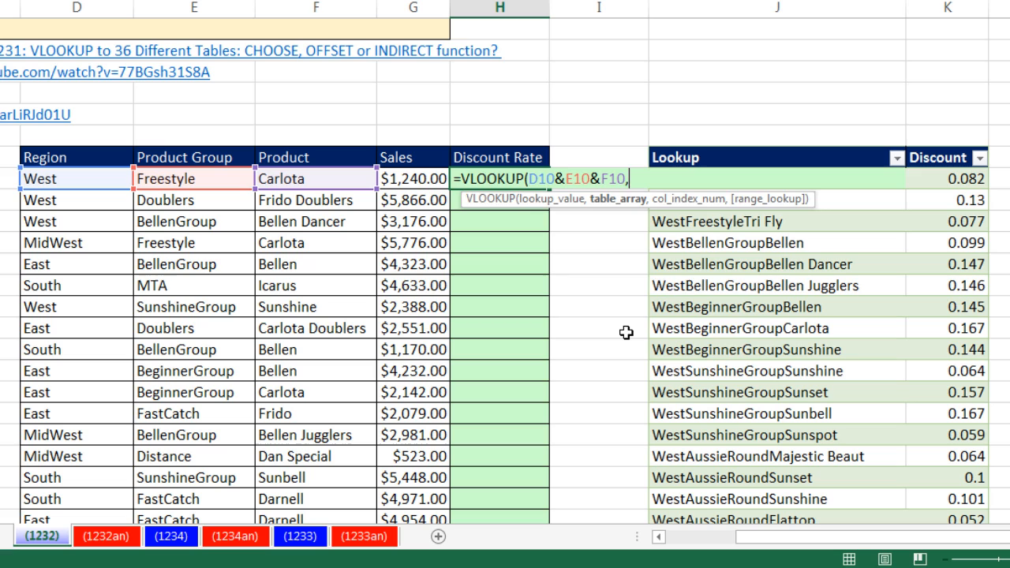
pyautogui.write('dis')
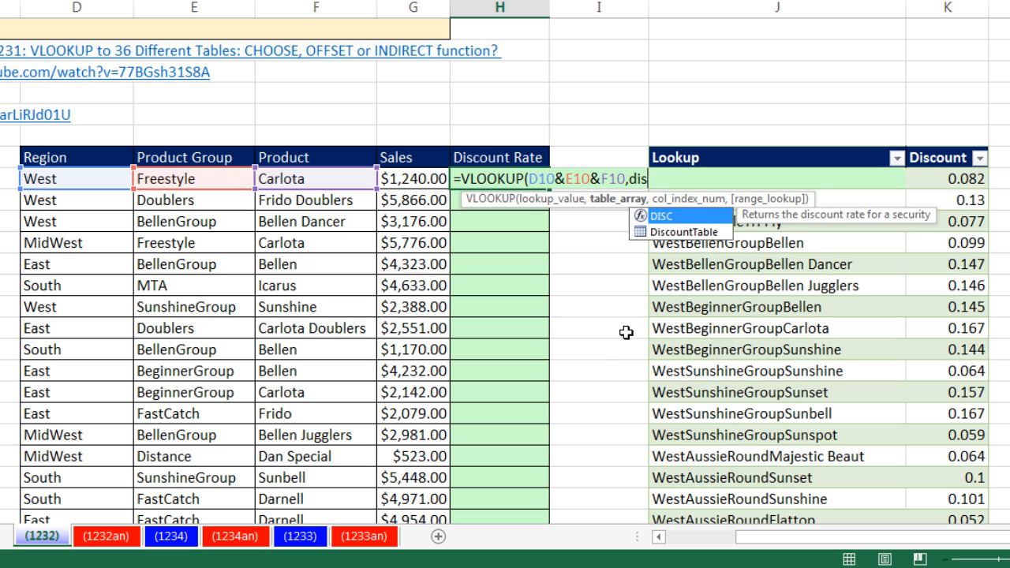
pyautogui.press('Tab')
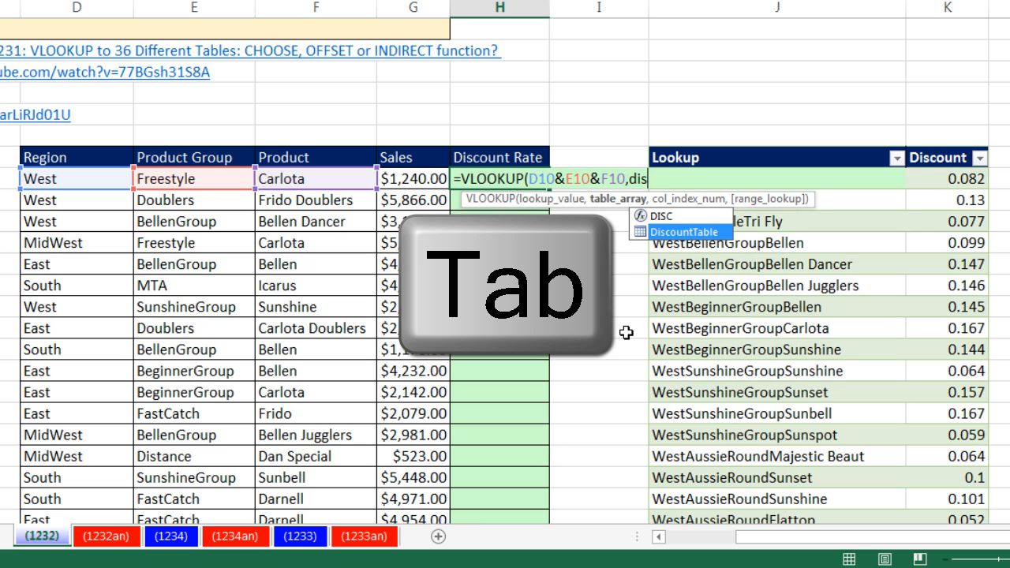
pyautogui.press('Tab')
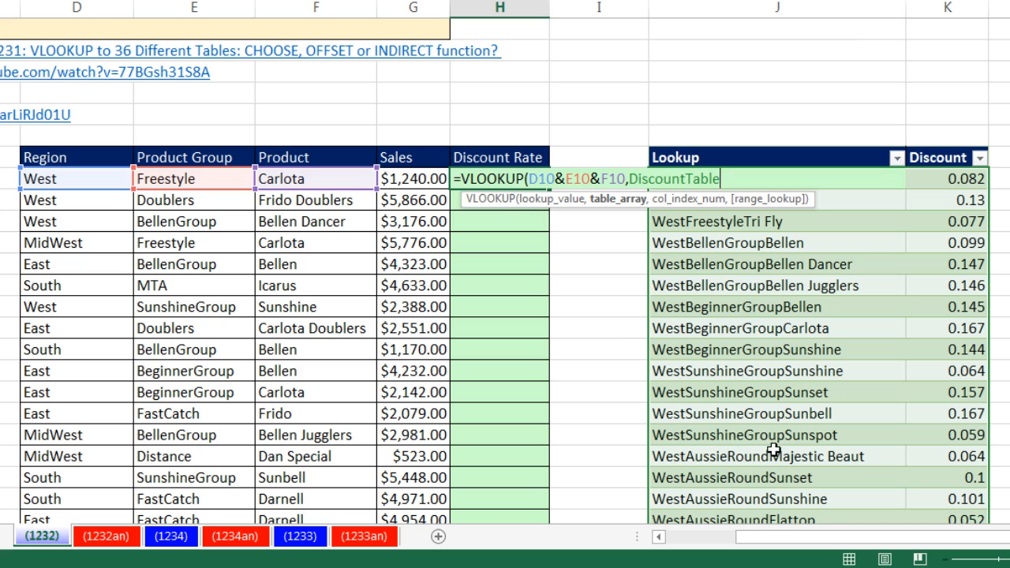
pyautogui.moveTo(964, 176)
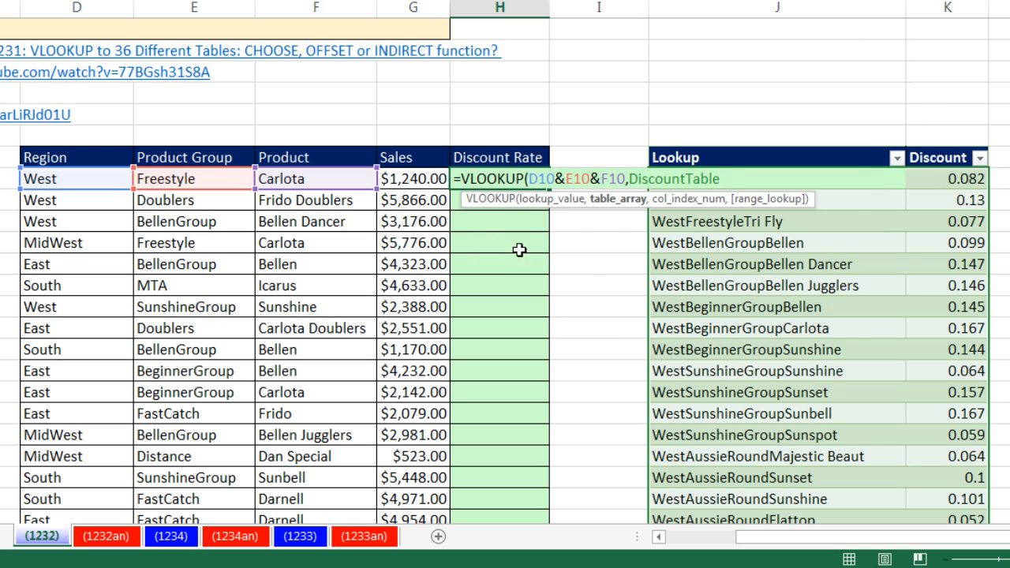
pyautogui.write(',2')
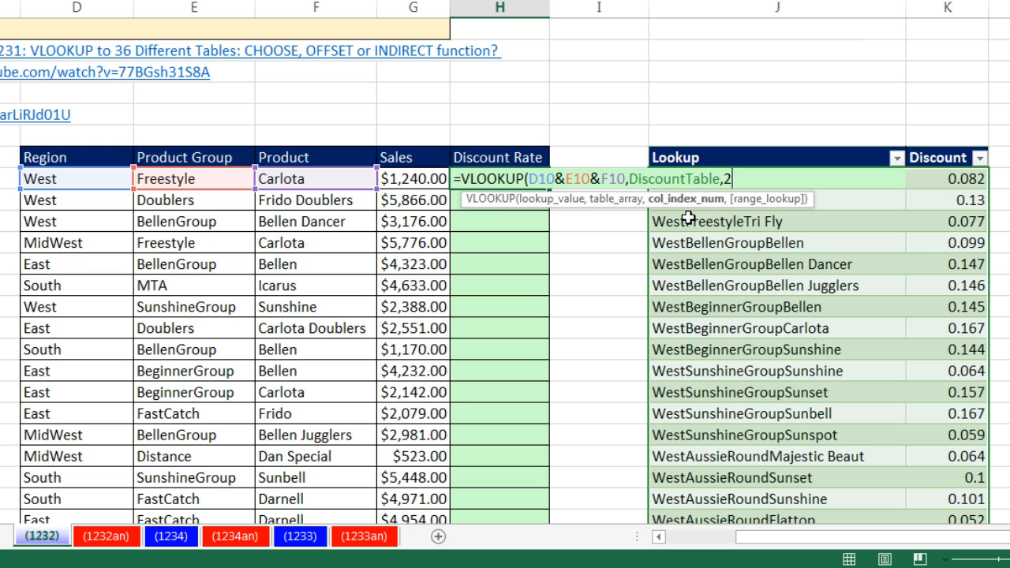
pyautogui.write(',')
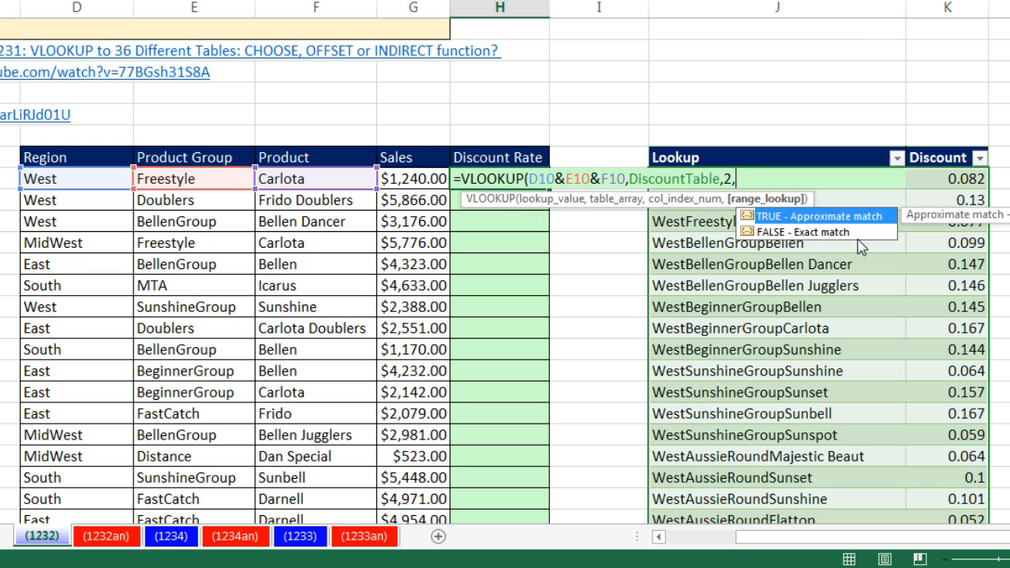
pyautogui.moveTo(587, 413)
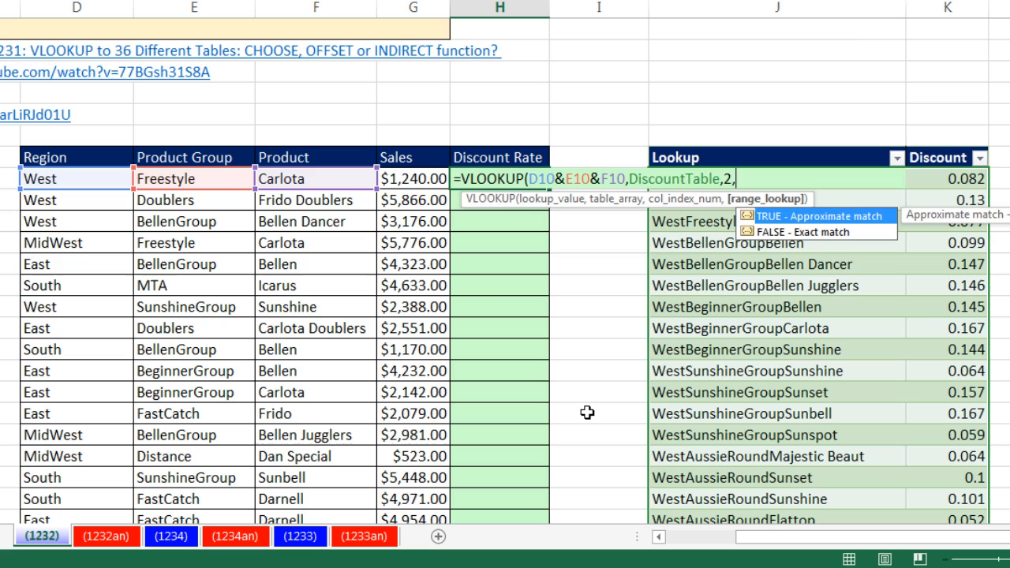
pyautogui.write('0)')
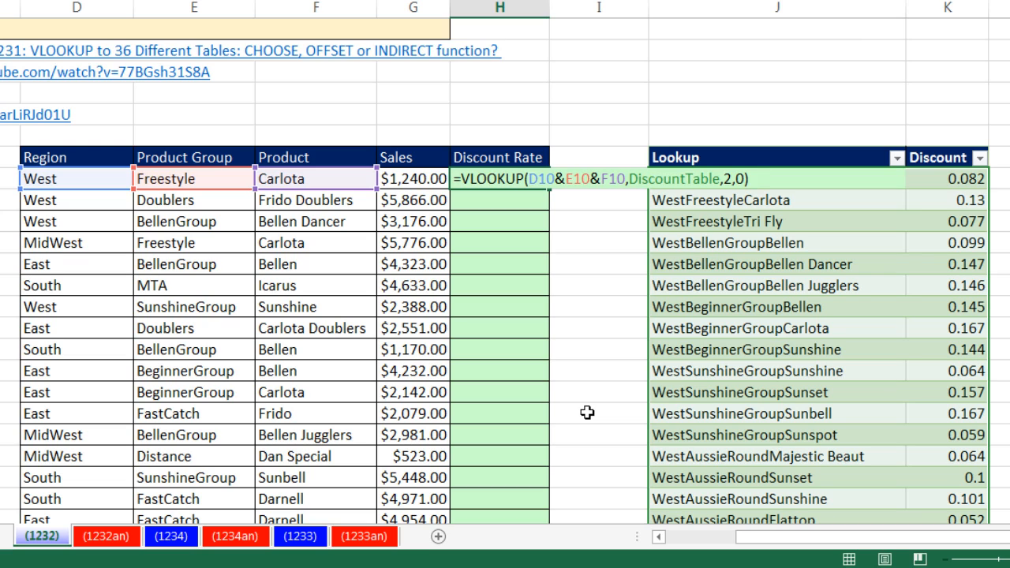
pyautogui.moveTo(742, 252)
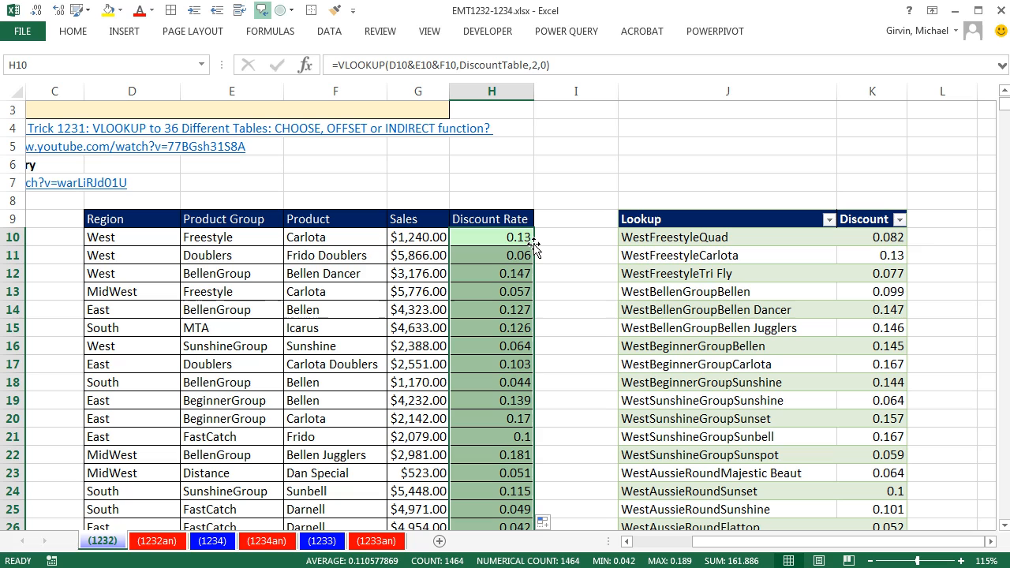
pyautogui.moveTo(598, 140)
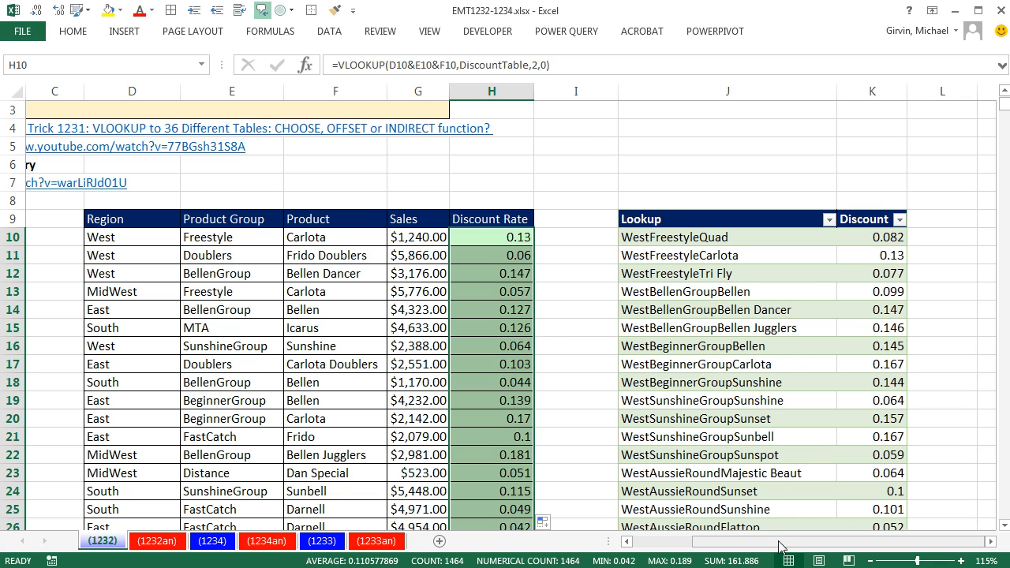
# Step: Scroll left to view the Discount Rate column filled with rates like 0.13, 0.06 and 0.147
pyautogui.hscroll(-3)
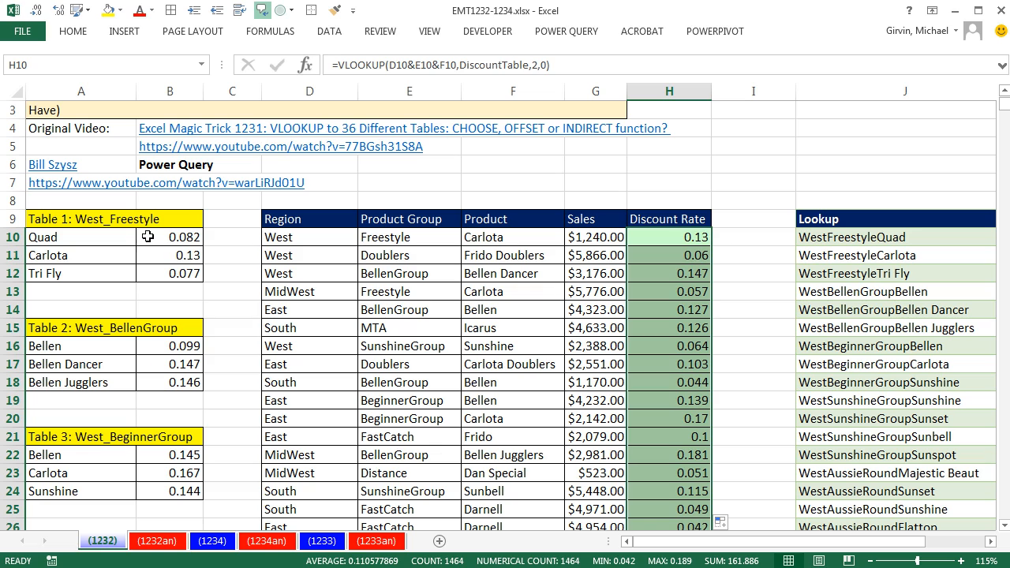
# Step: Change Quad's discount in the West Freestyle source table to 0.05 so DiscountTable reflects it
pyautogui.click(169, 236)
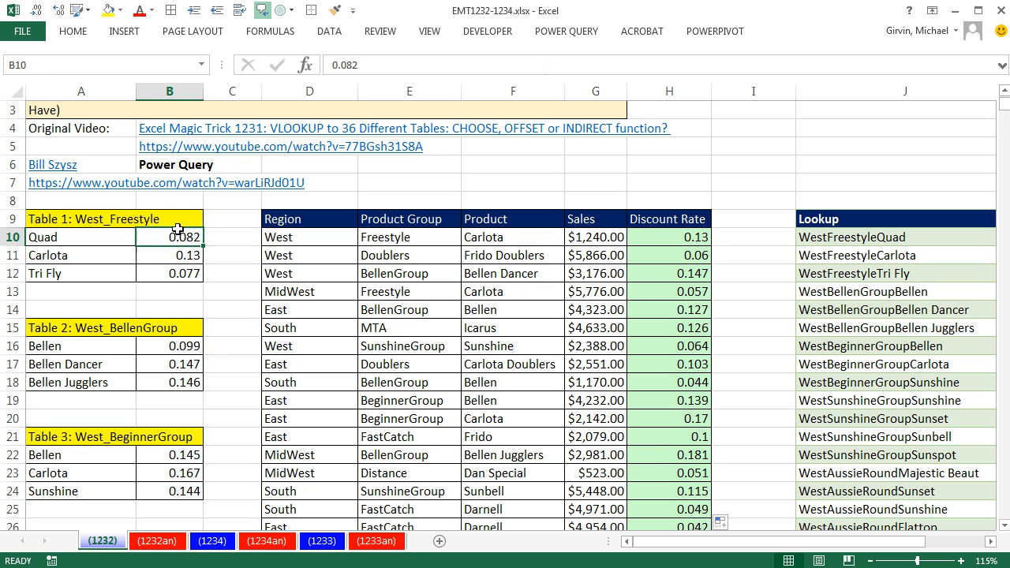
pyautogui.moveTo(186, 255)
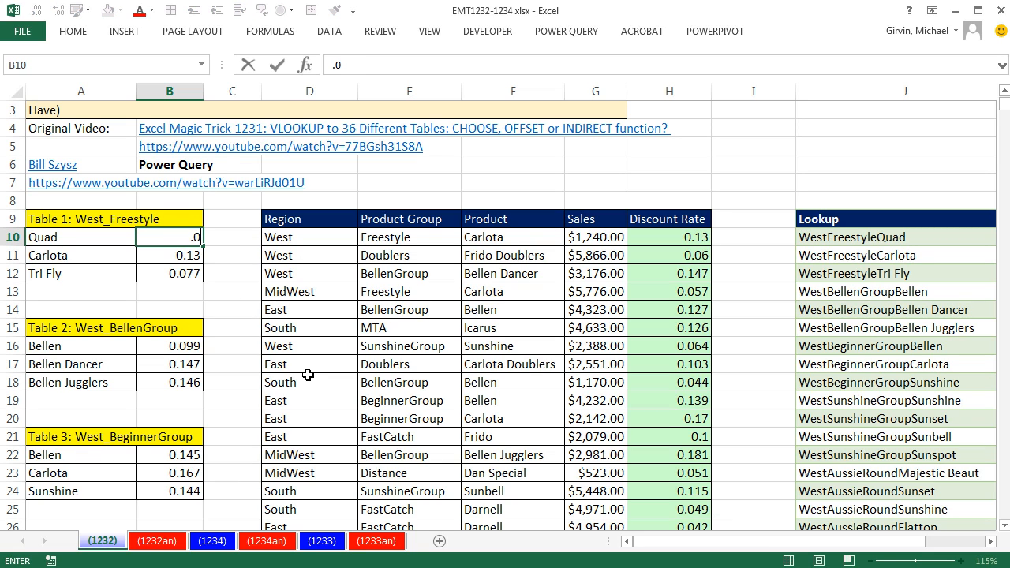
pyautogui.write('5')
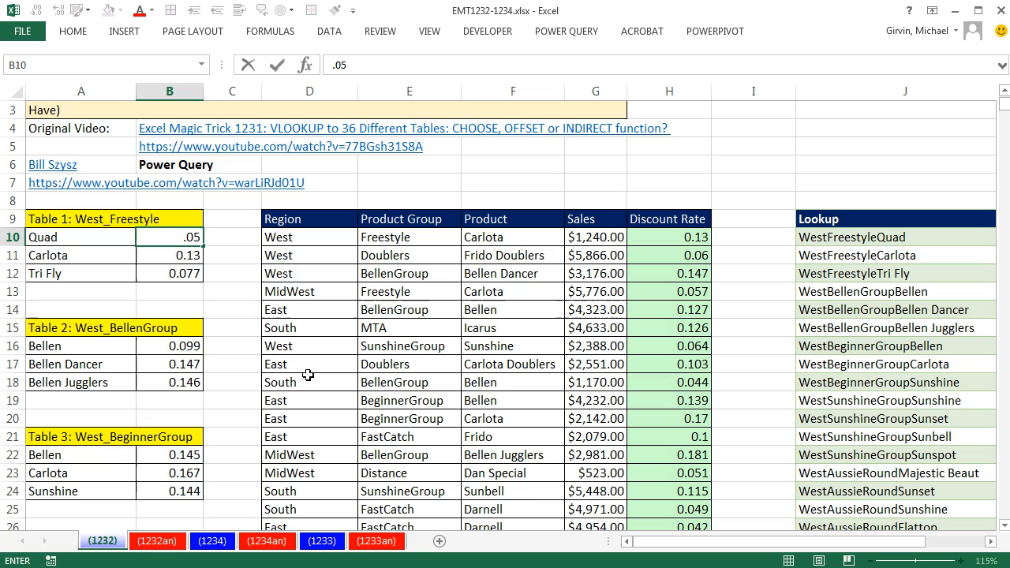
pyautogui.press('Return')
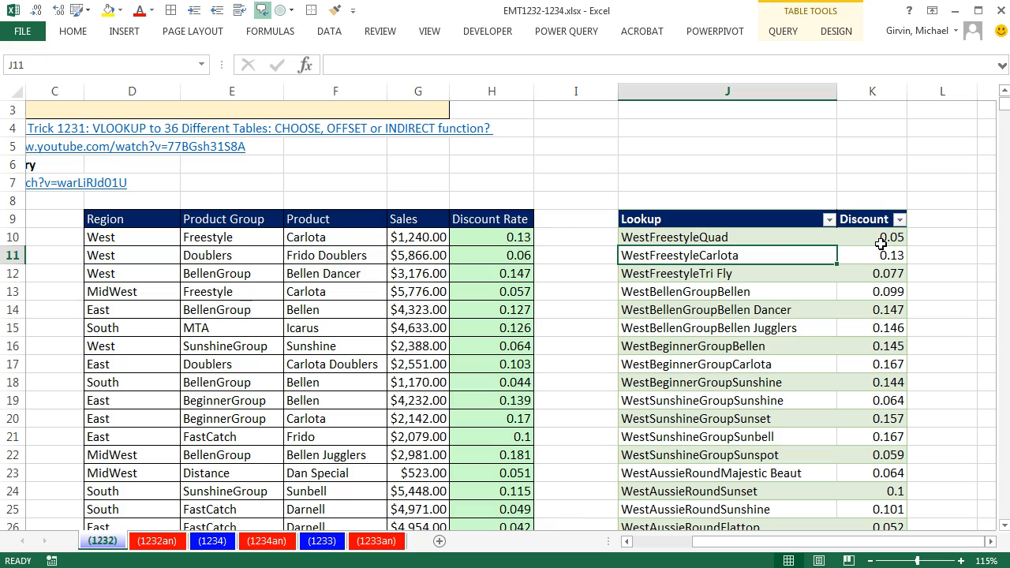
pyautogui.scroll(-3)
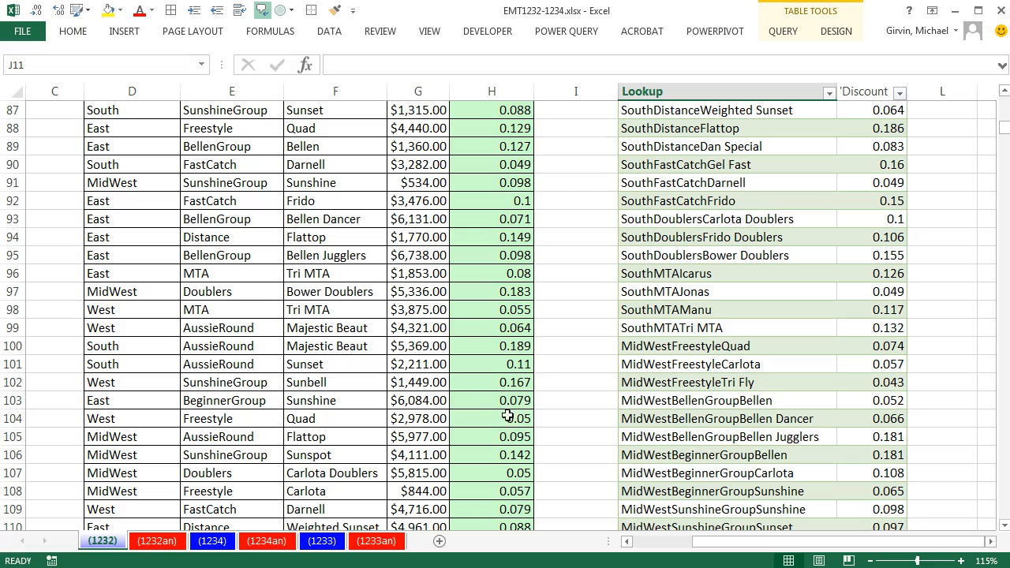
pyautogui.scroll(3)
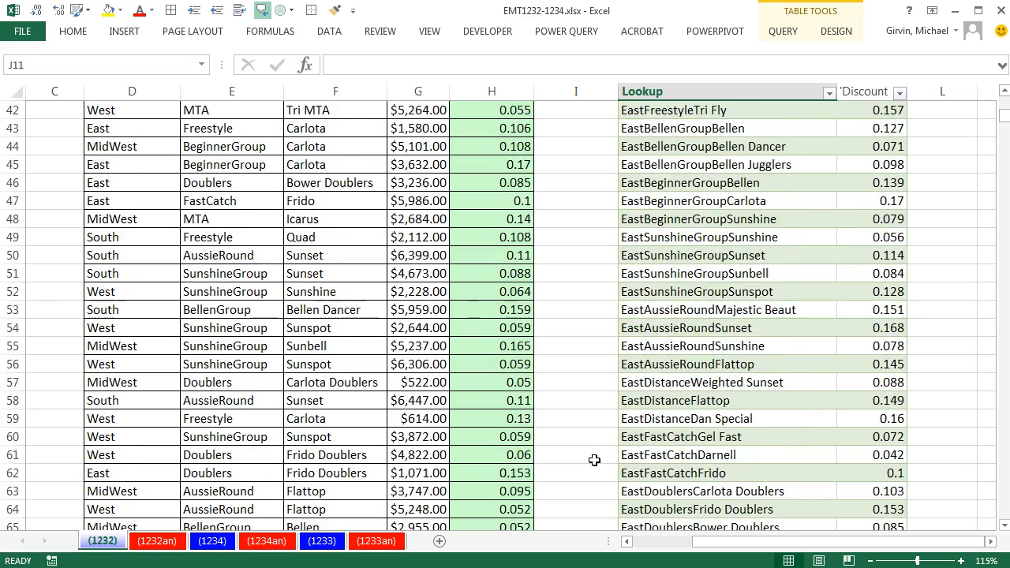
pyautogui.scroll(3)
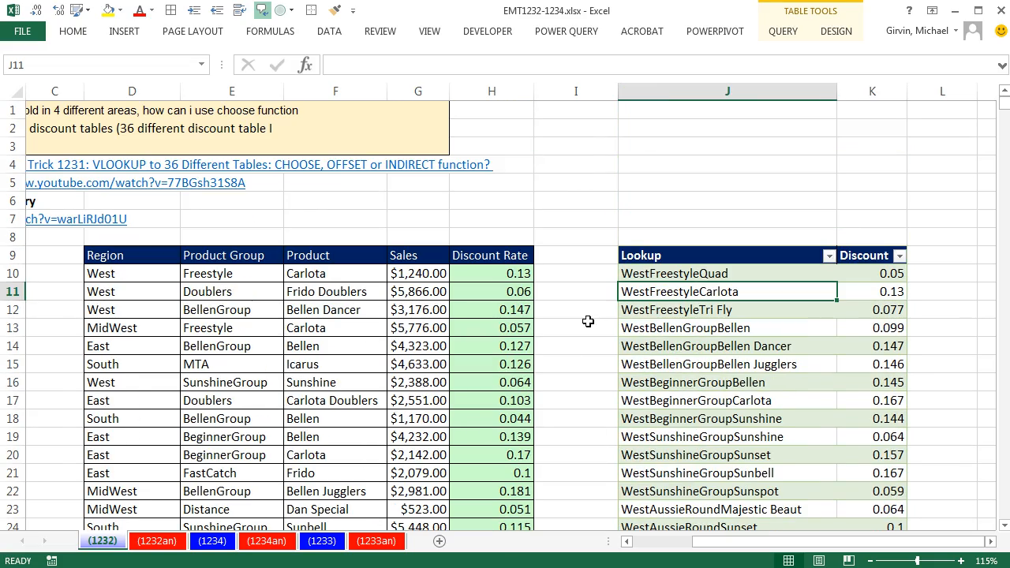
pyautogui.hscroll(-3)
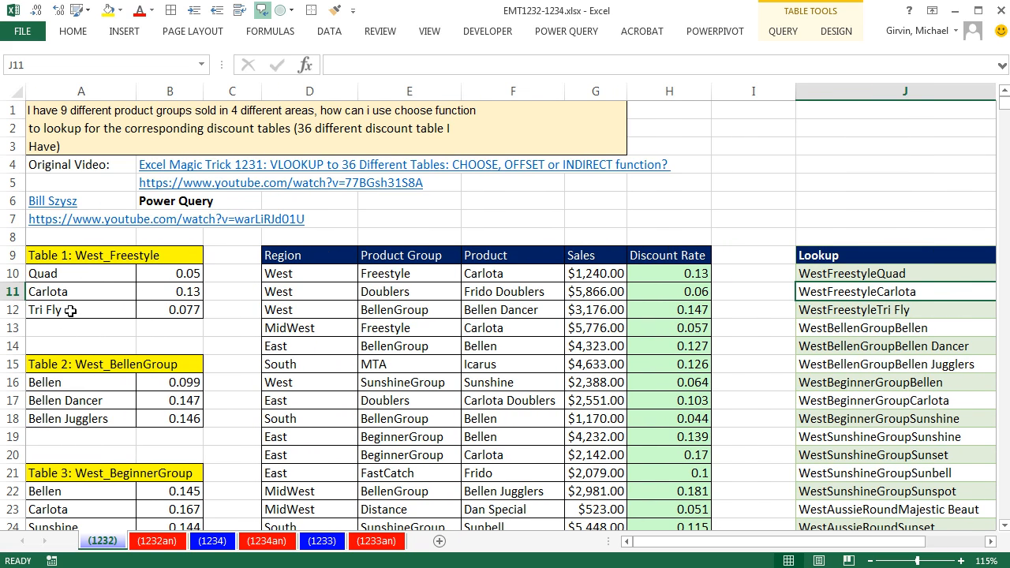
pyautogui.moveTo(647, 549)
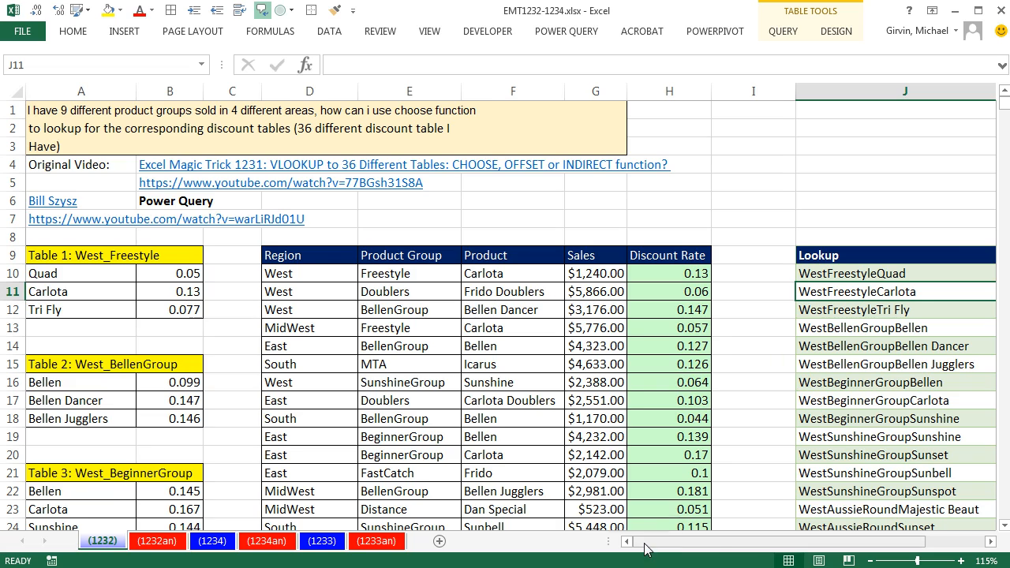
pyautogui.hscroll(3)
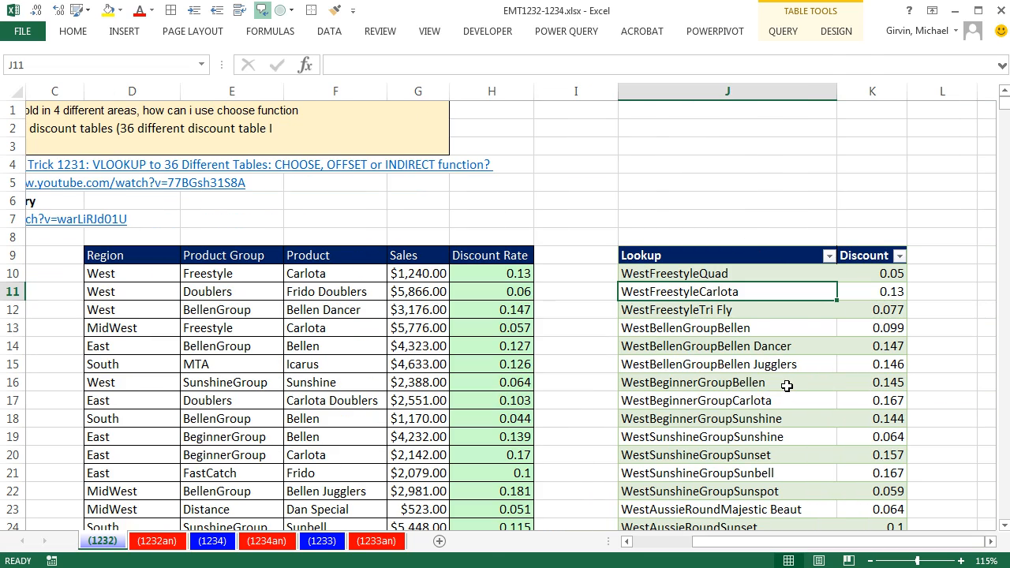
pyautogui.moveTo(515, 273)
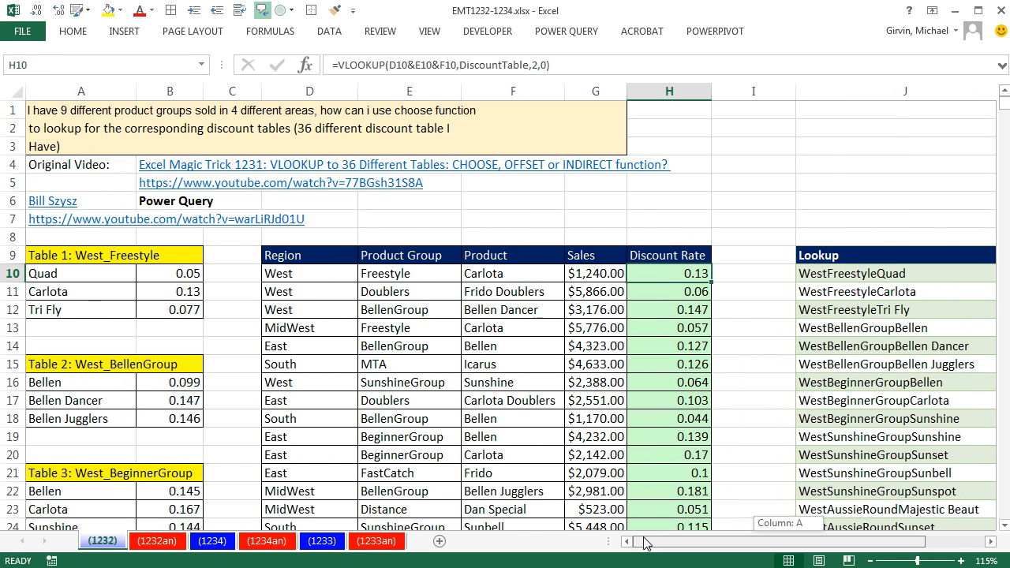
pyautogui.moveTo(216, 243)
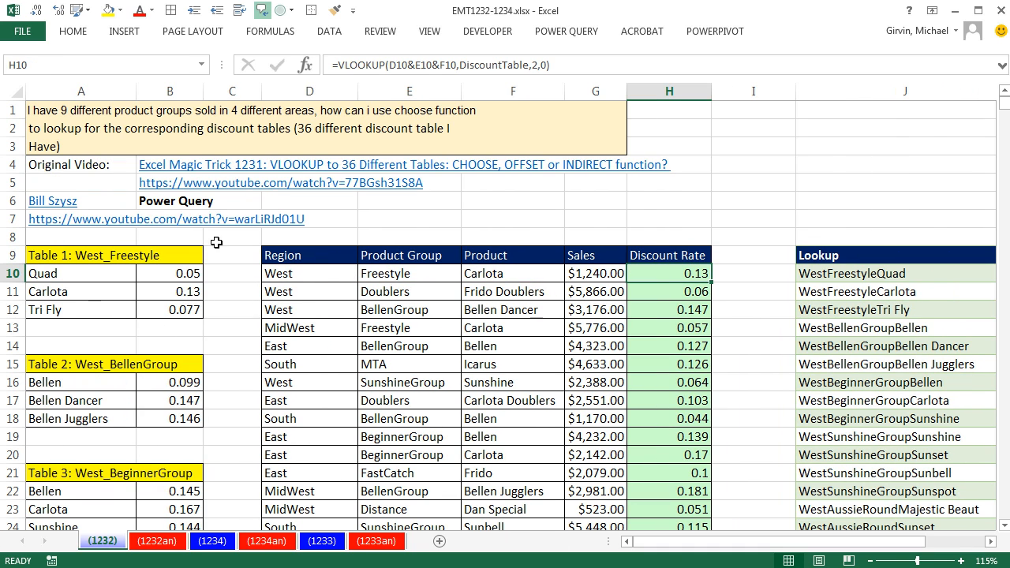
pyautogui.moveTo(281, 221)
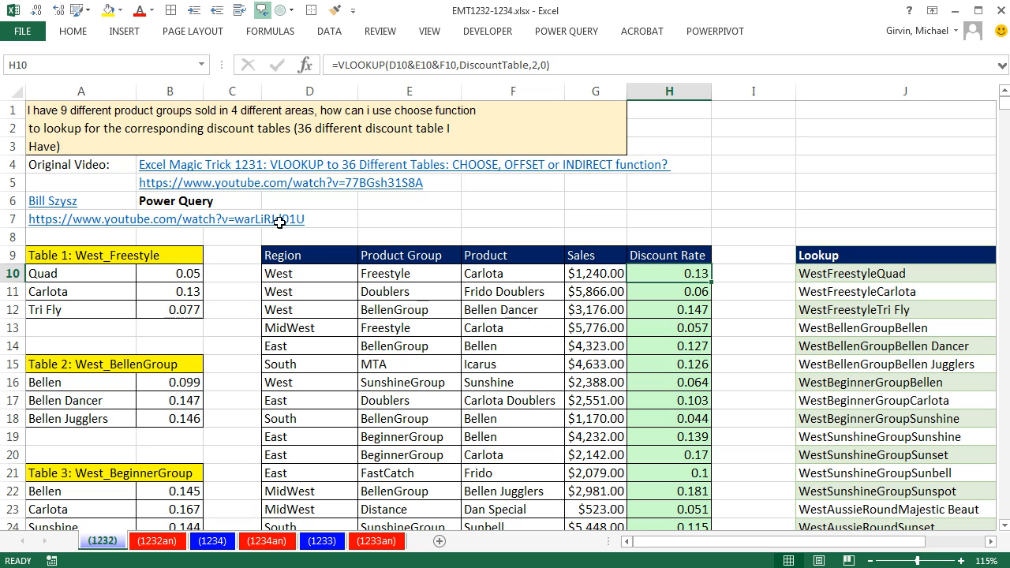
pyautogui.moveTo(340, 325)
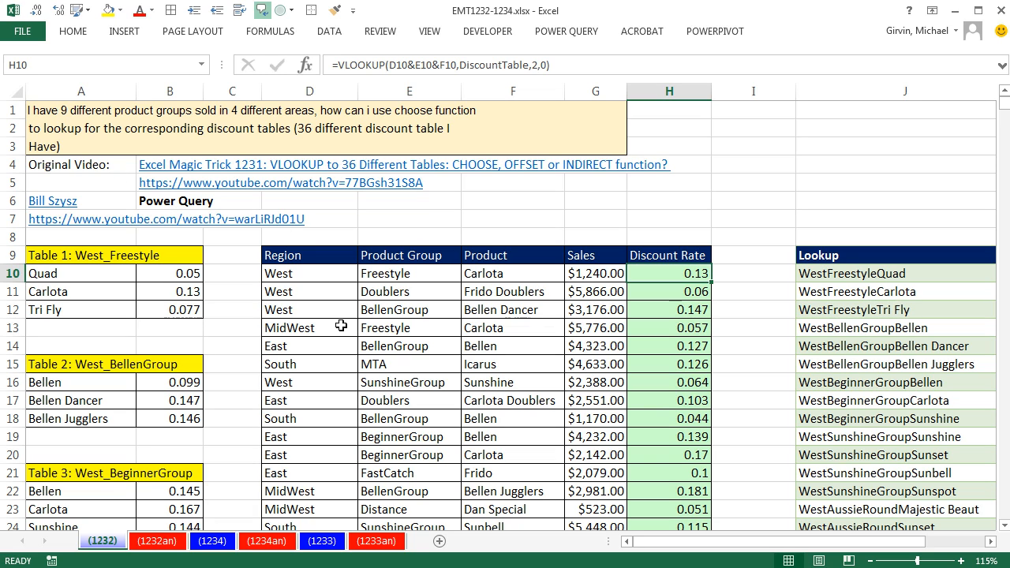